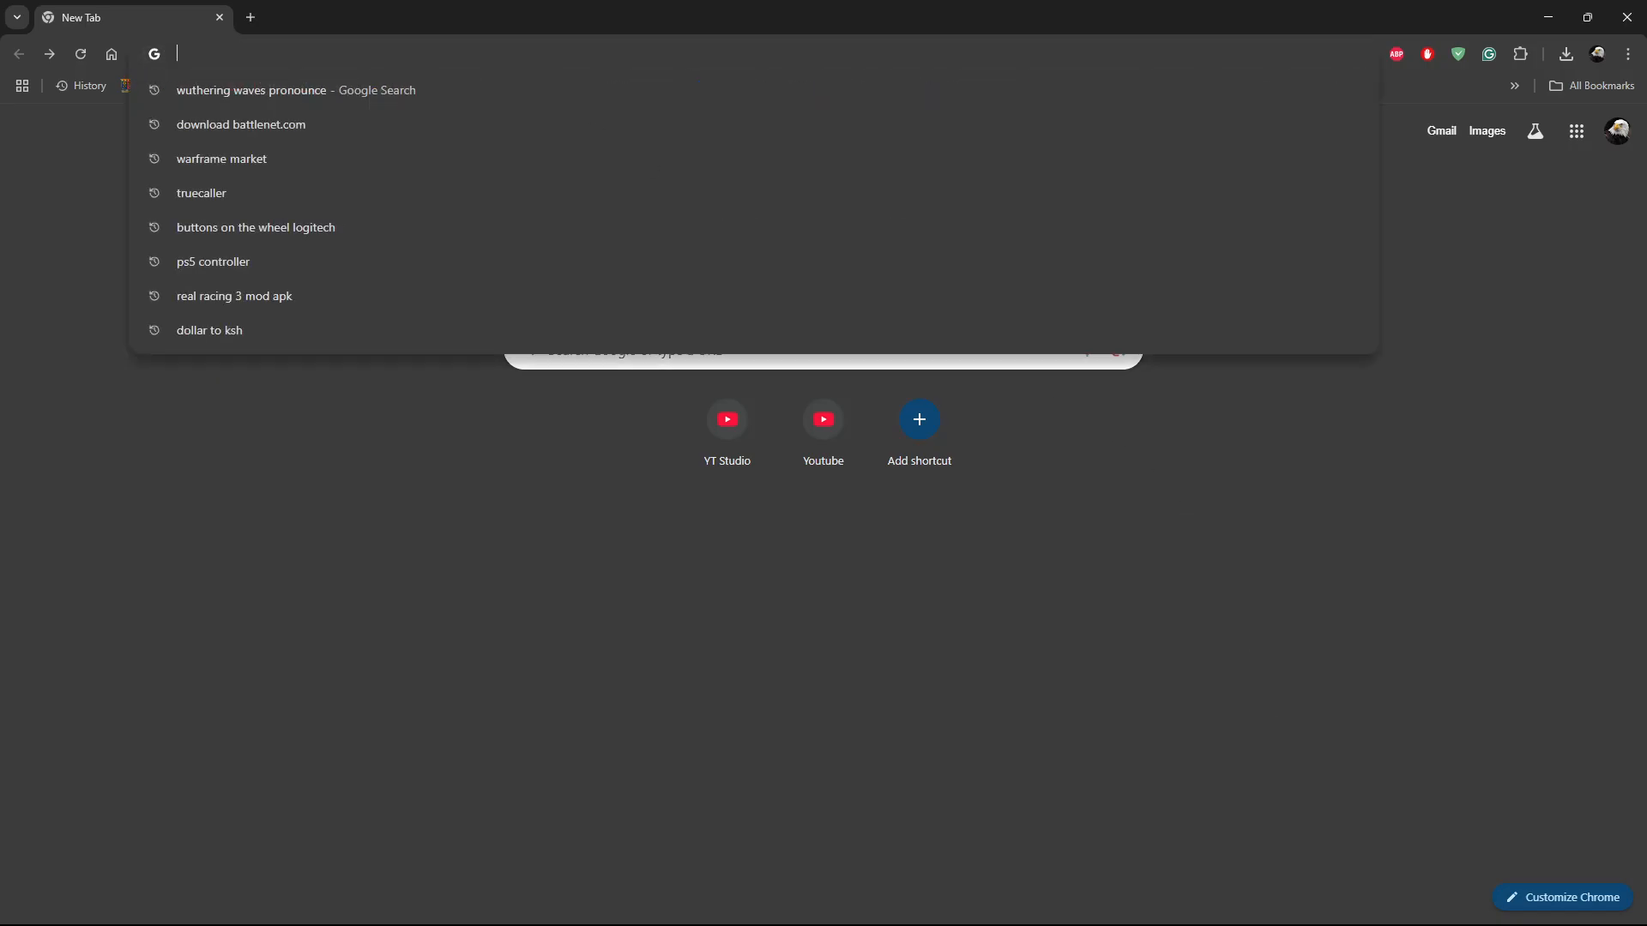
- Search Google for 'battlenet' and open the official Battle.net shop result
type("battlenet")
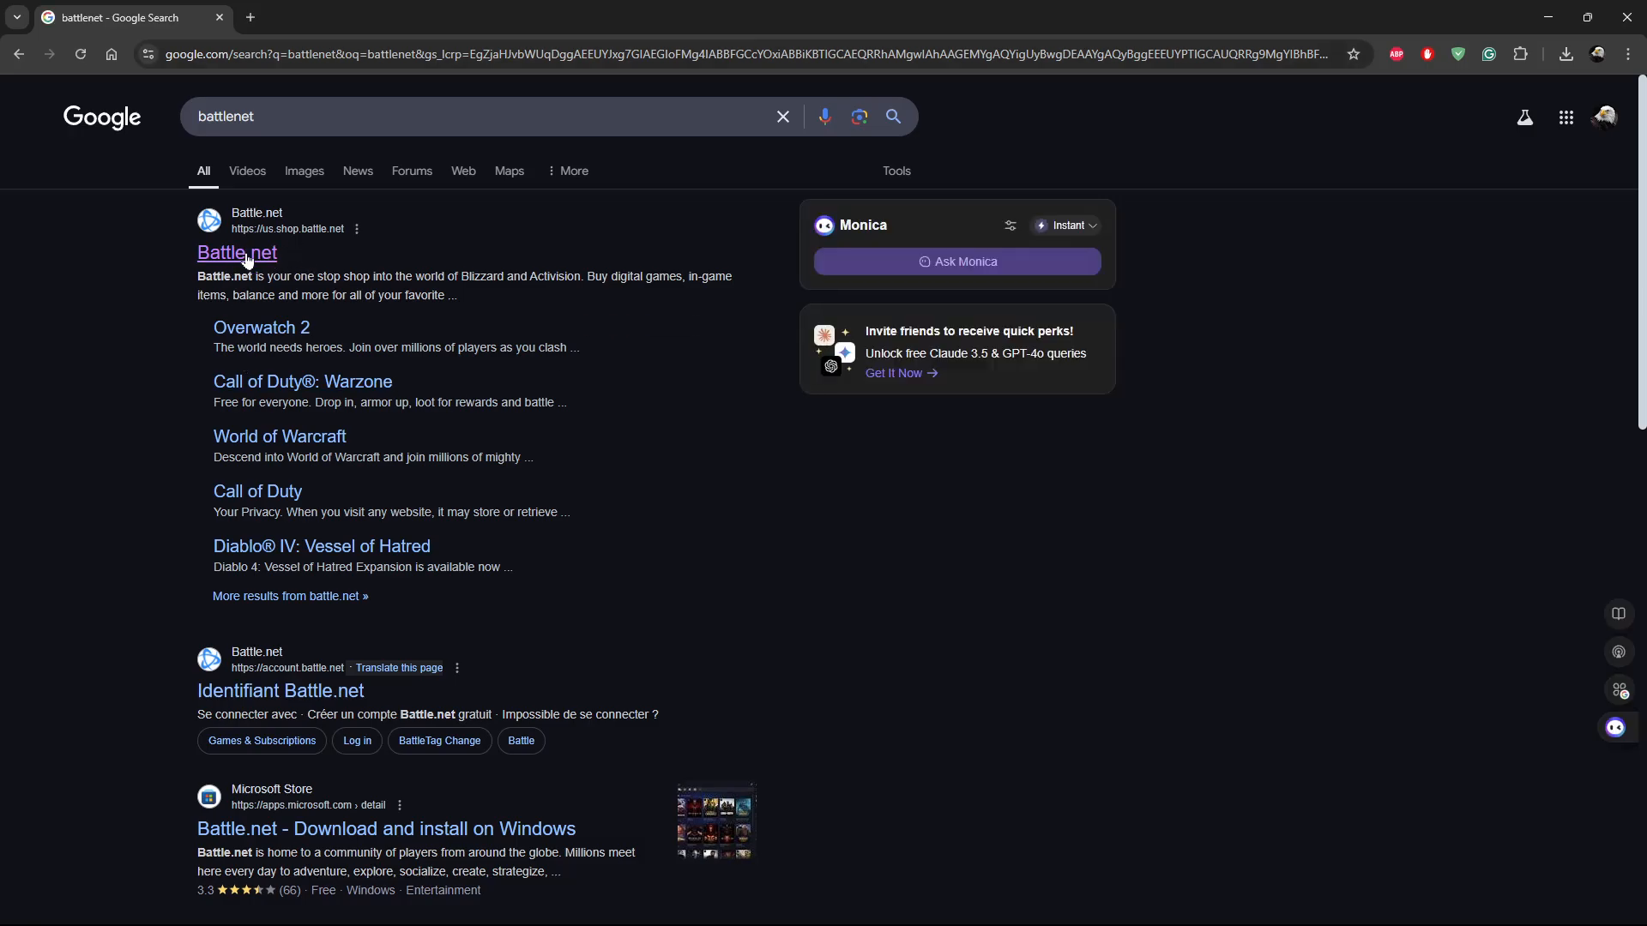
mouse_move(270, 270)
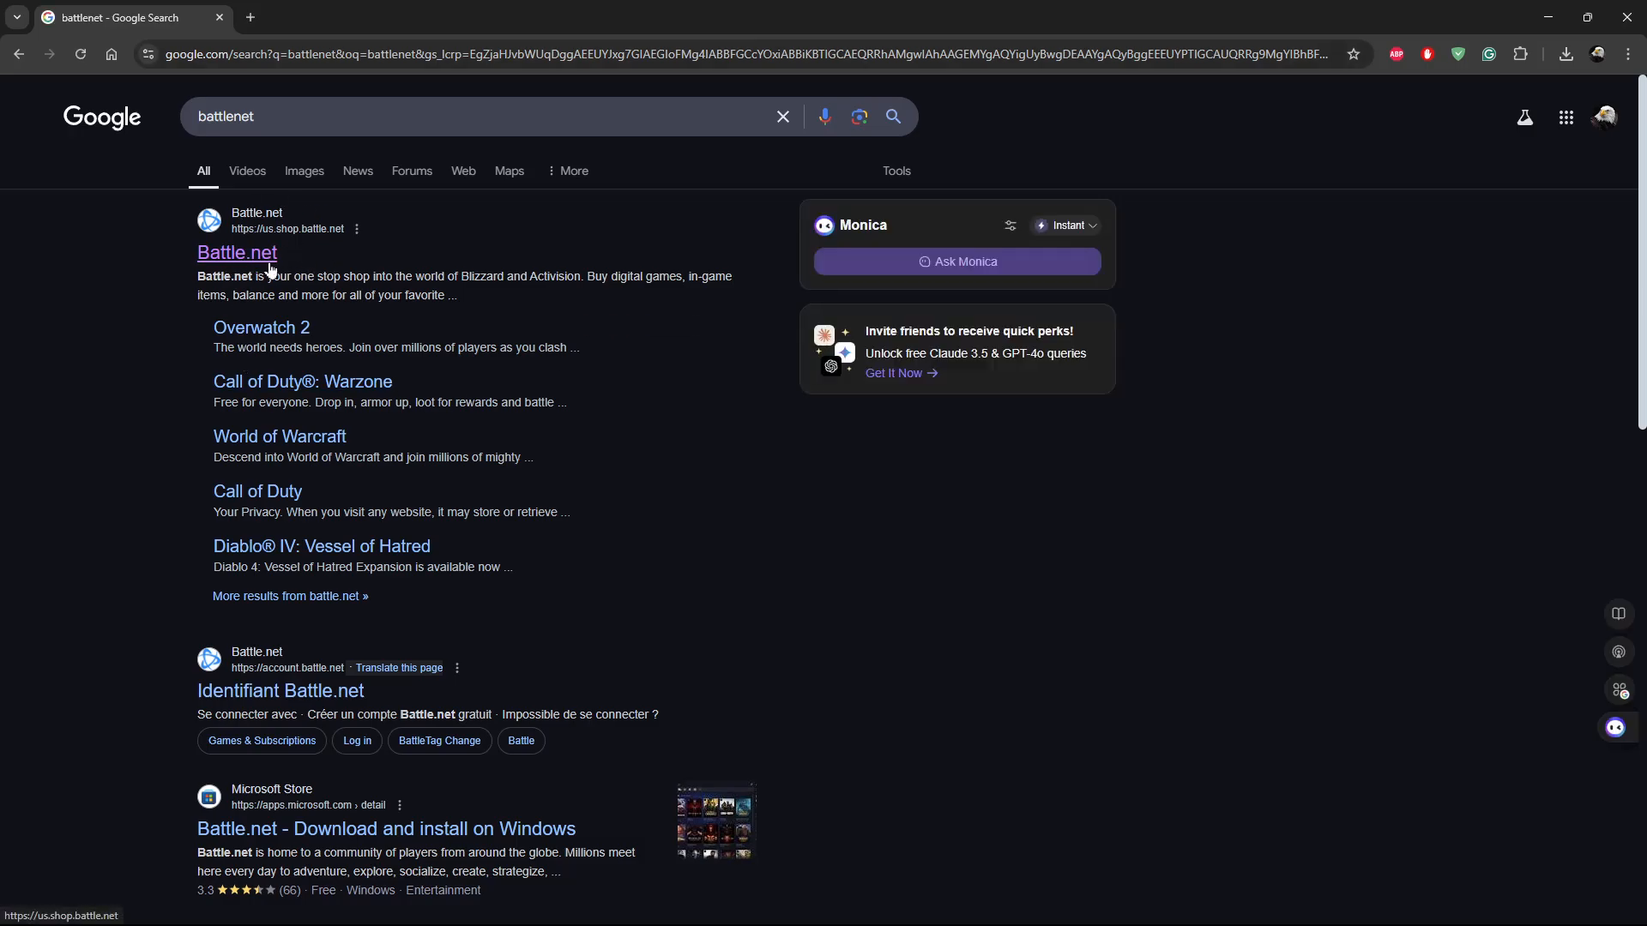
left_click(237, 252)
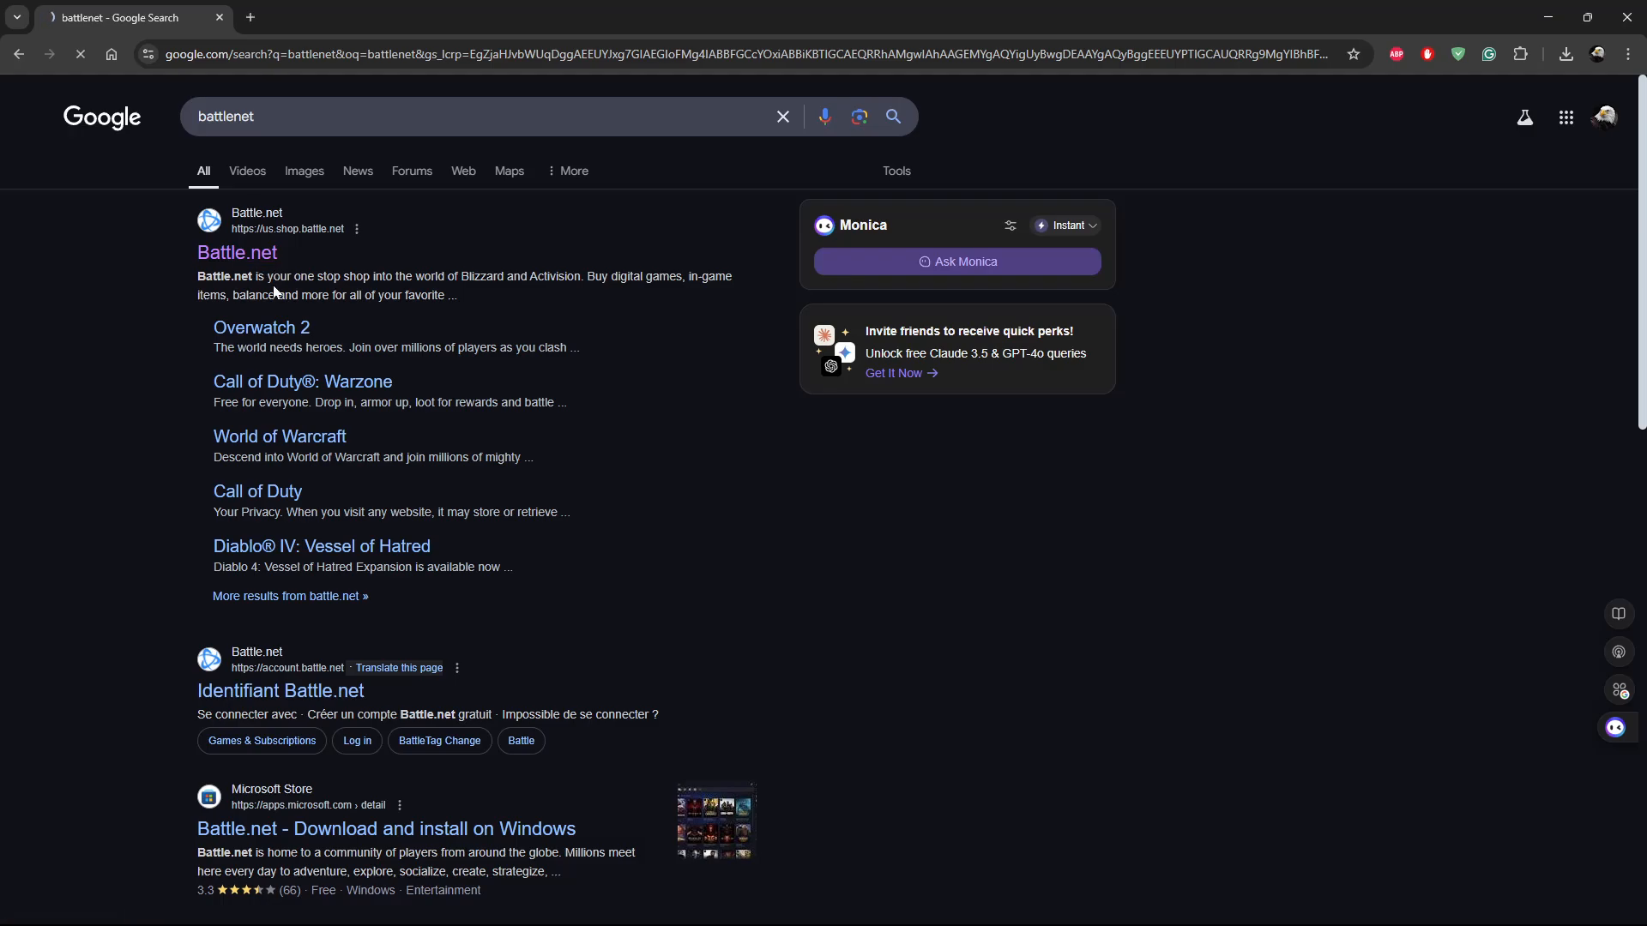
- From the Battle.net shop home page, go to the Download Battle.net page
left_click(237, 252)
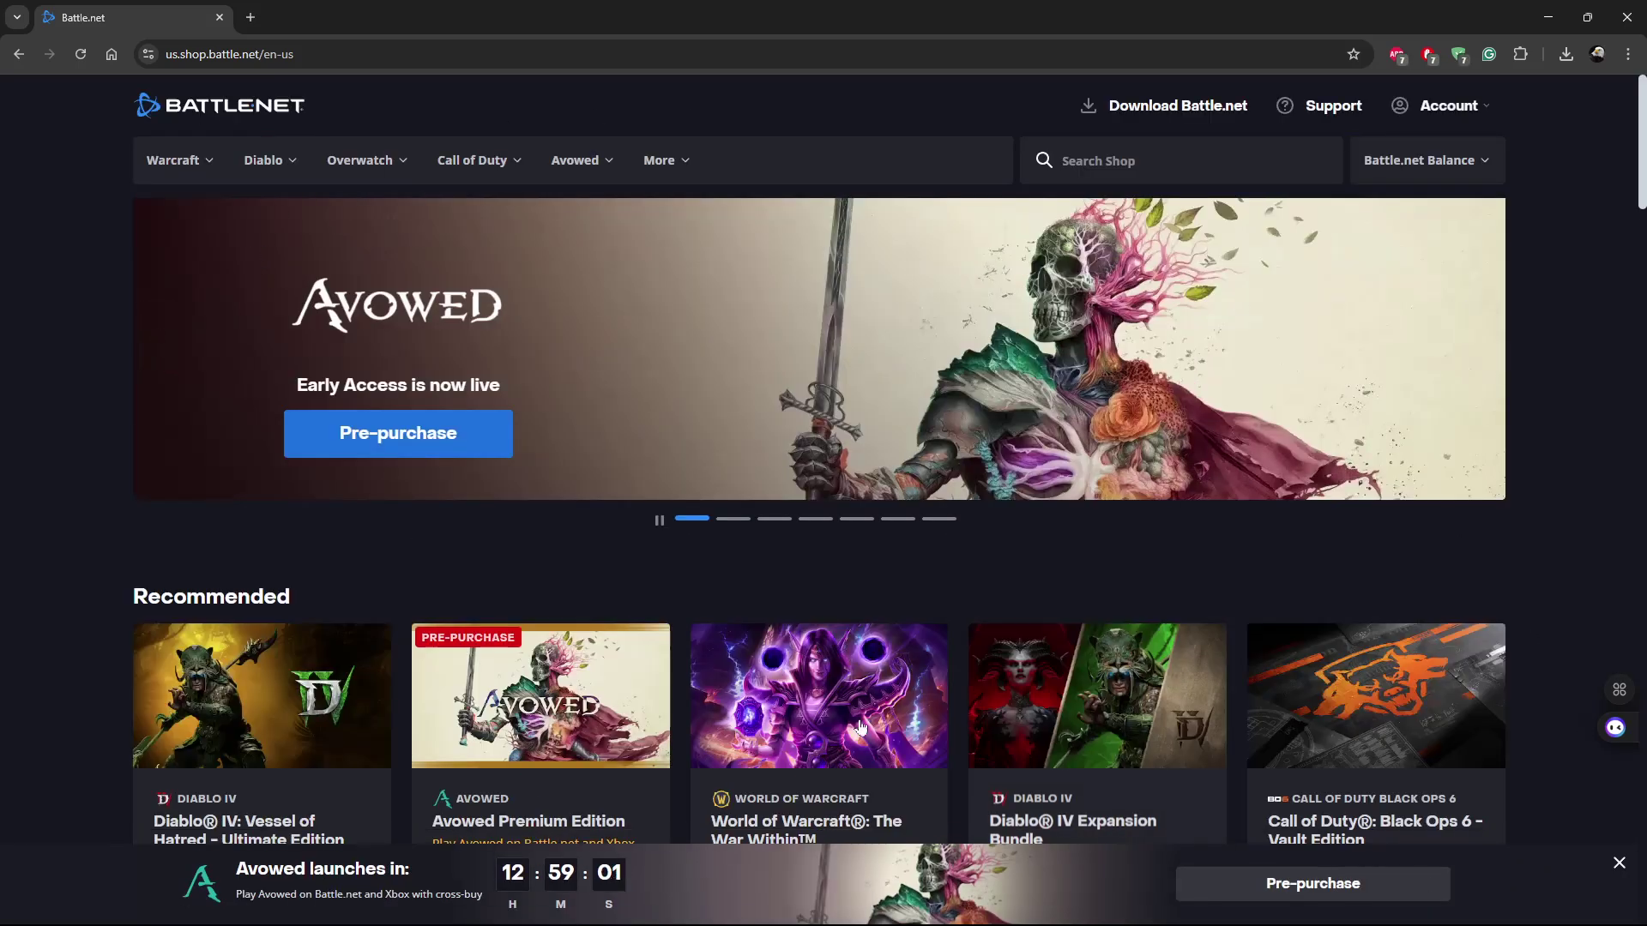
mouse_move(1600, 520)
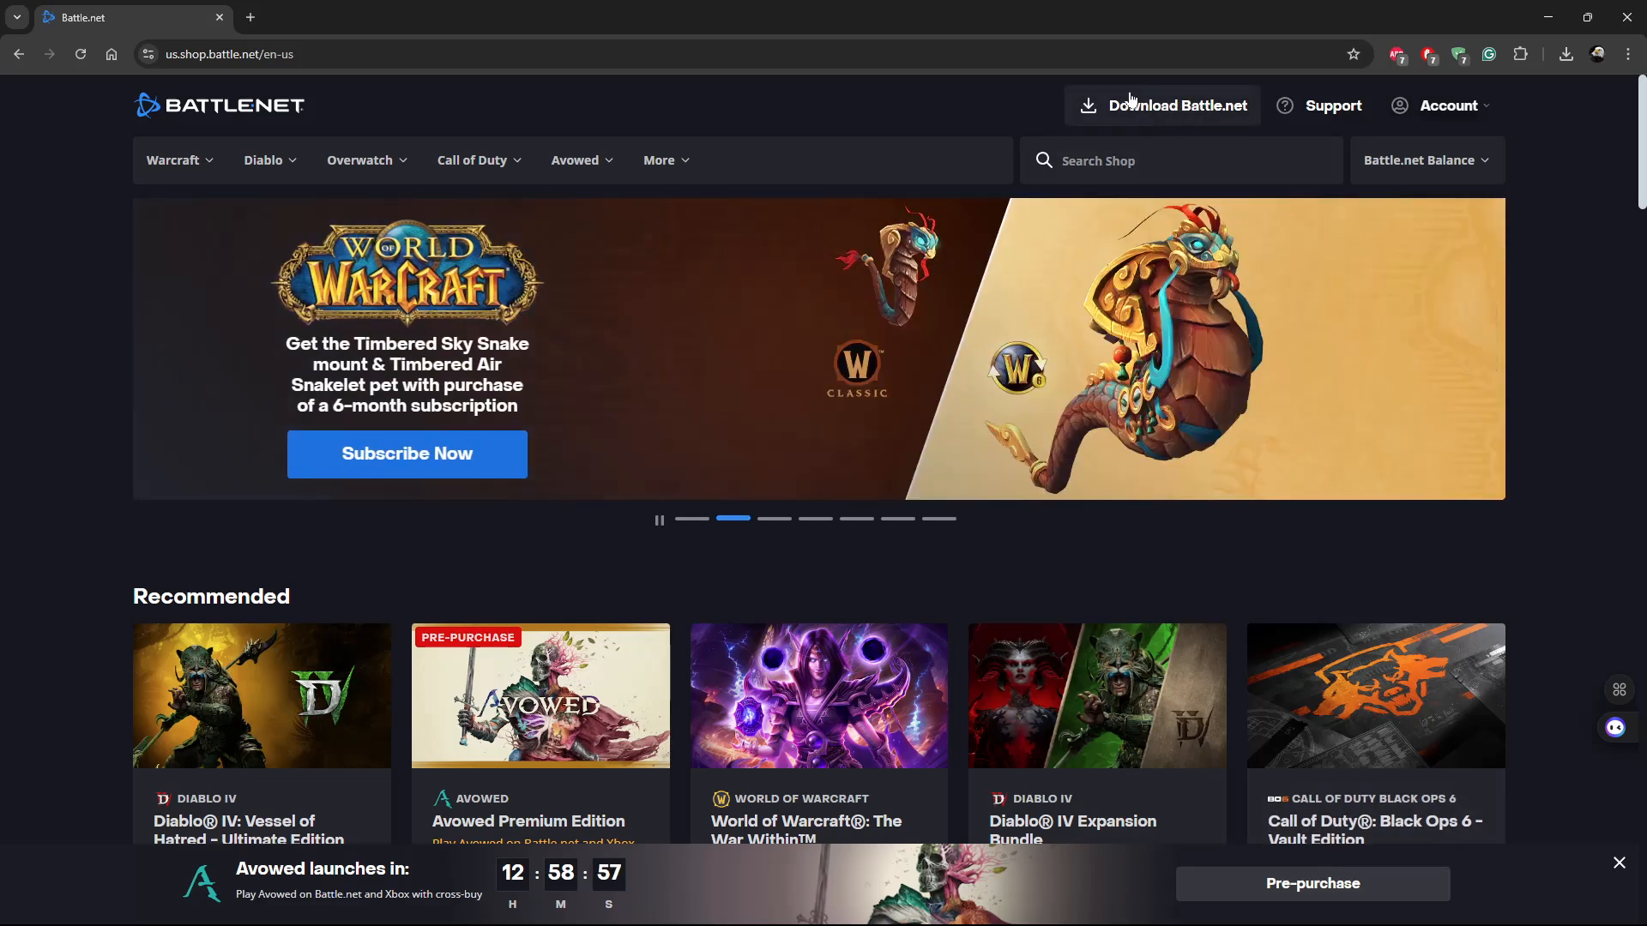
mouse_move(1233, 128)
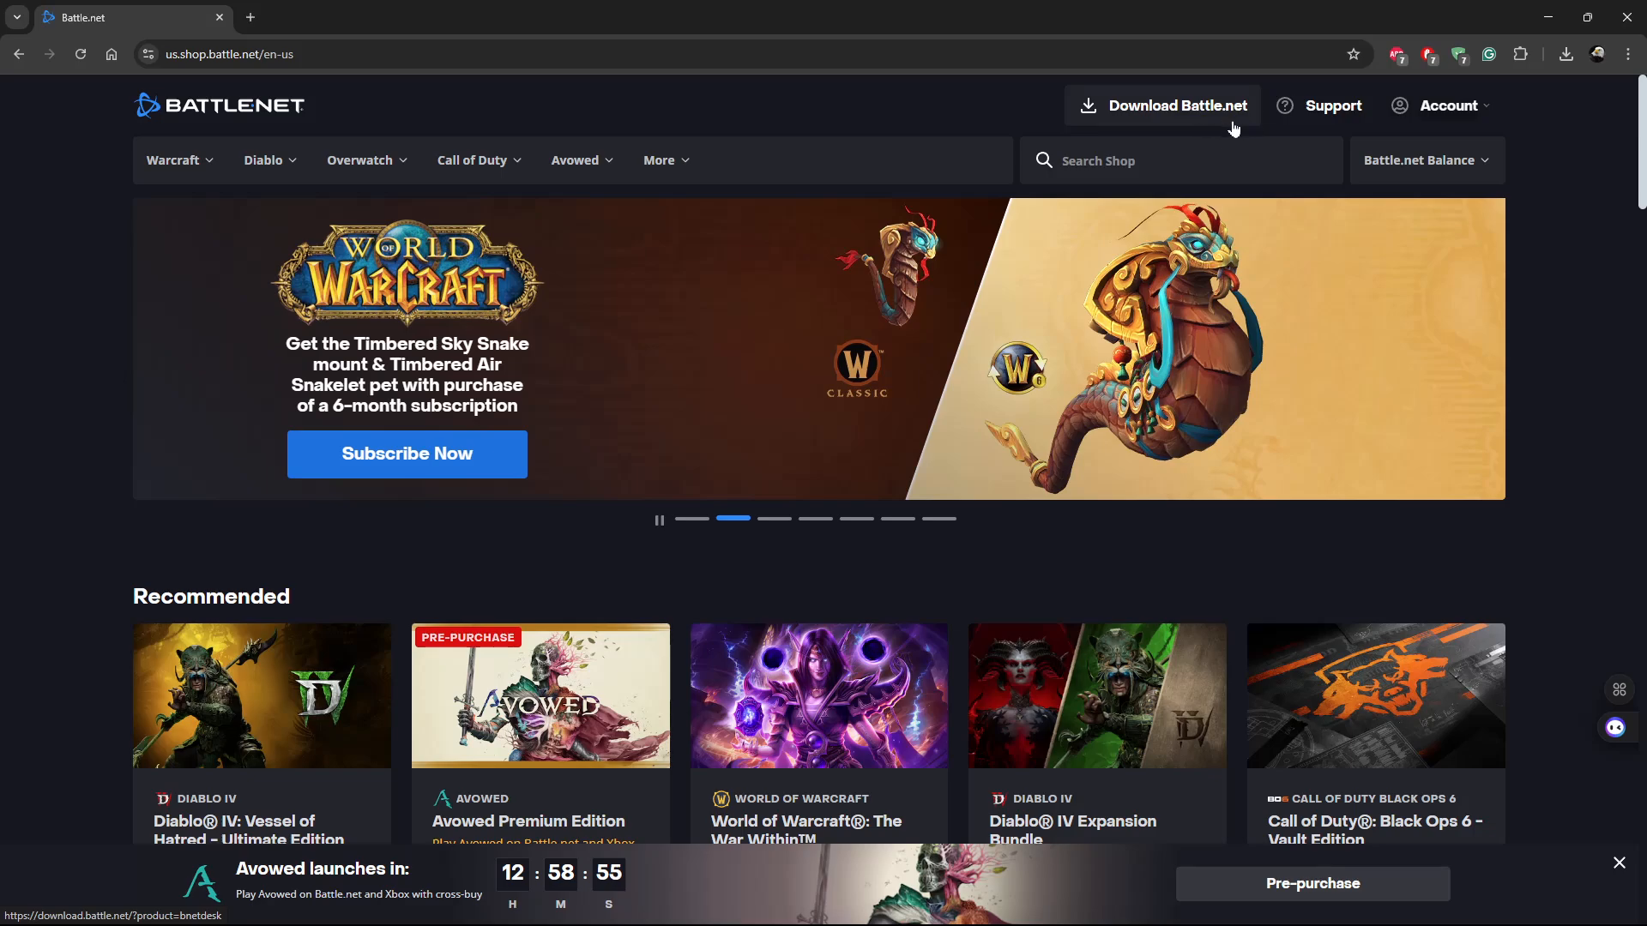
mouse_move(1121, 116)
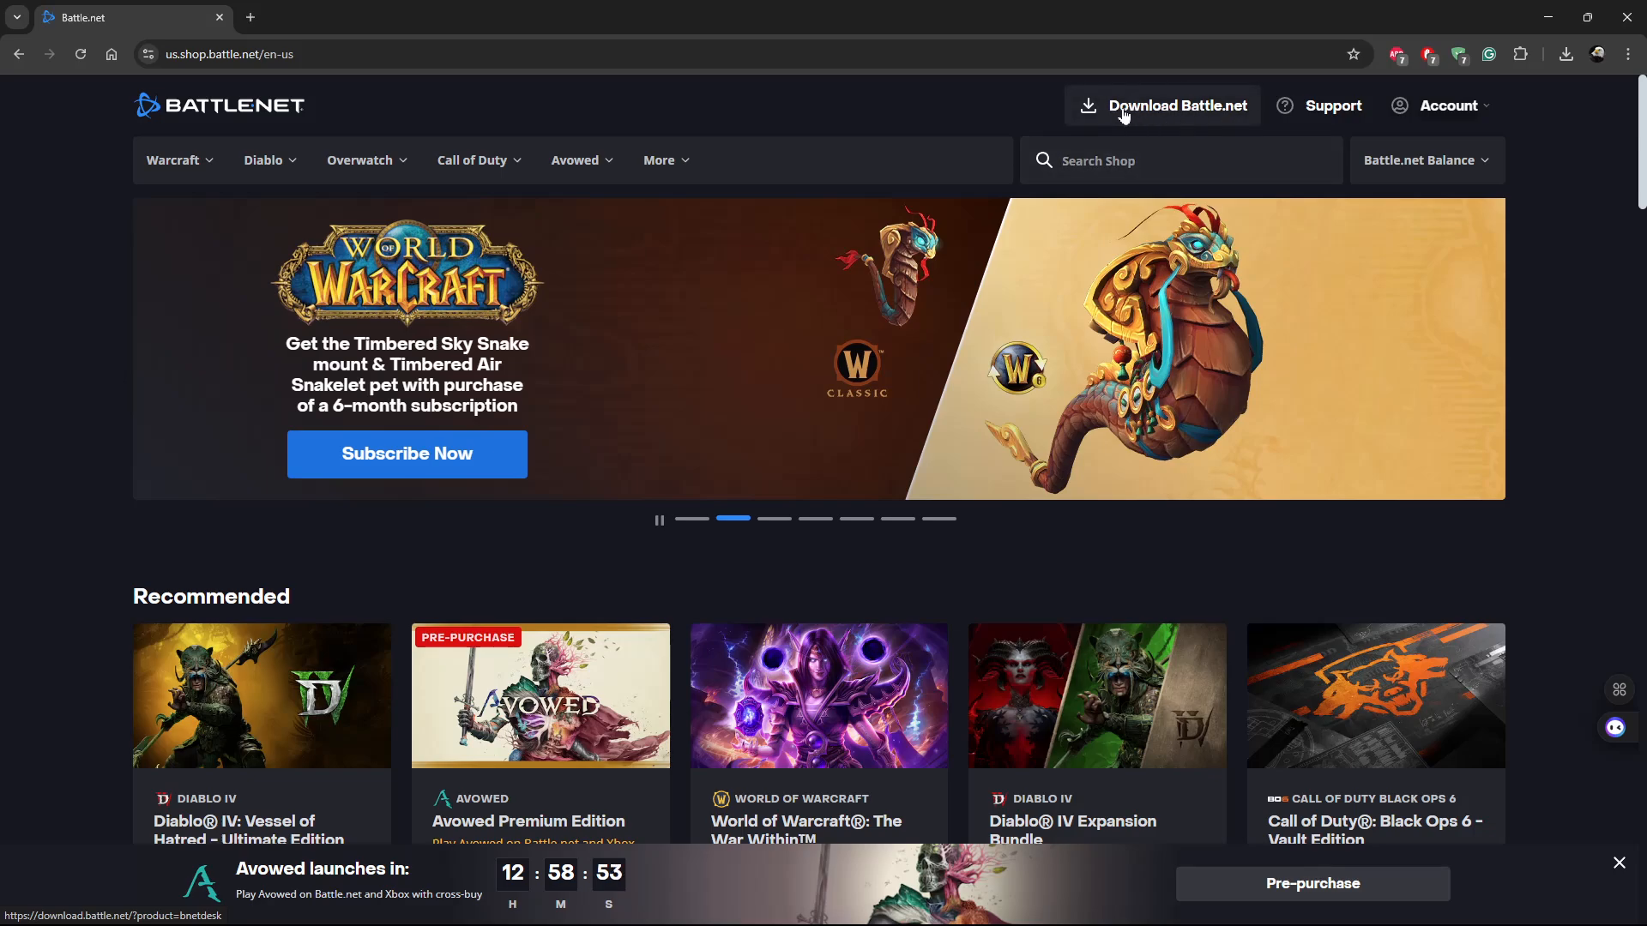
left_click(1163, 104)
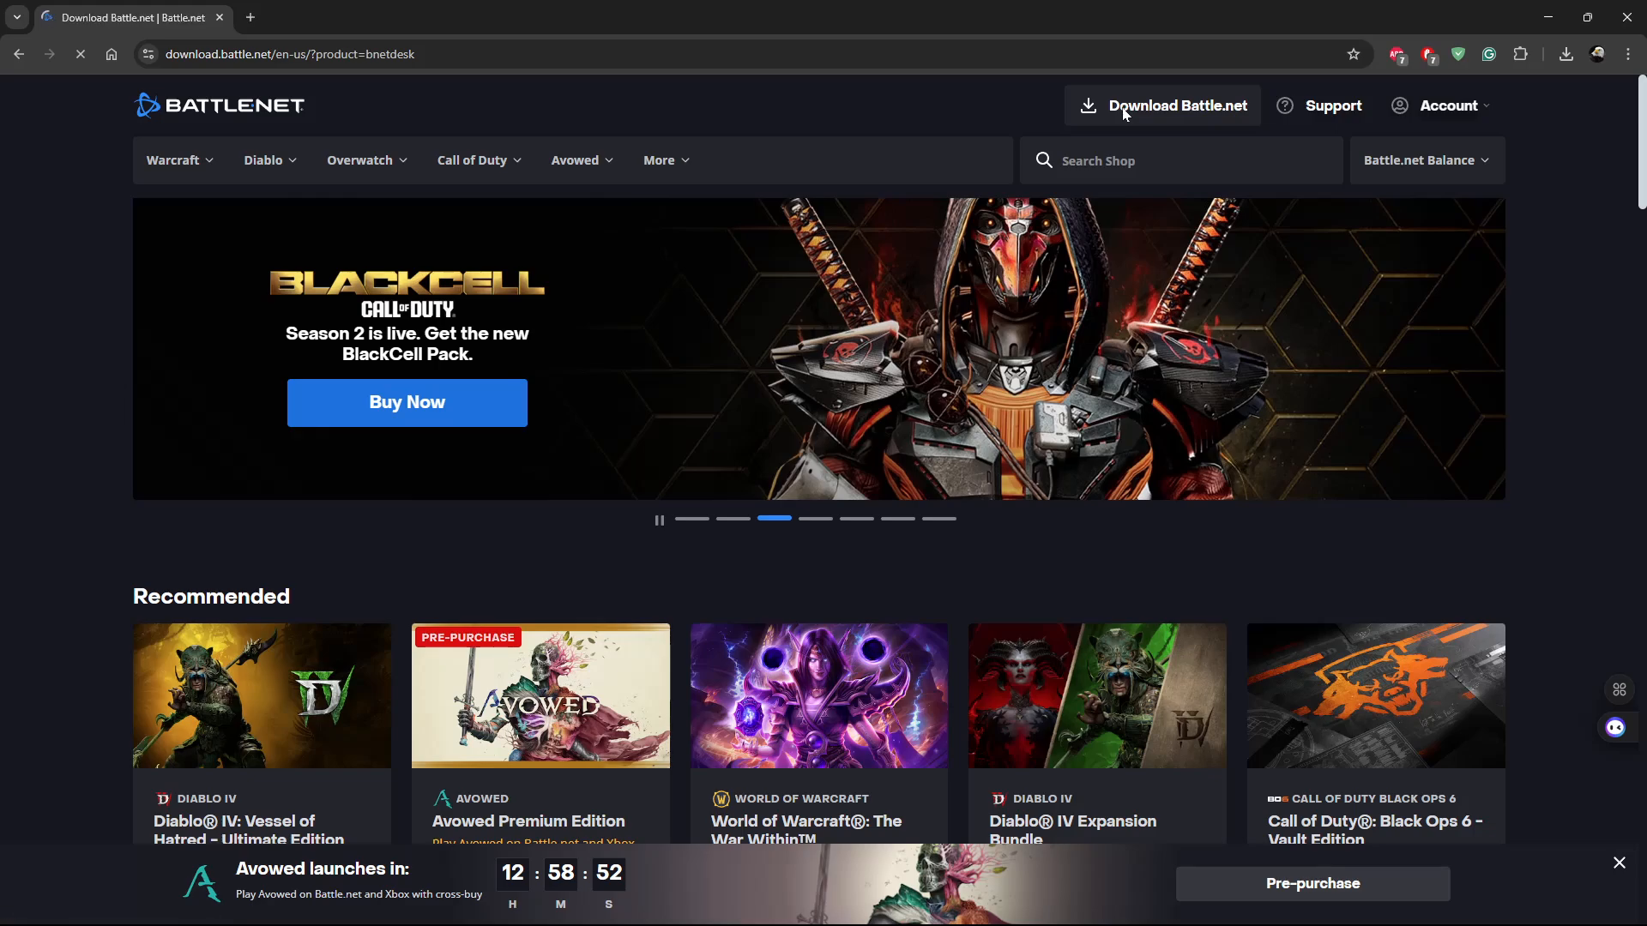
- Save Battle.net-Setup.exe to the Desktop and check the downloads list
left_click(1162, 104)
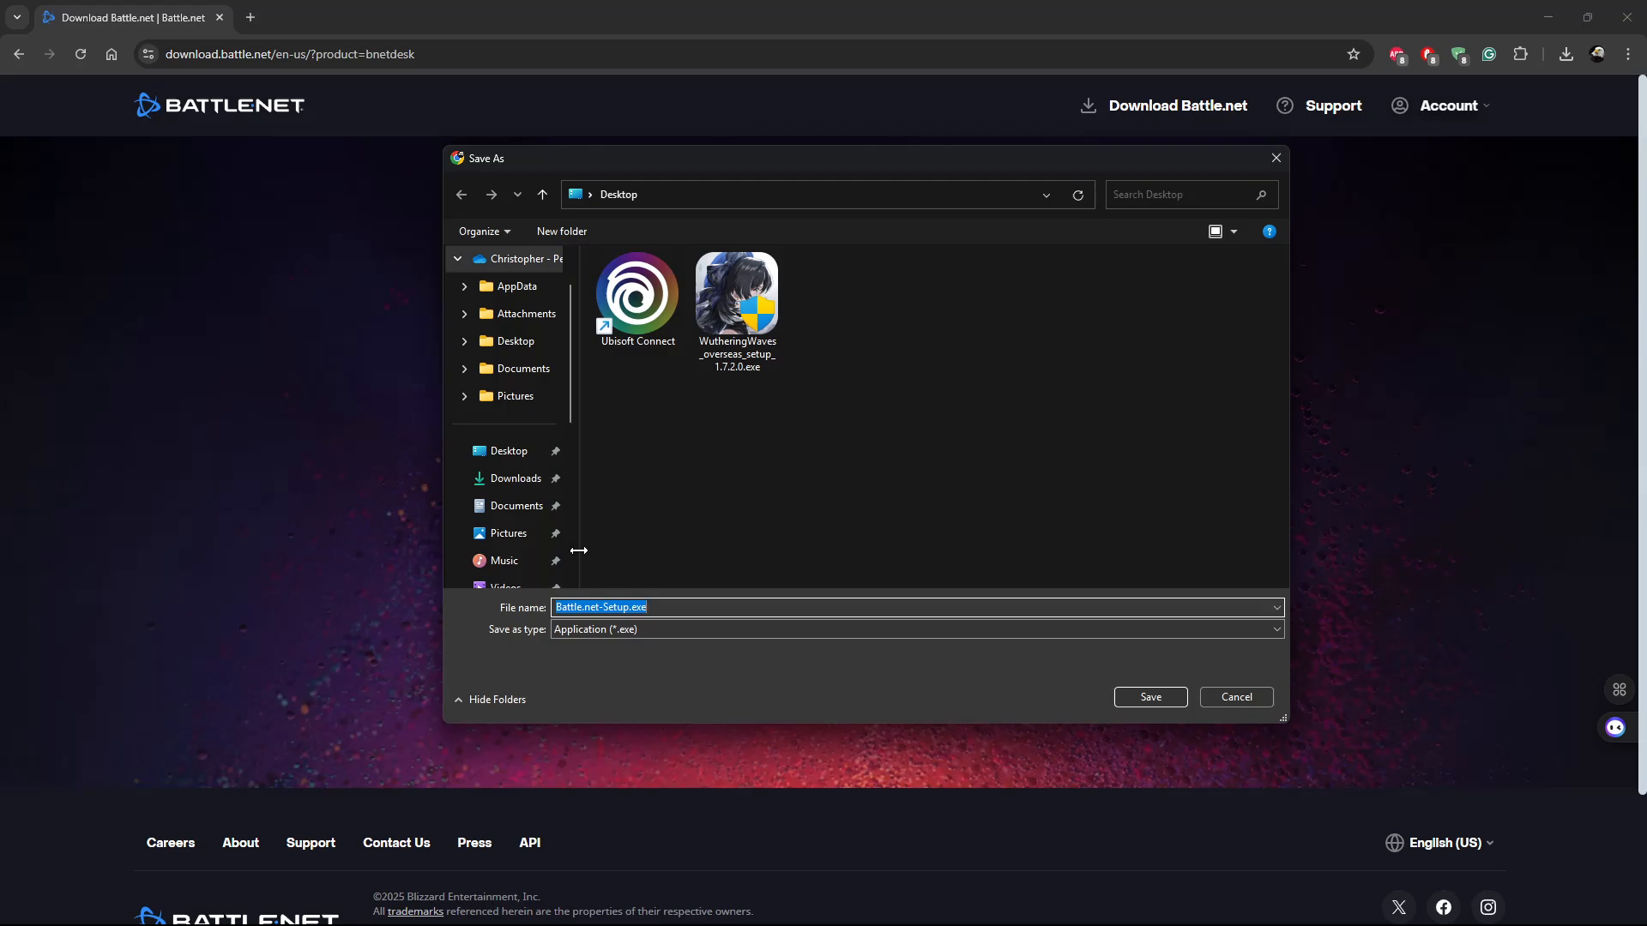
mouse_move(514, 478)
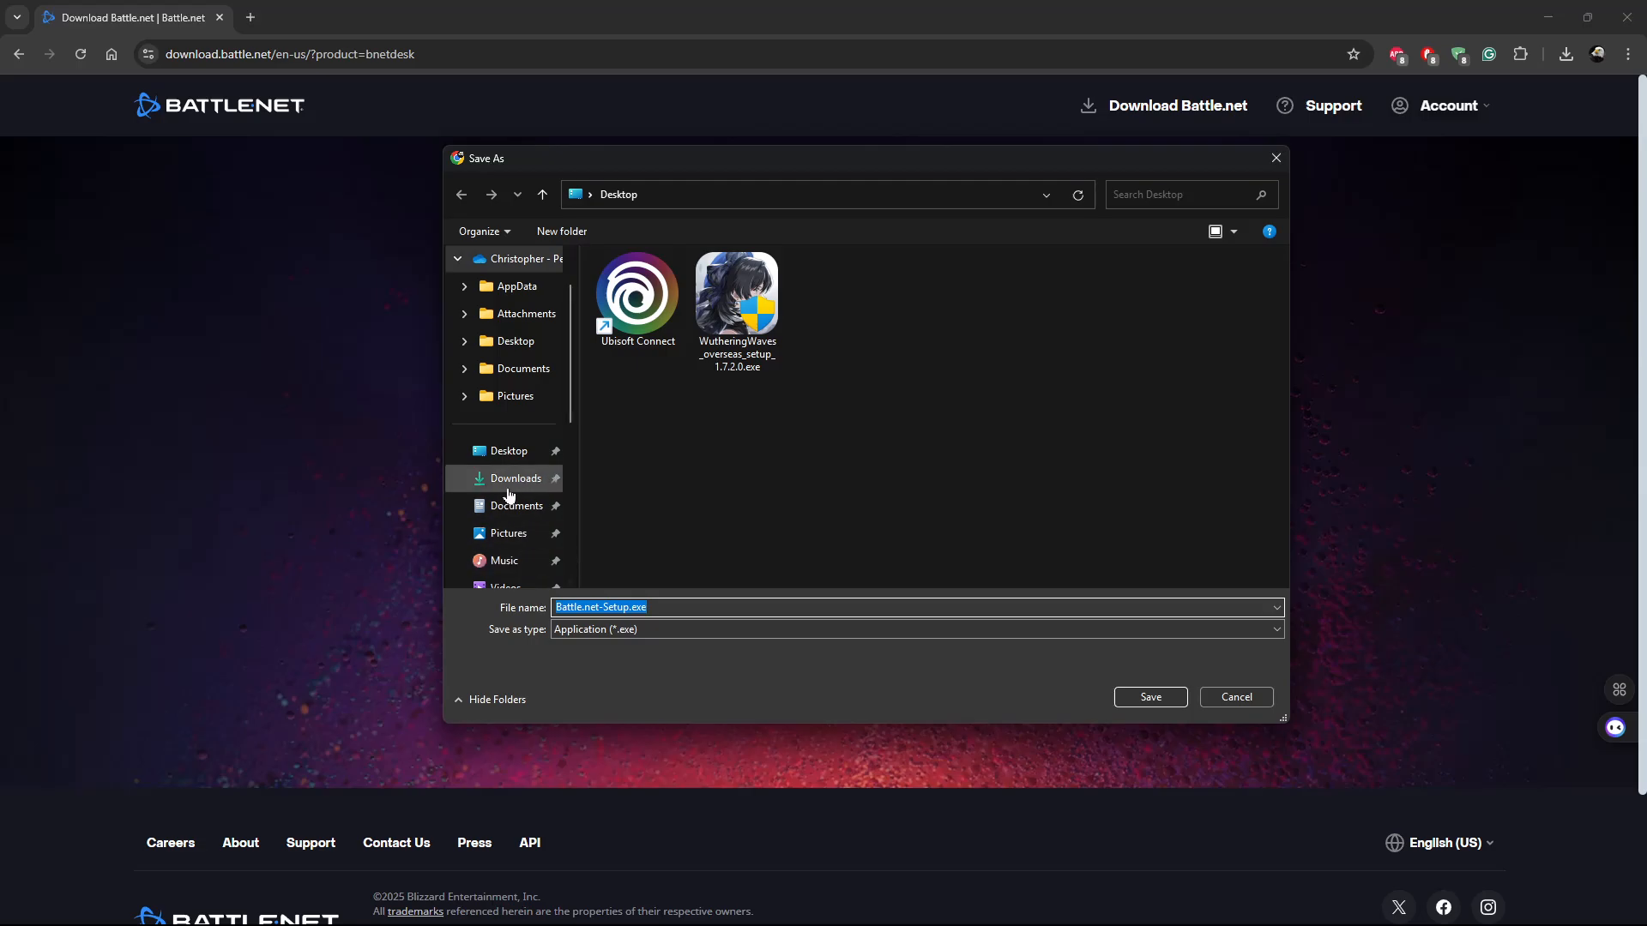
left_click(509, 450)
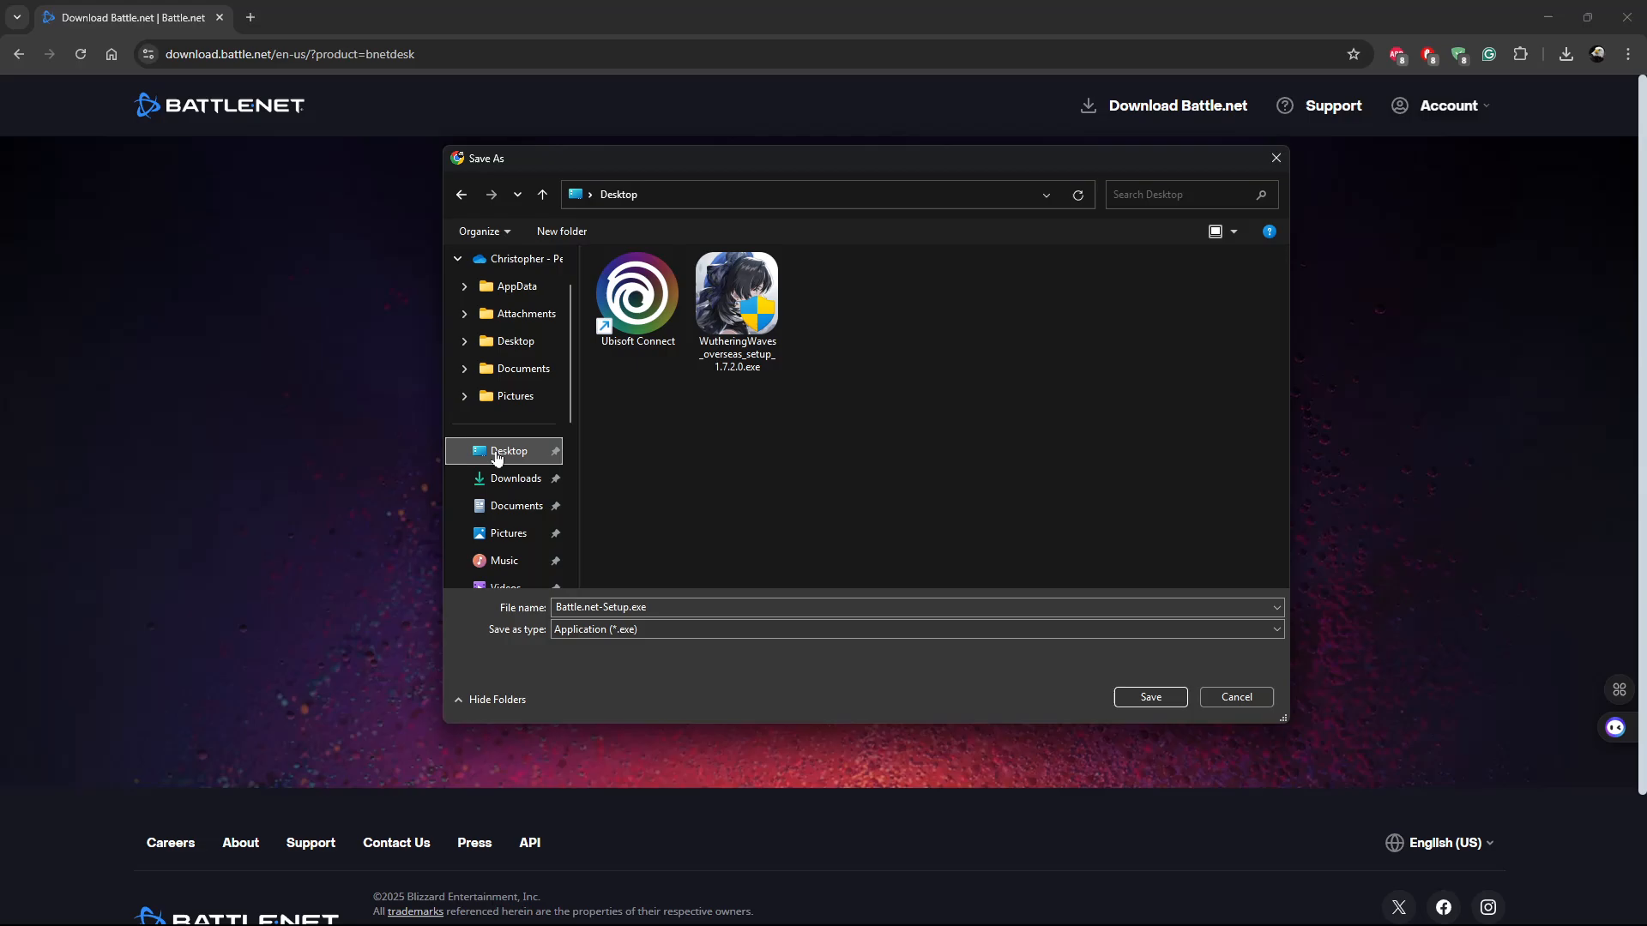
mouse_move(1279, 757)
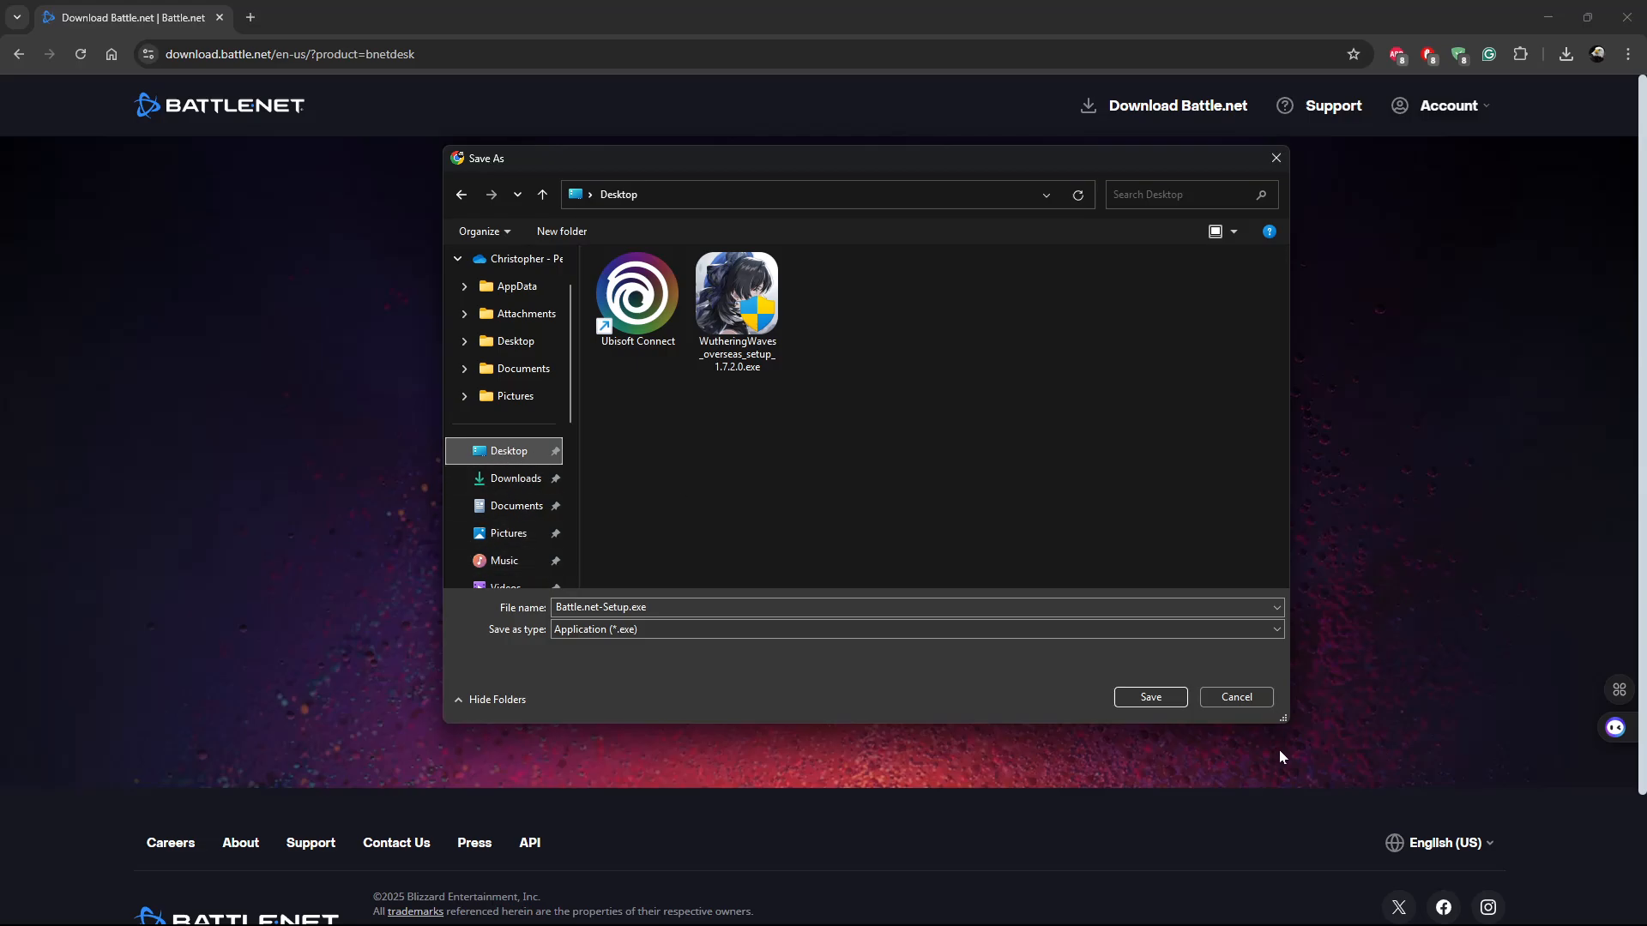
left_click(1148, 696)
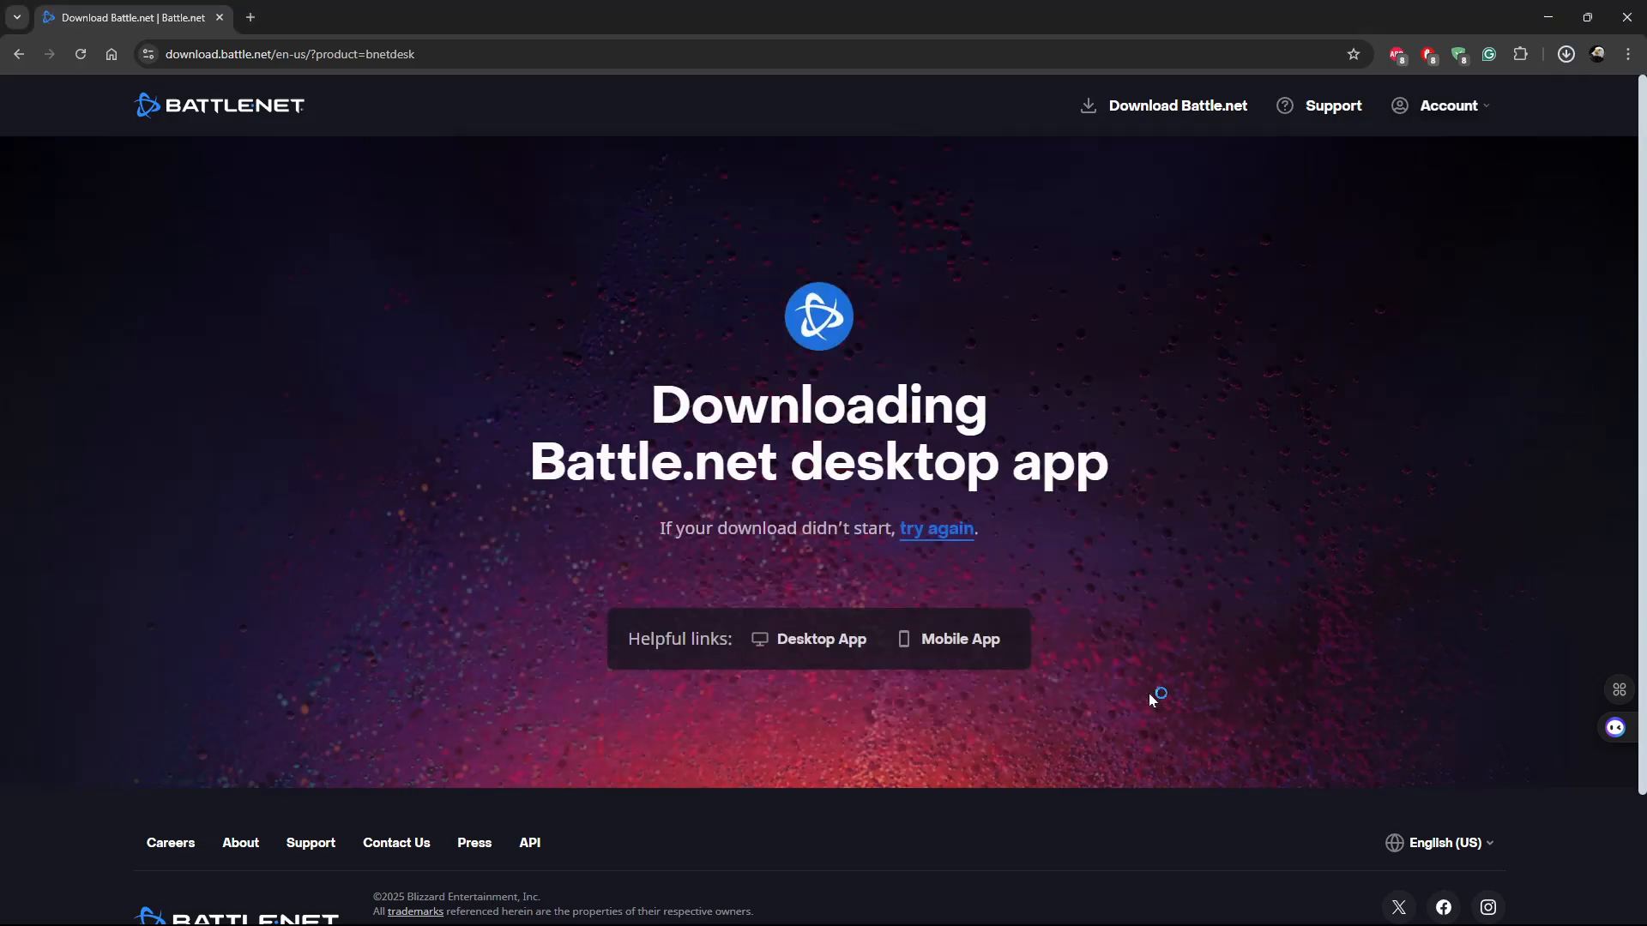
left_click(1564, 53)
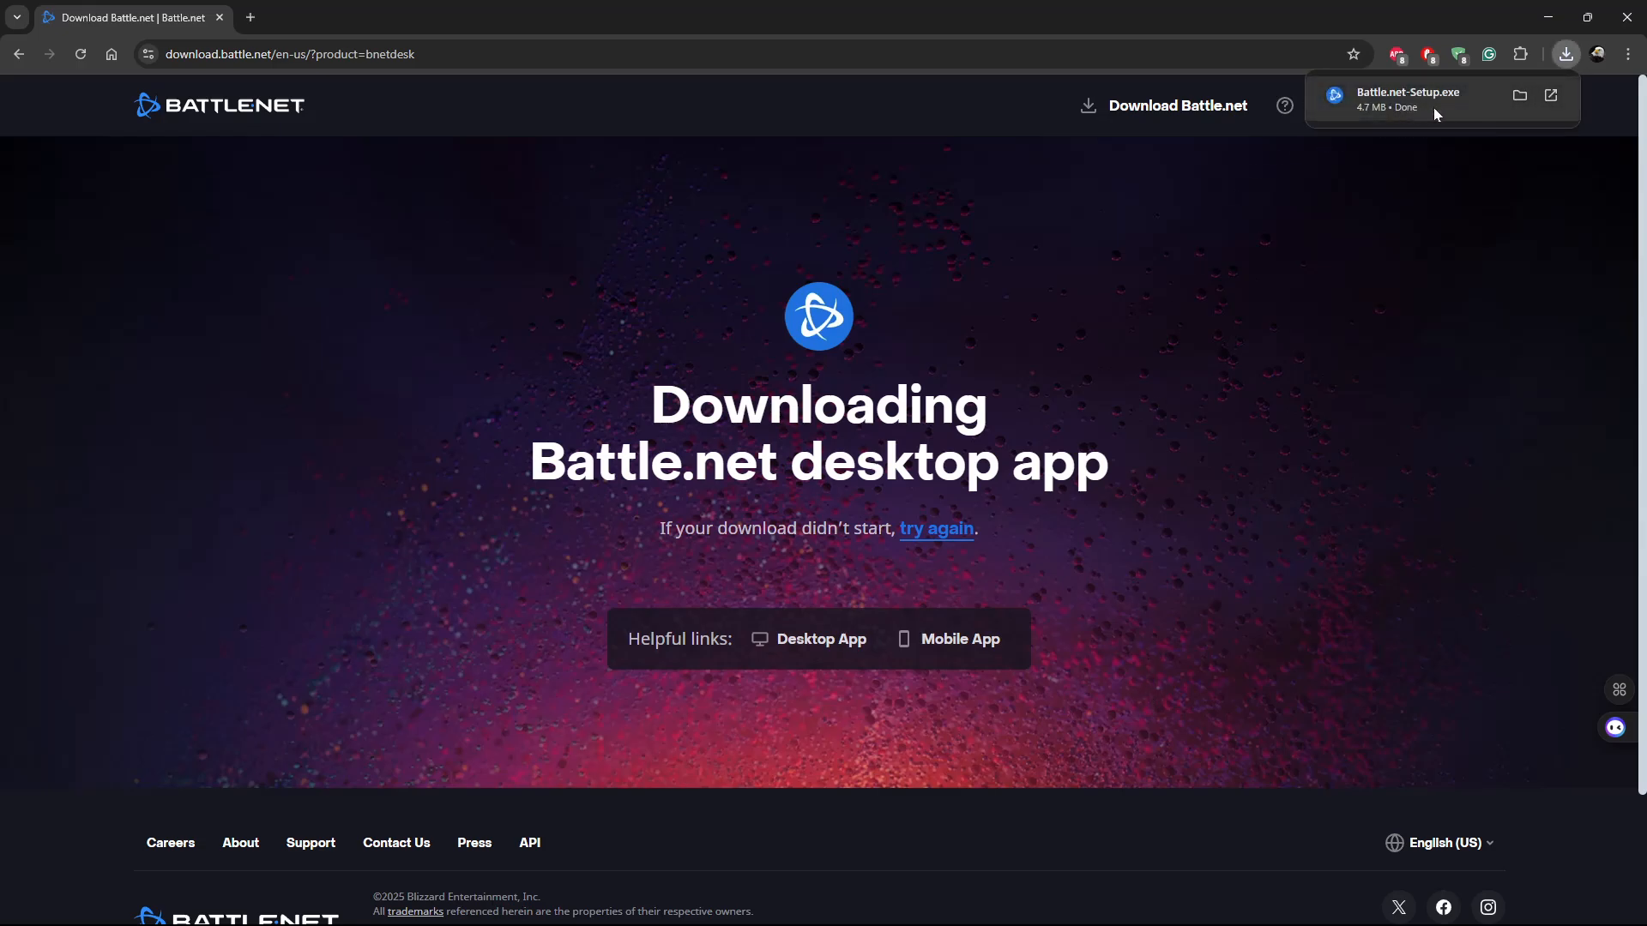
mouse_move(1403, 121)
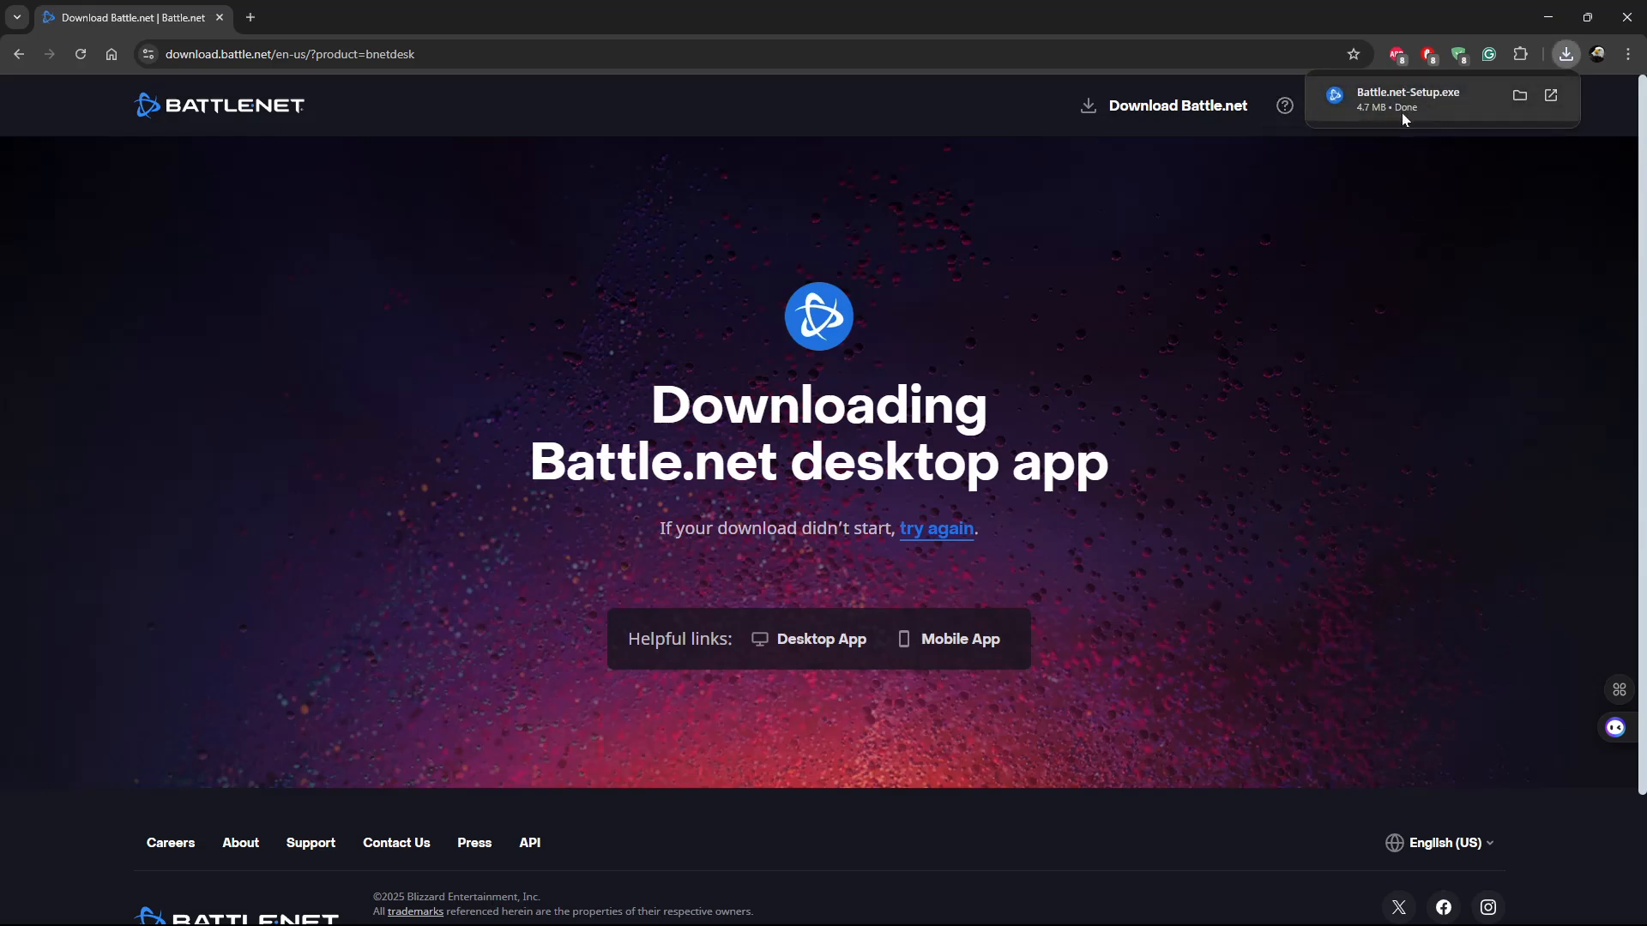
mouse_move(1428, 108)
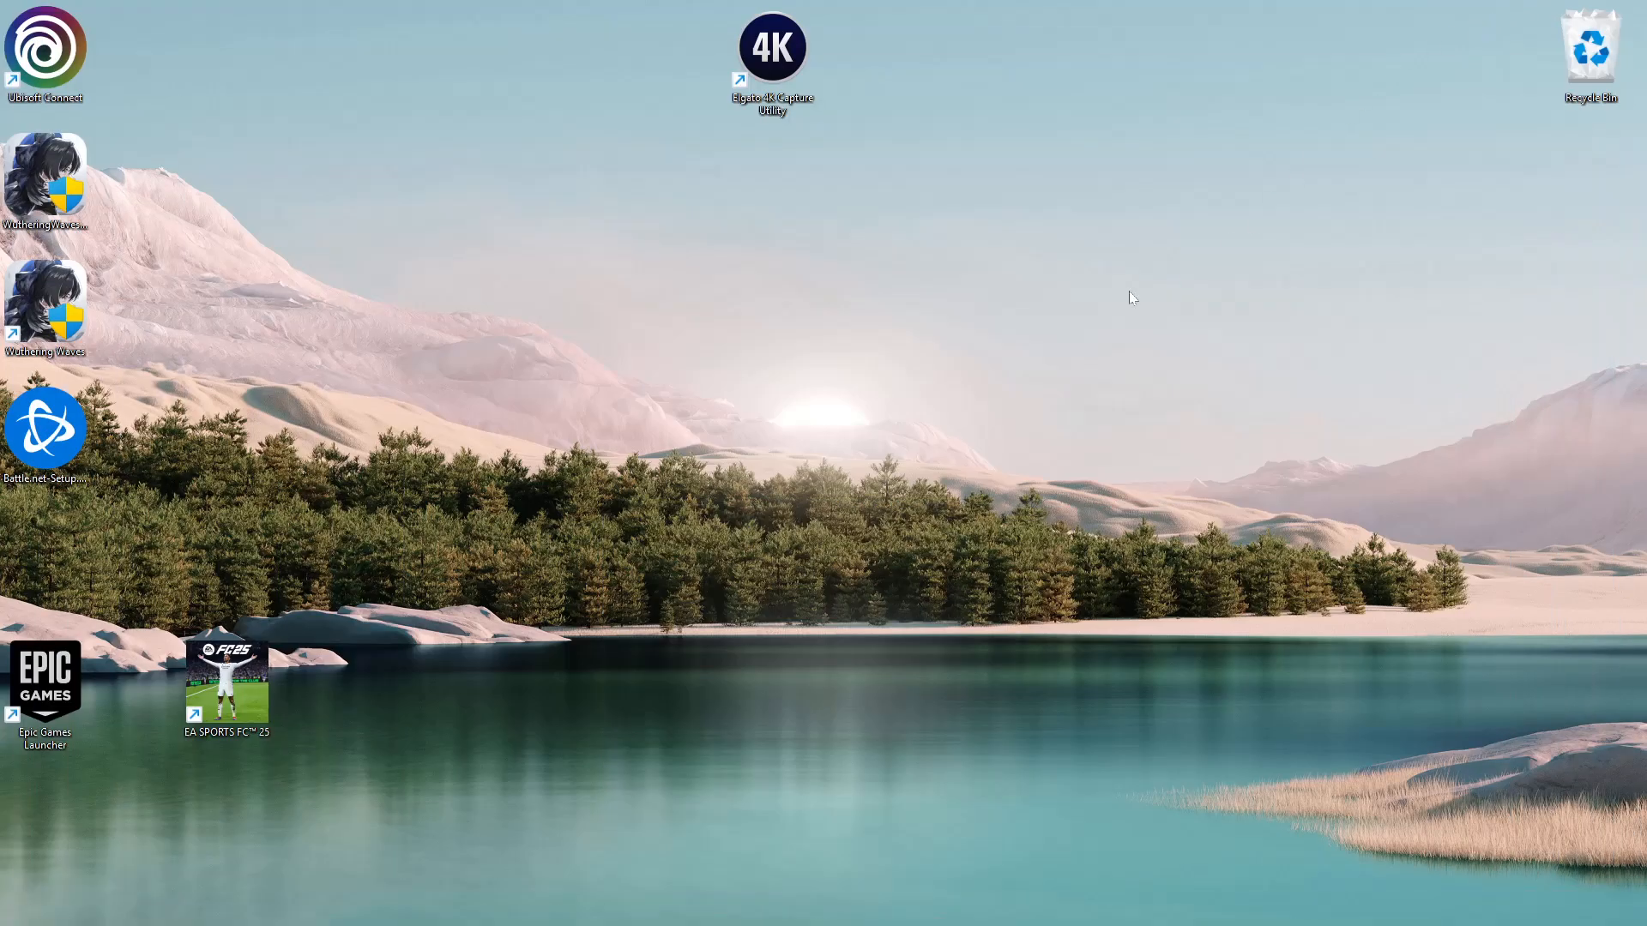
- Move Battle.net-Setup to the desktop centre and run it to start the installer
left_click_drag(43, 431, 338, 431)
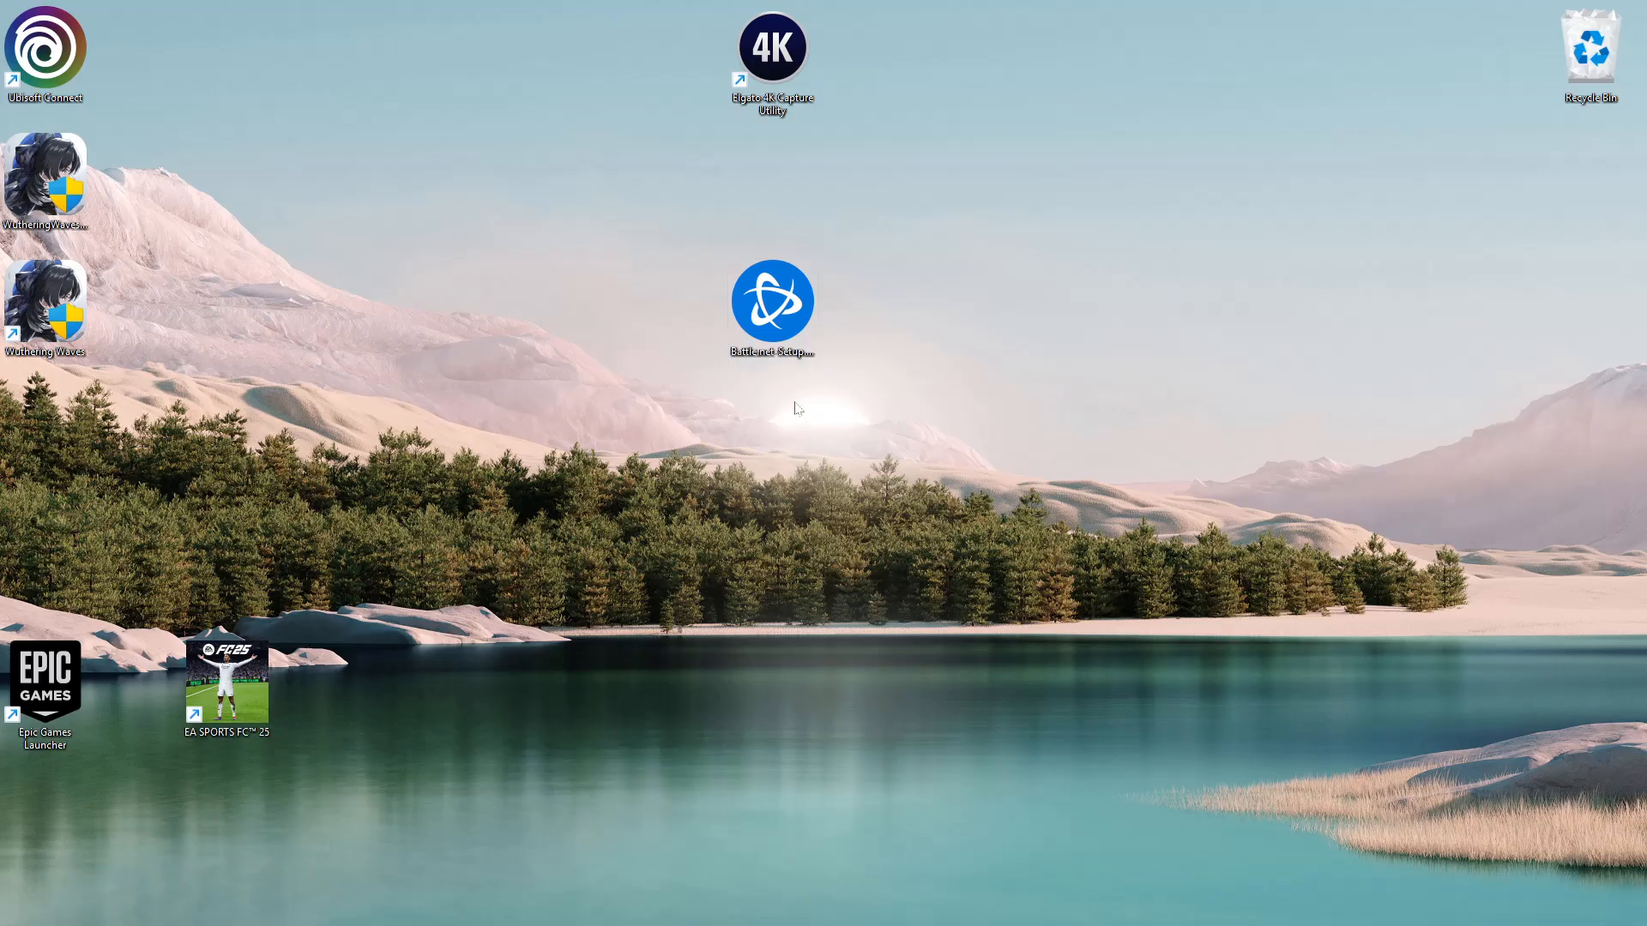
double_click(772, 301)
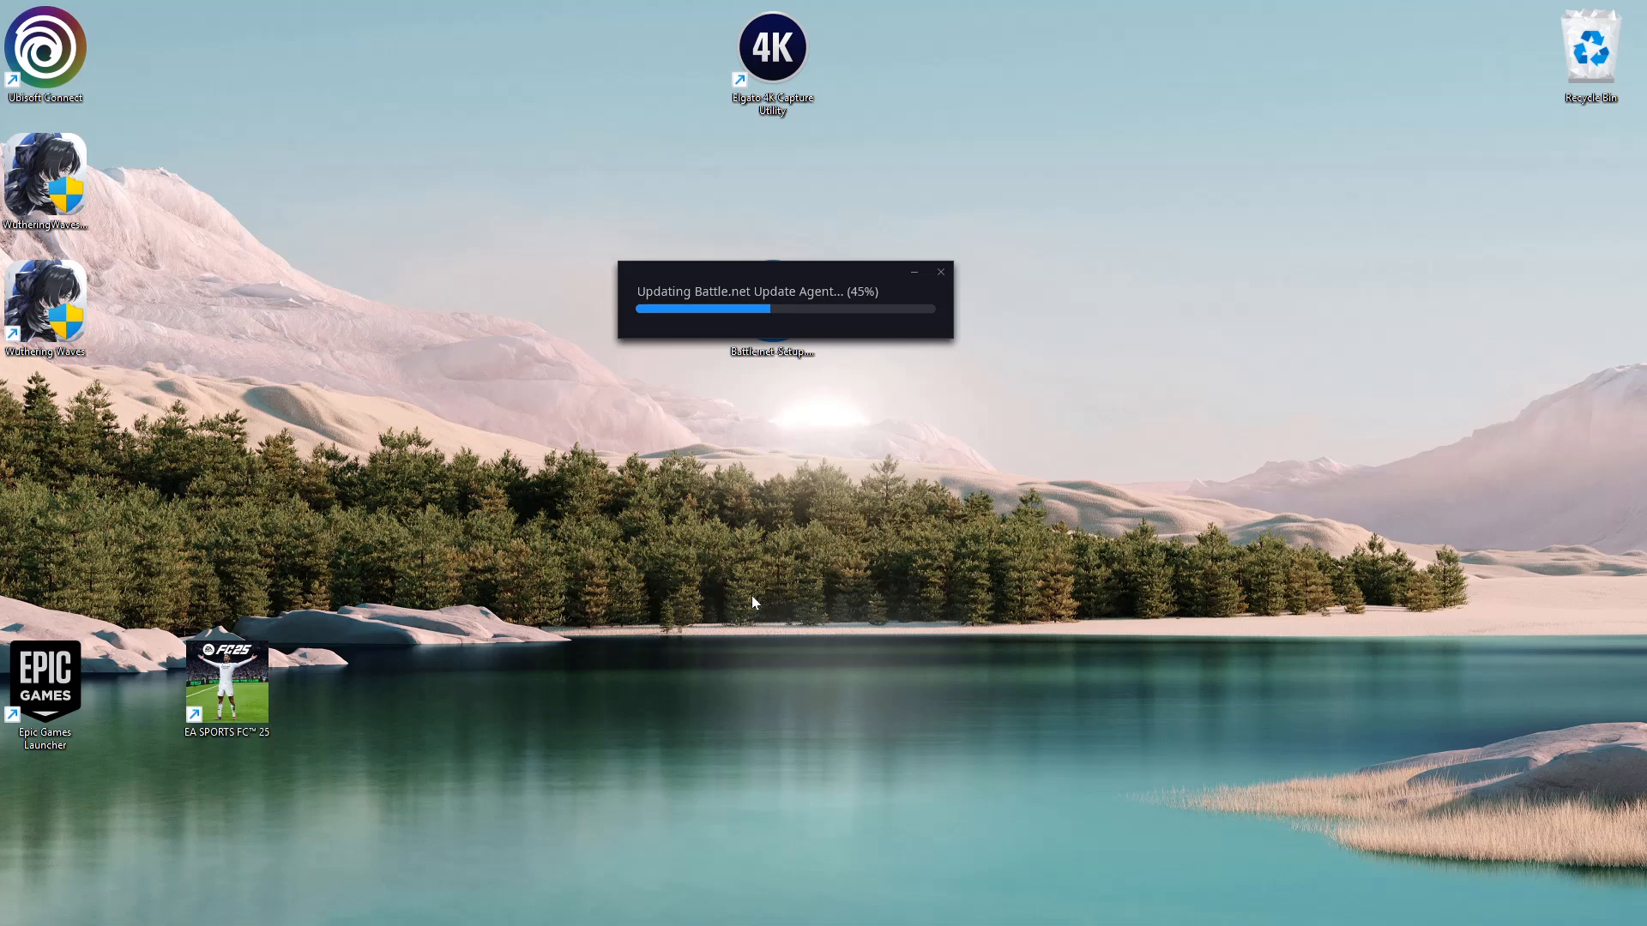
mouse_move(1057, 463)
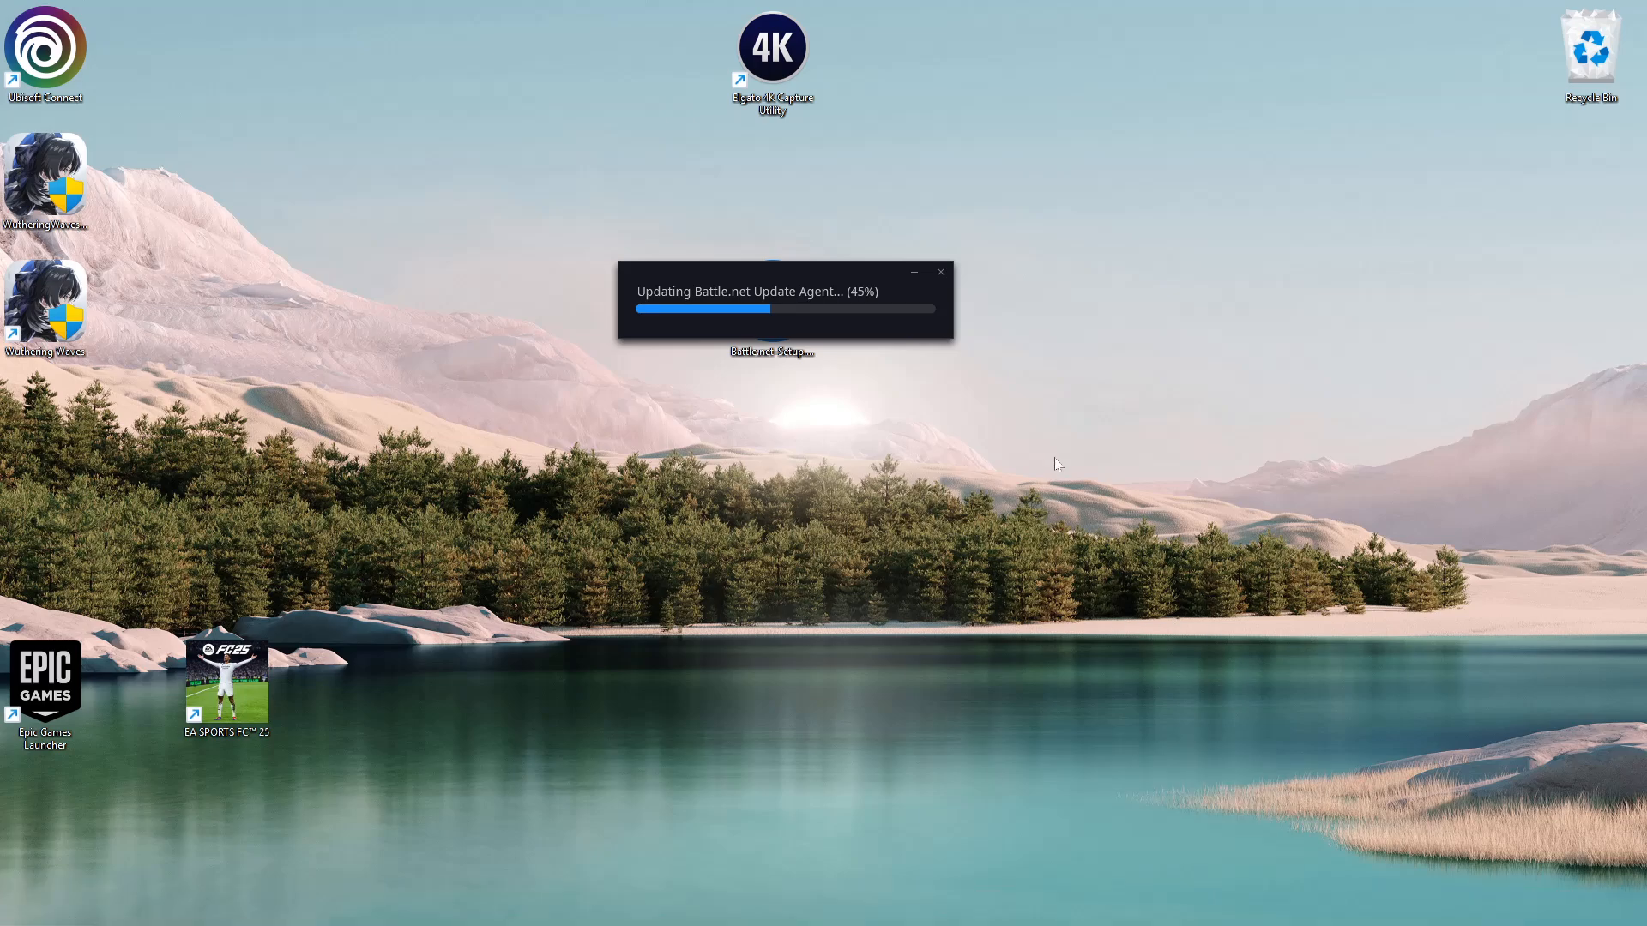
mouse_move(1092, 464)
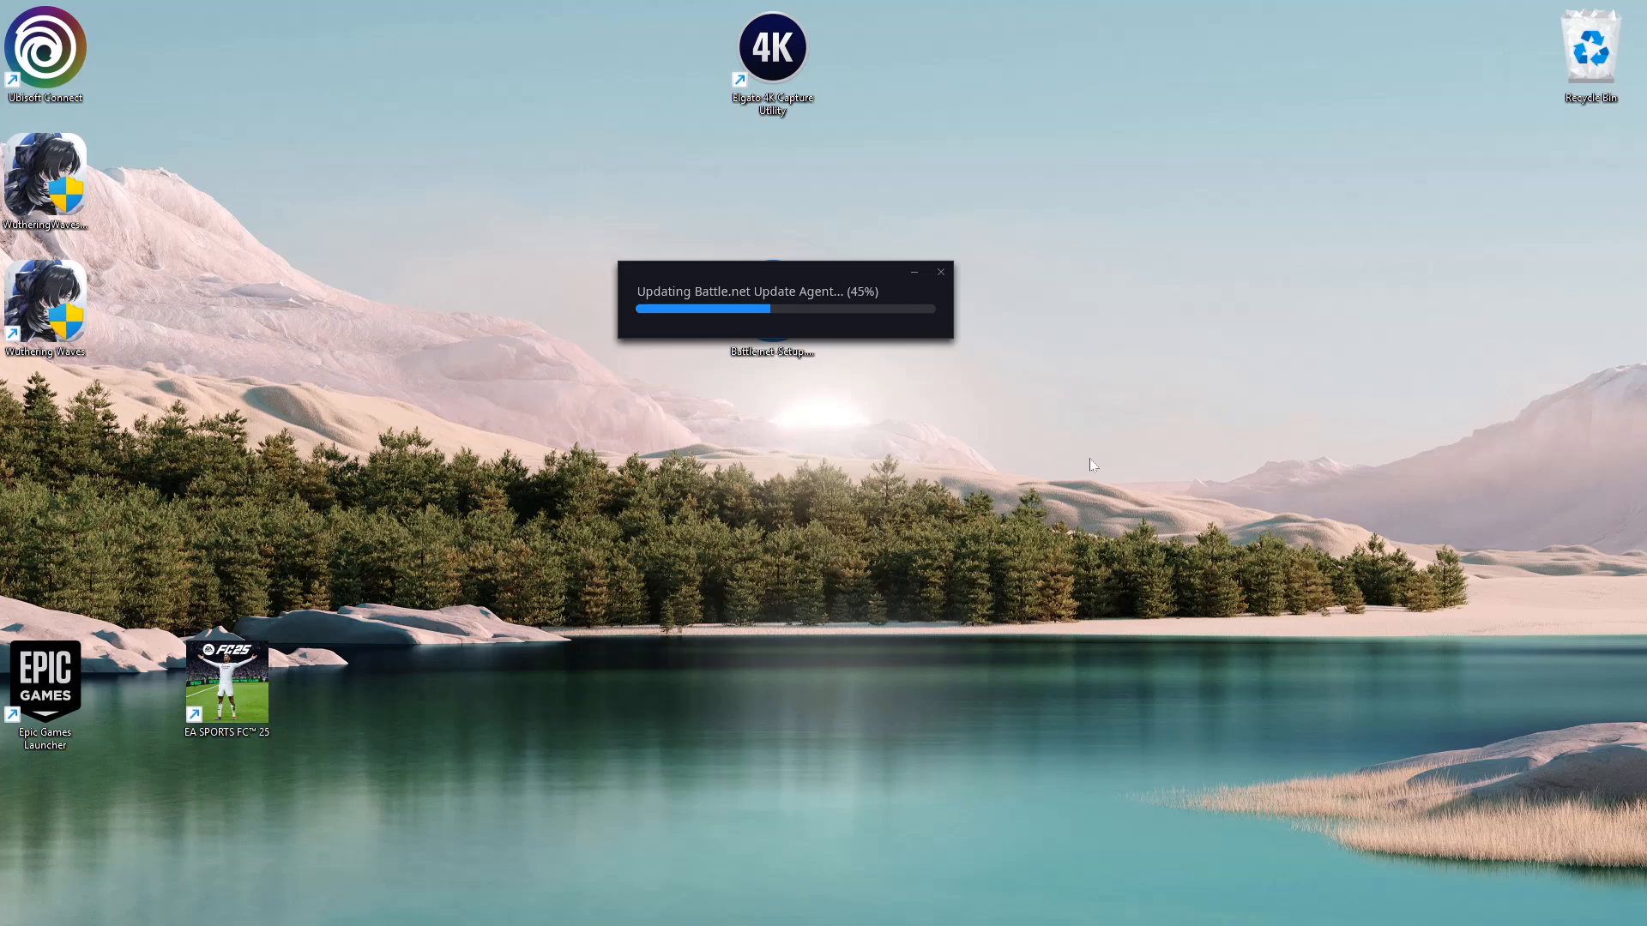
mouse_move(1305, 820)
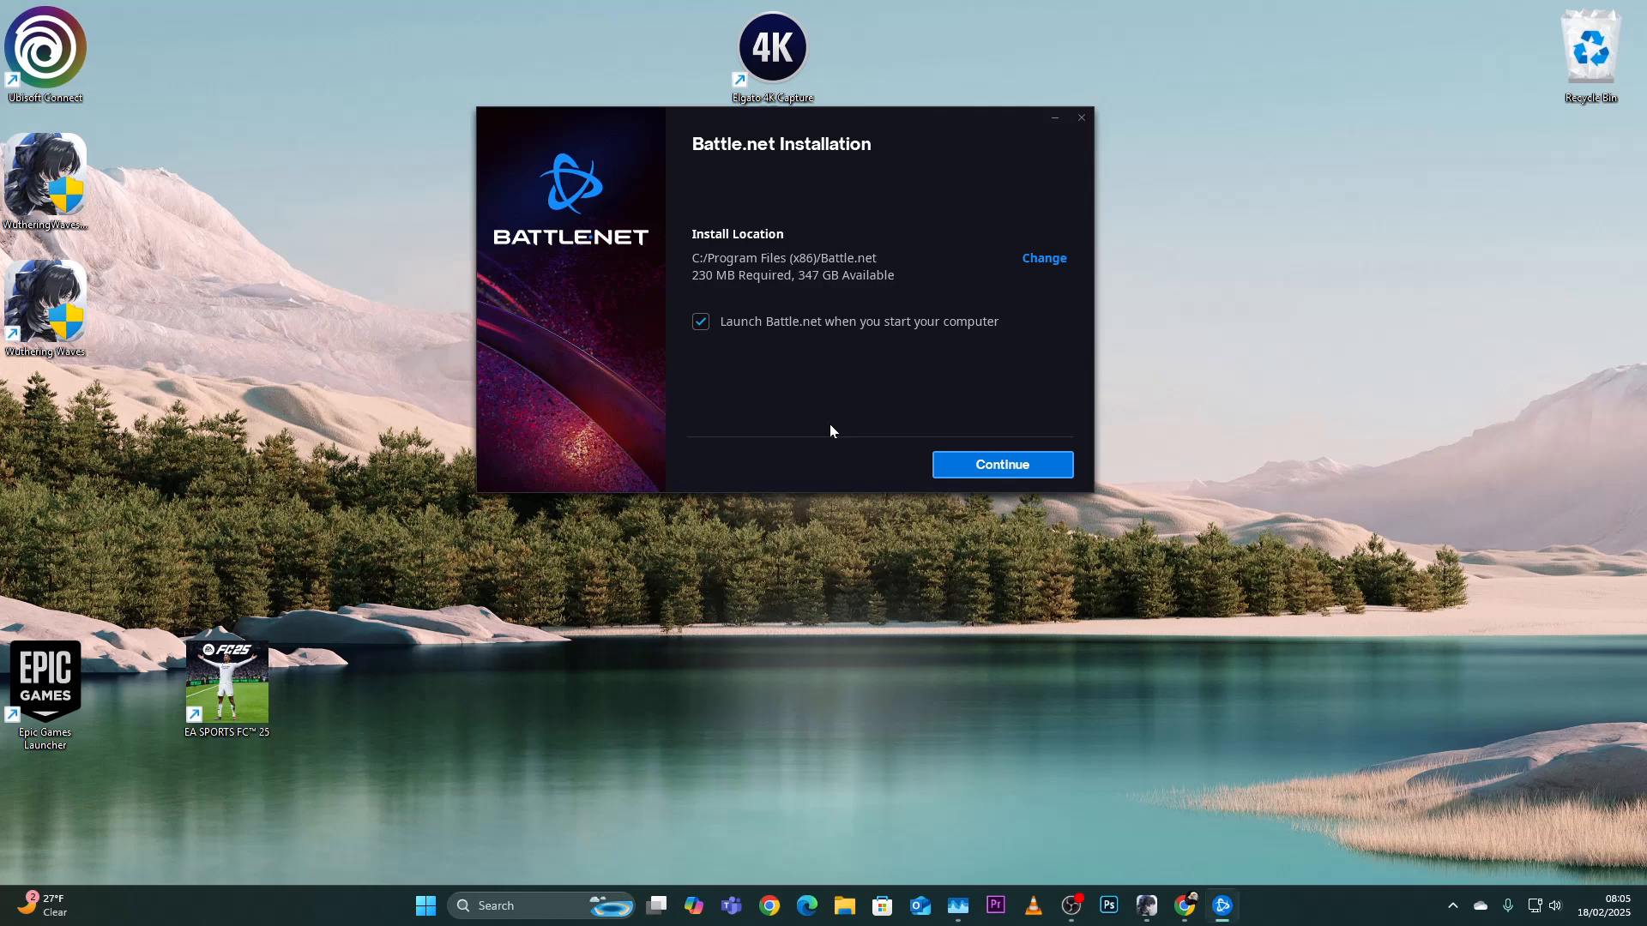
mouse_move(340, 186)
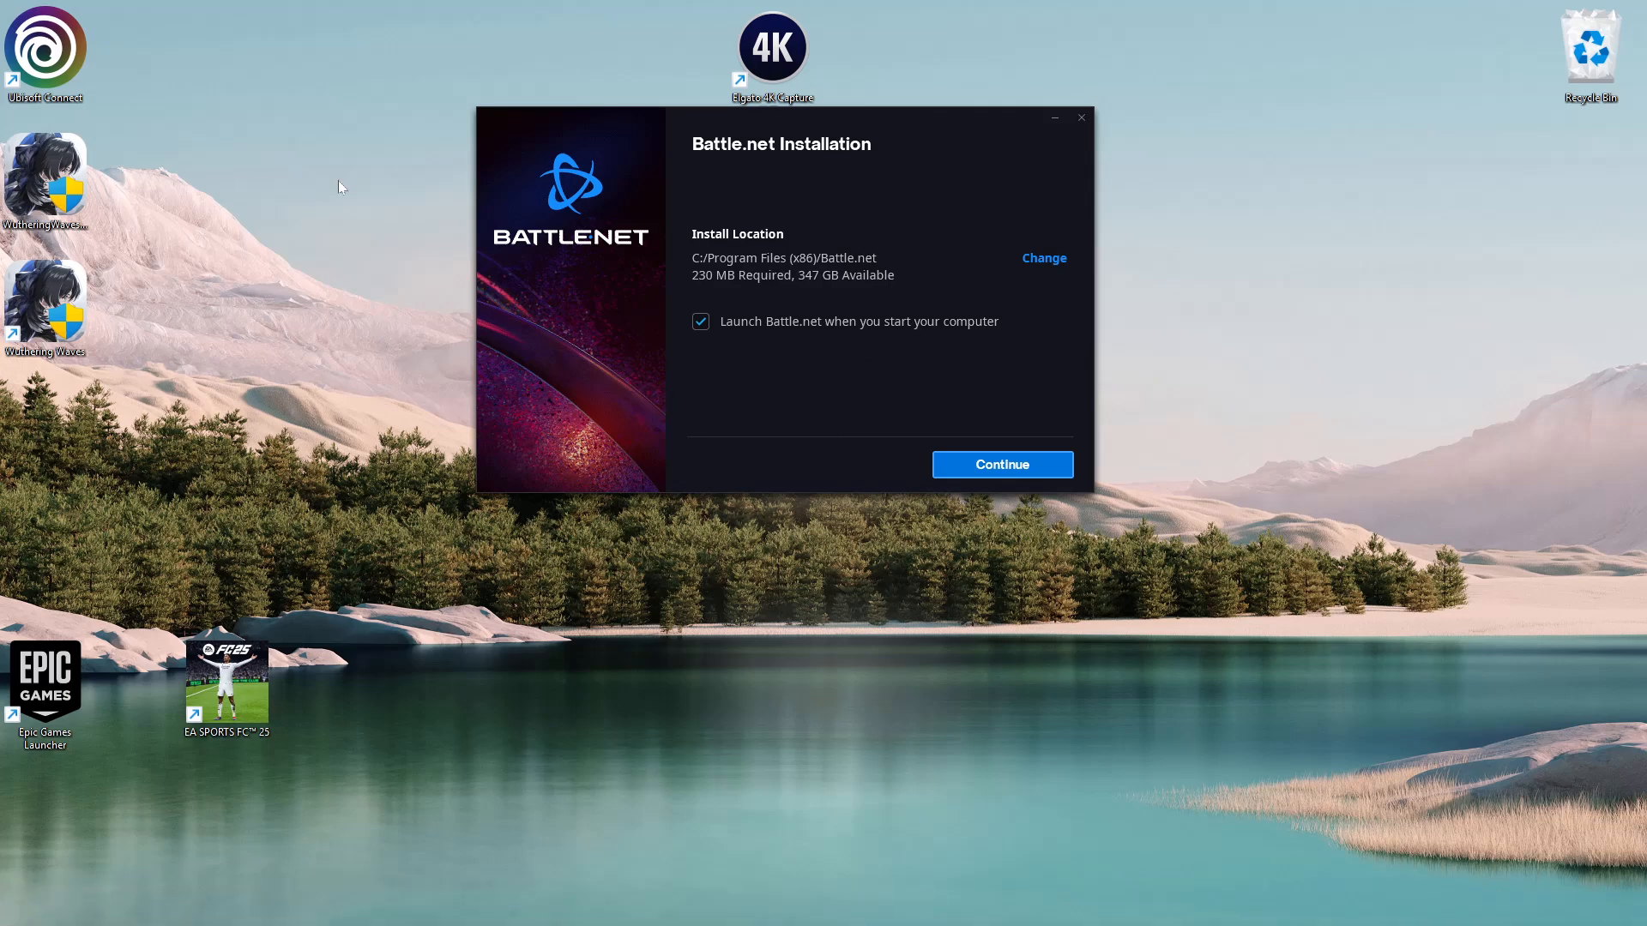
mouse_move(715, 259)
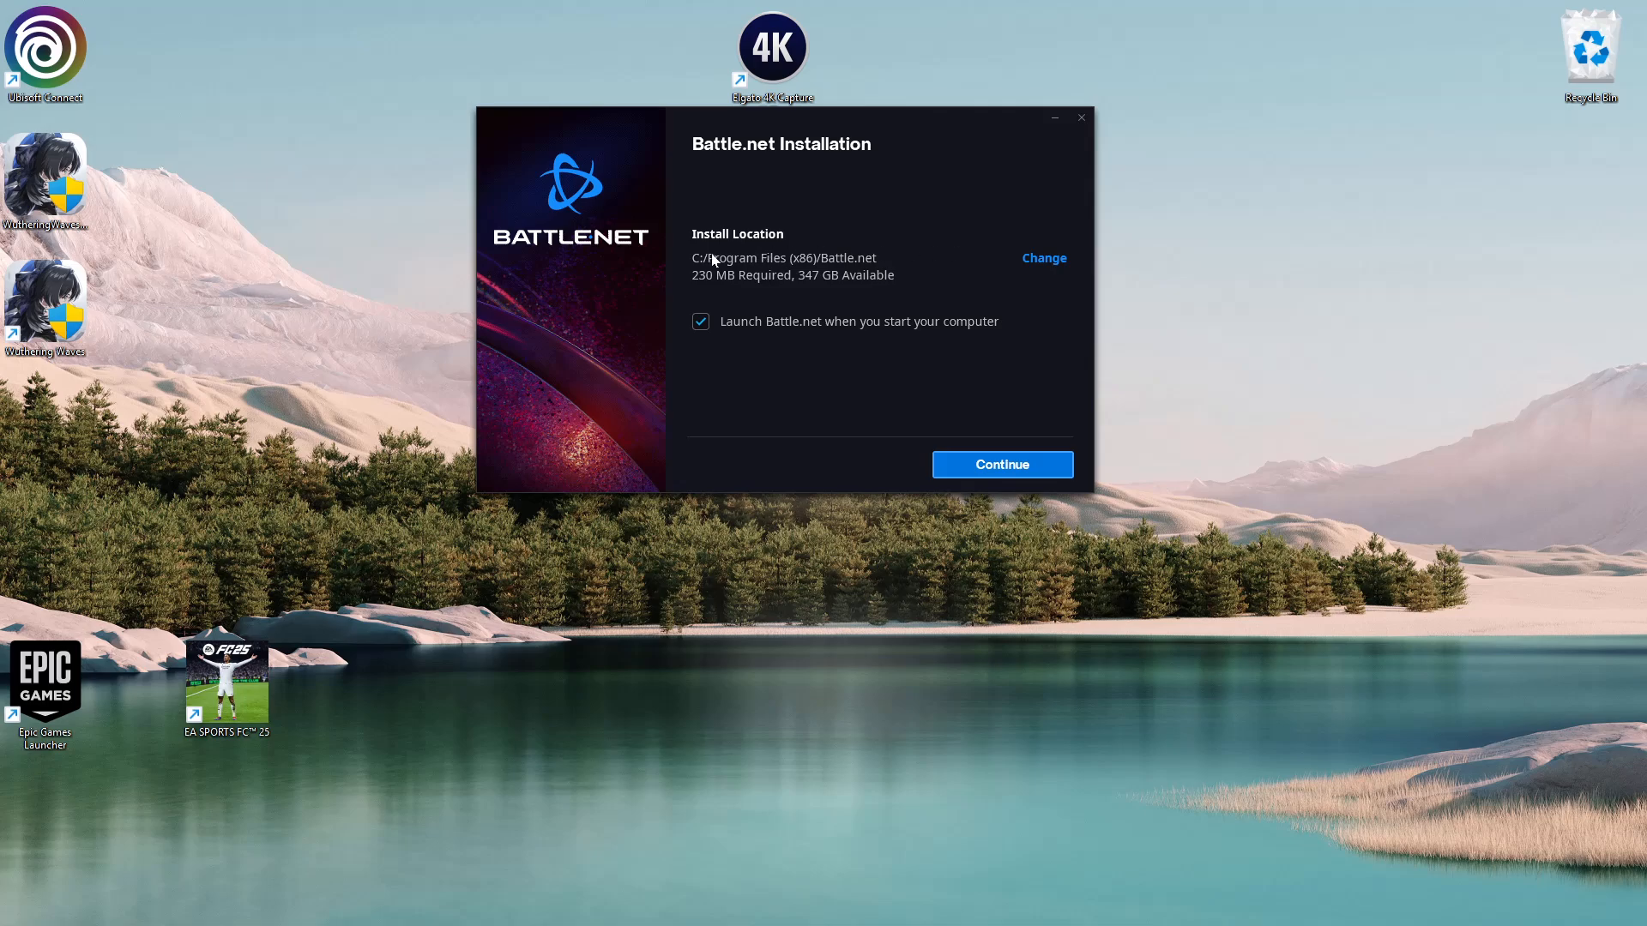
mouse_move(553, 276)
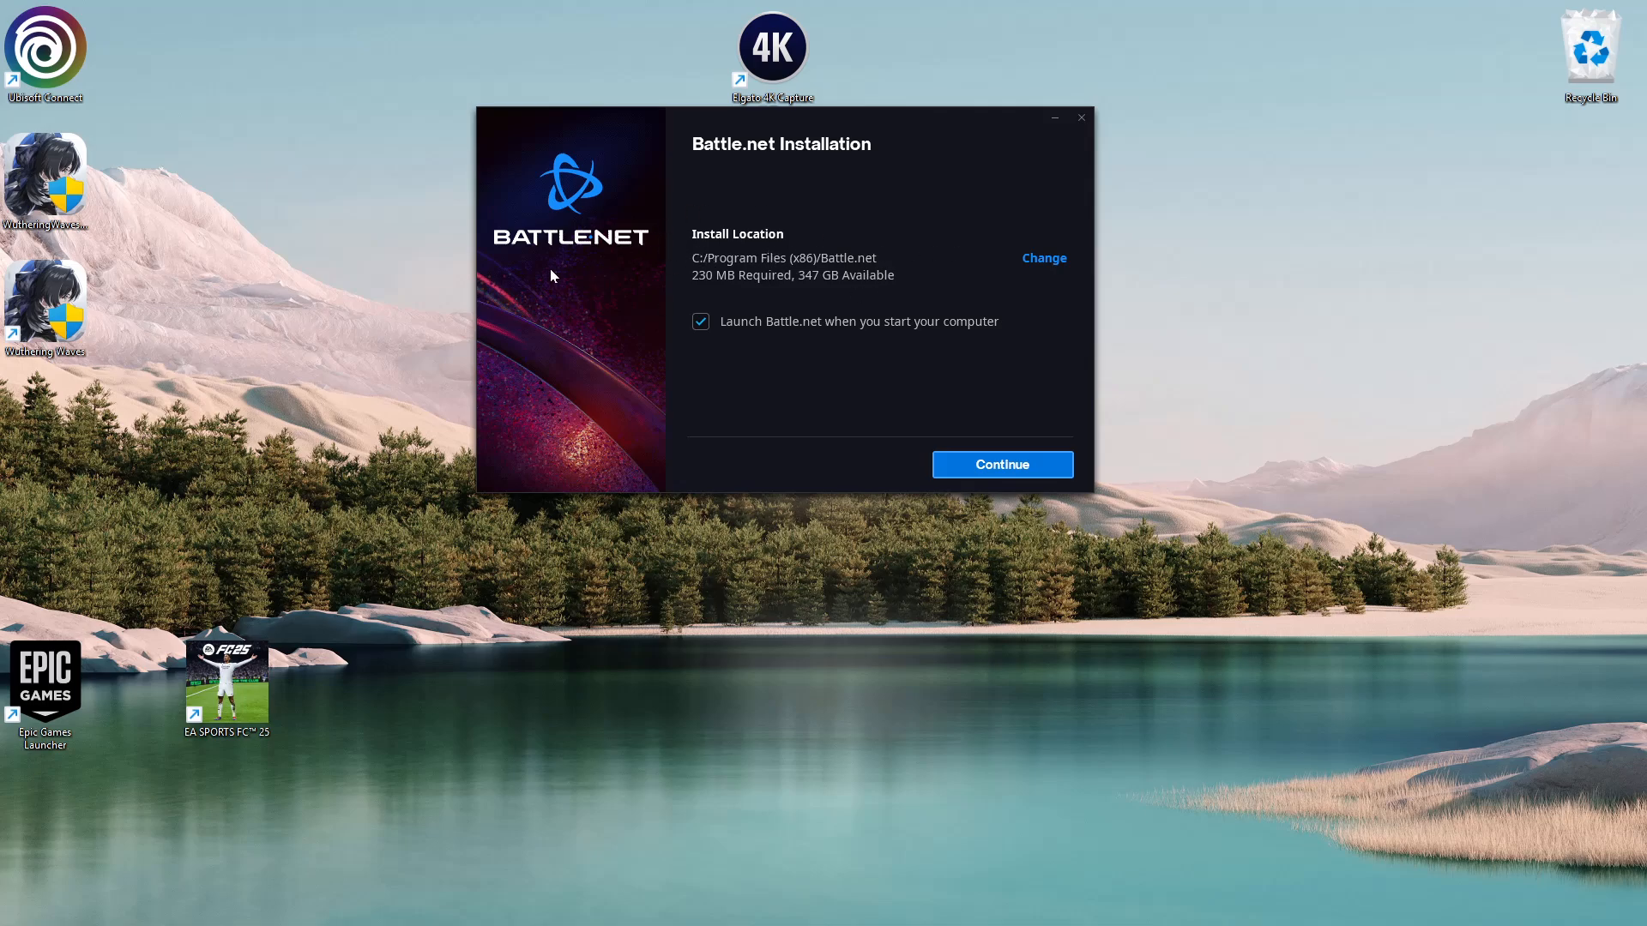
mouse_move(1042, 259)
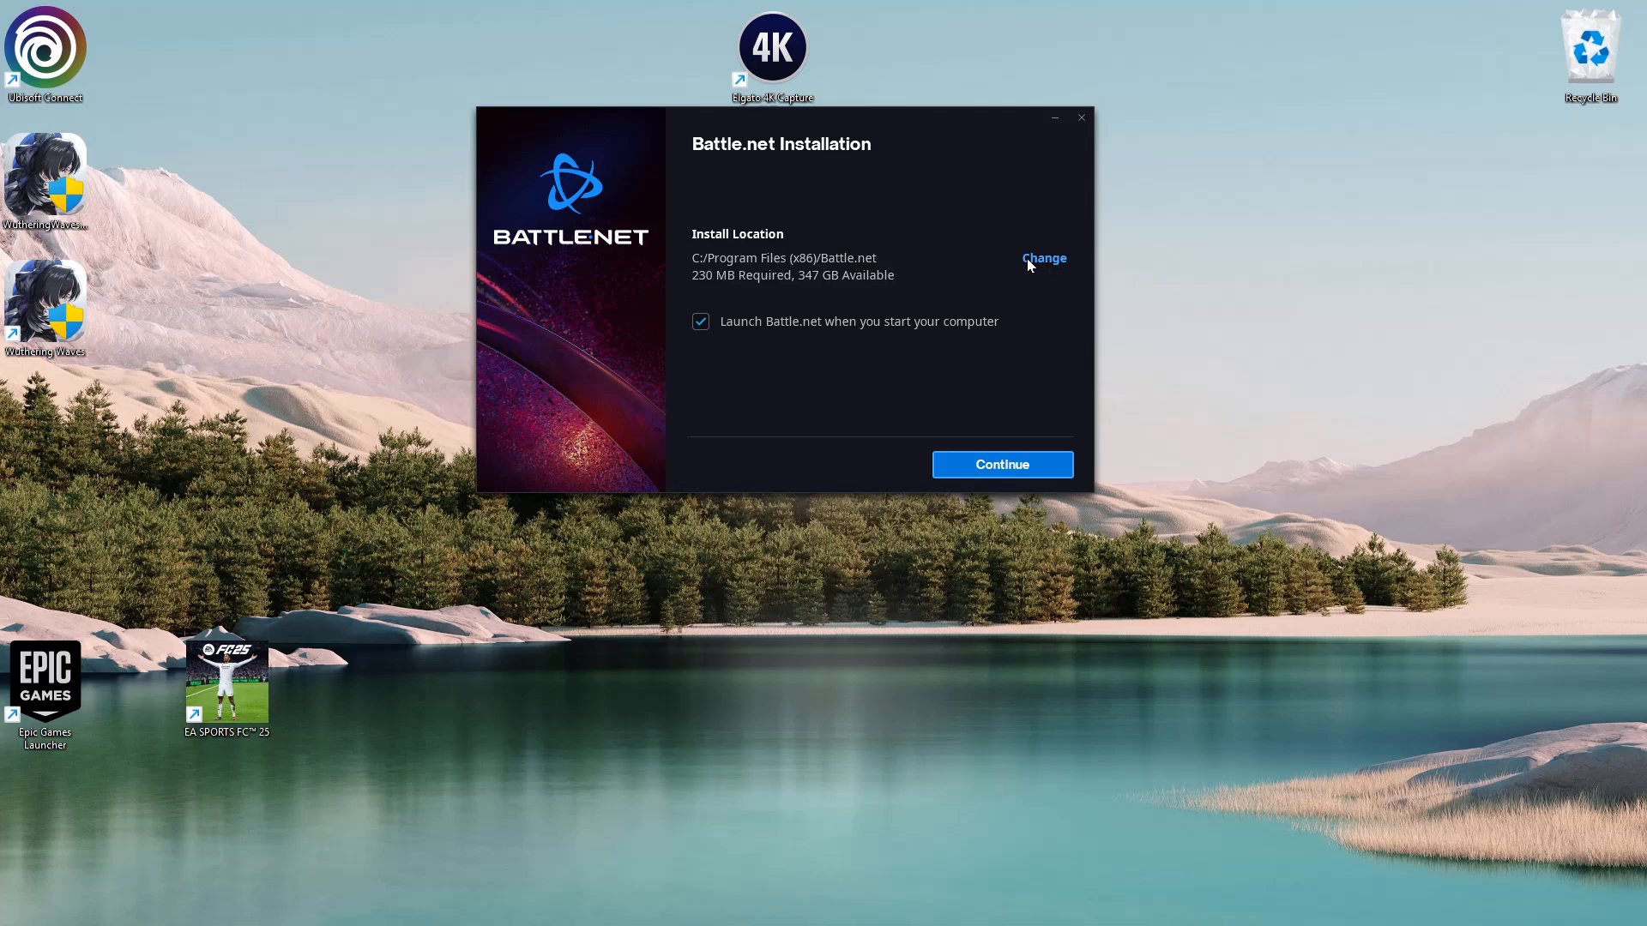
- Install Battle.net to the default folder with launch at startup turned off
left_click(1043, 259)
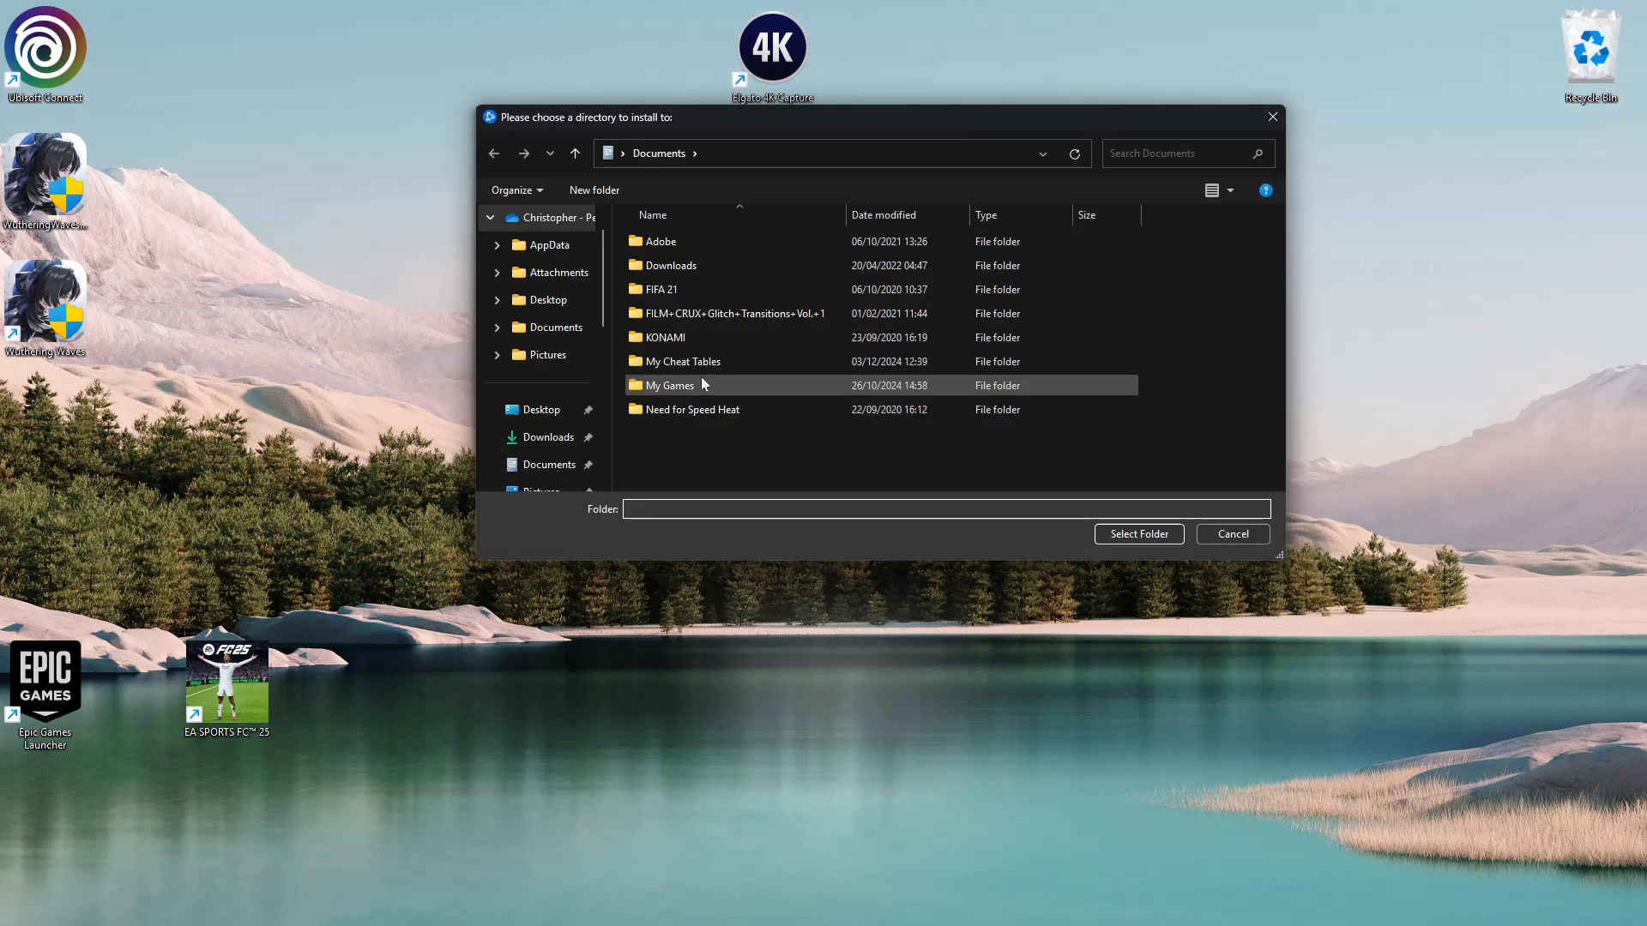
mouse_move(1231, 534)
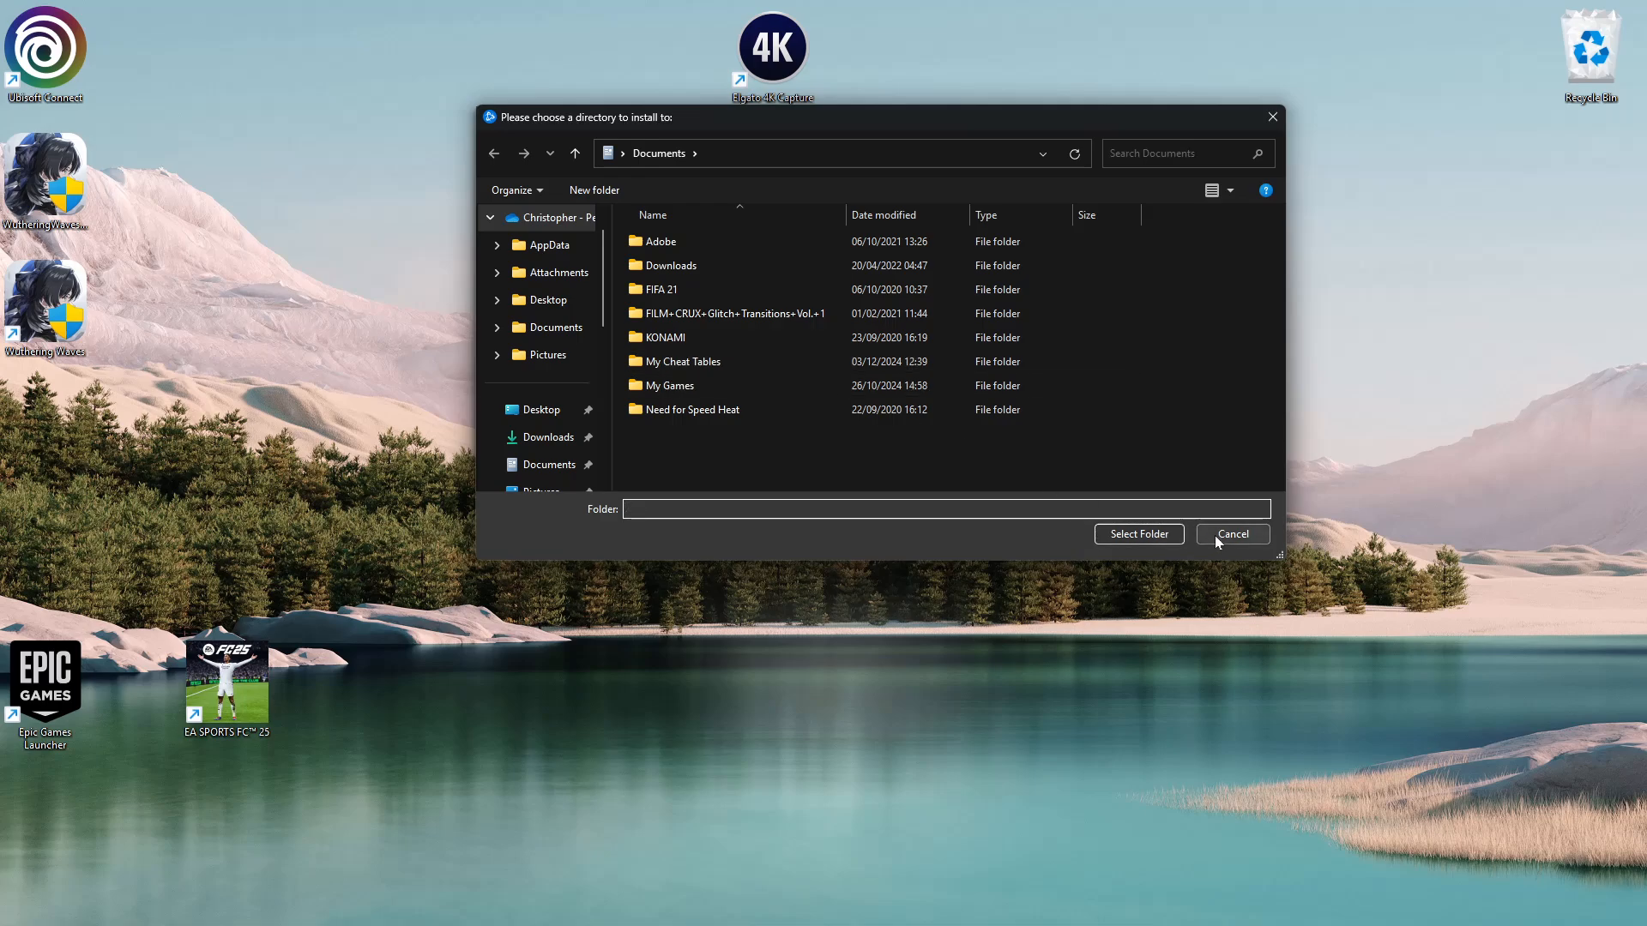
left_click(1231, 533)
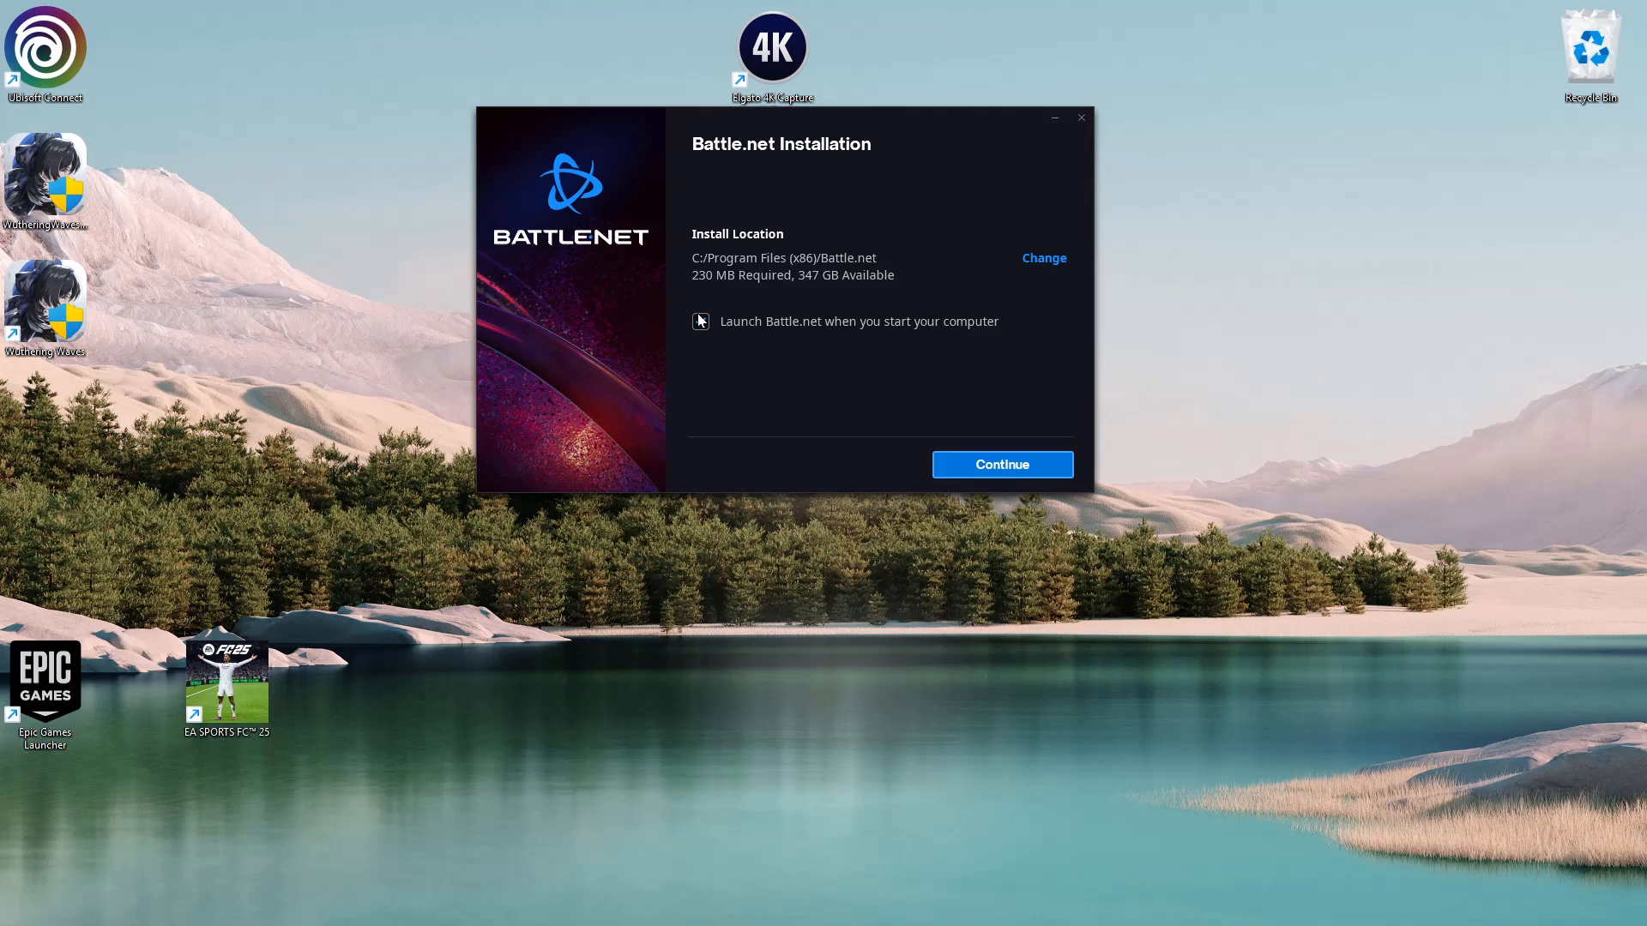
left_click(700, 321)
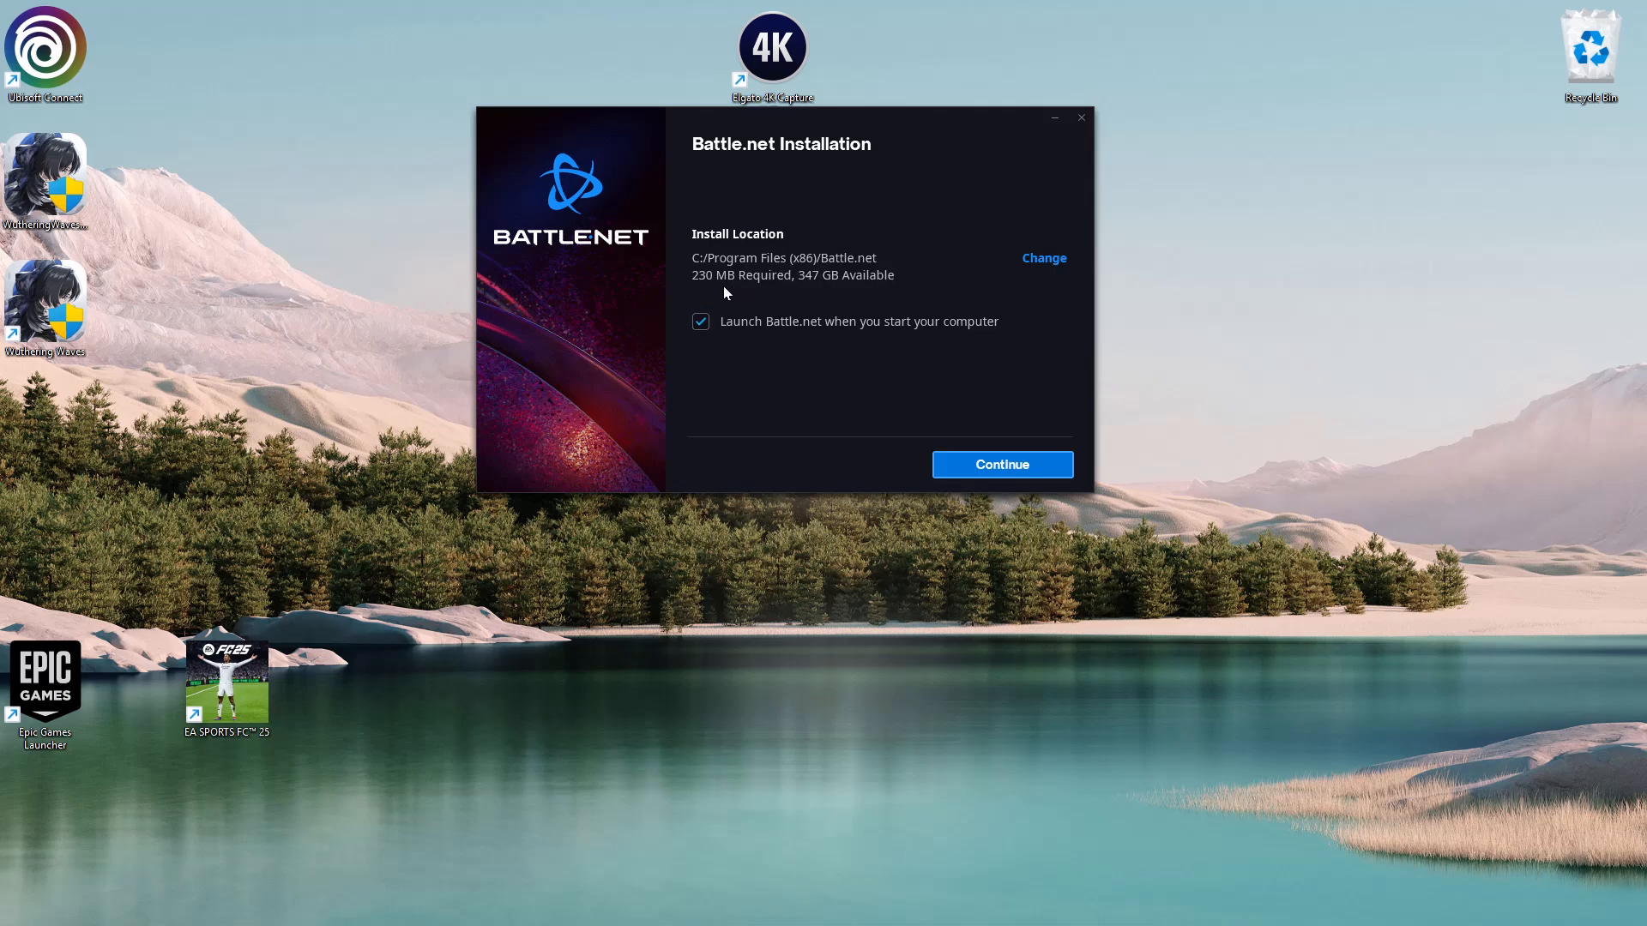
mouse_move(724, 293)
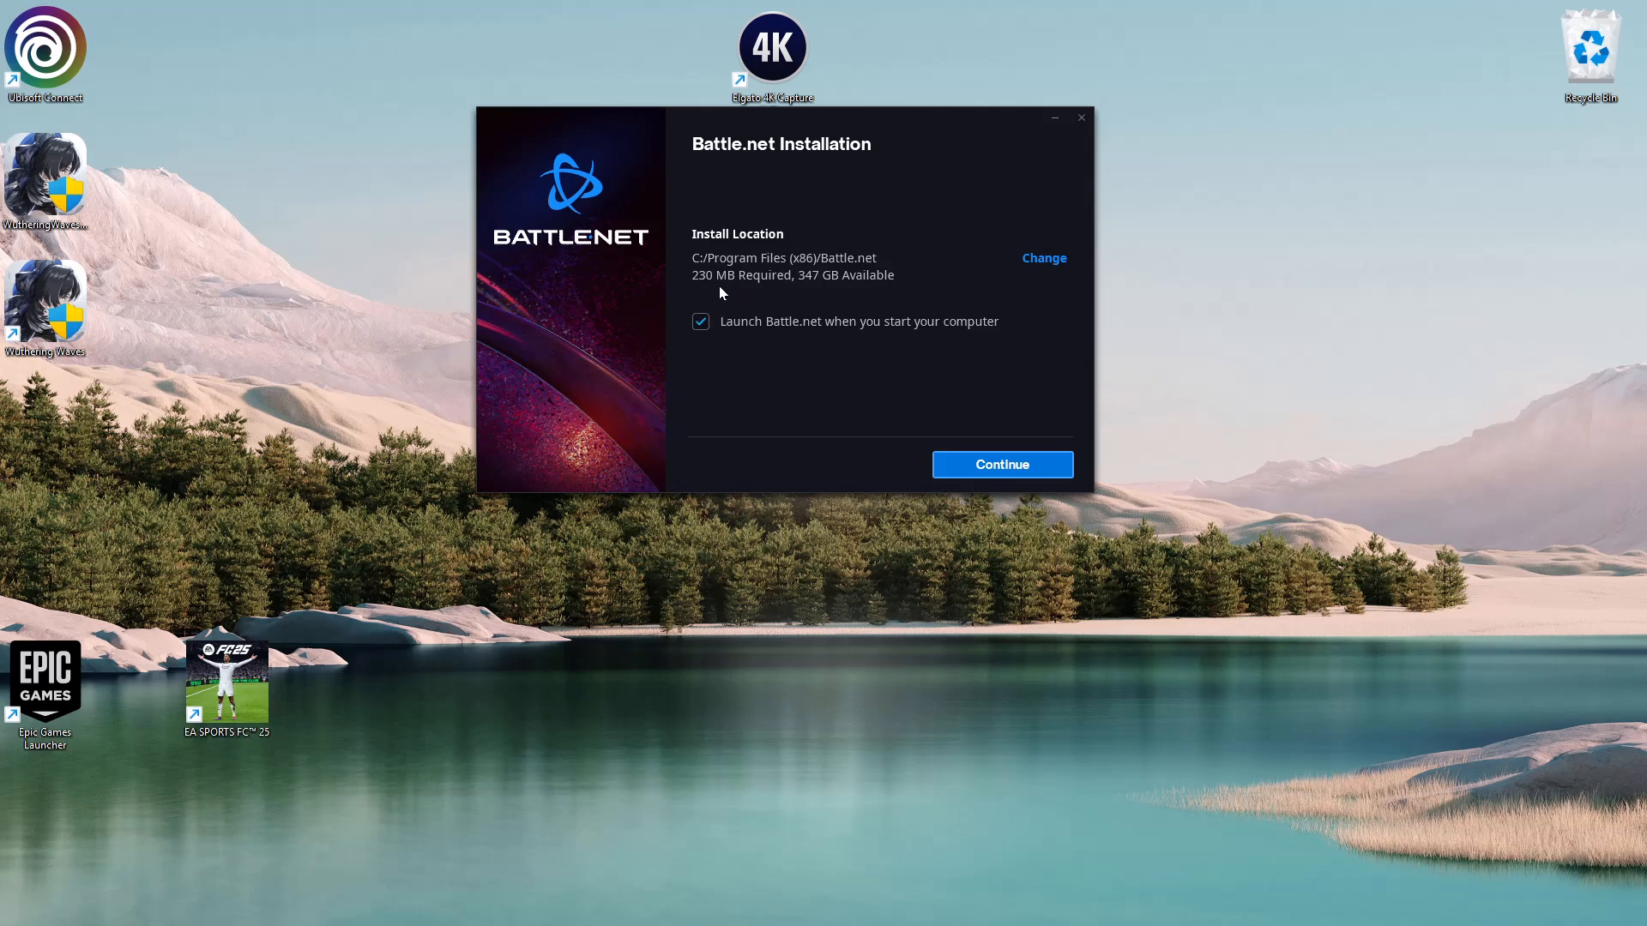
mouse_move(717, 355)
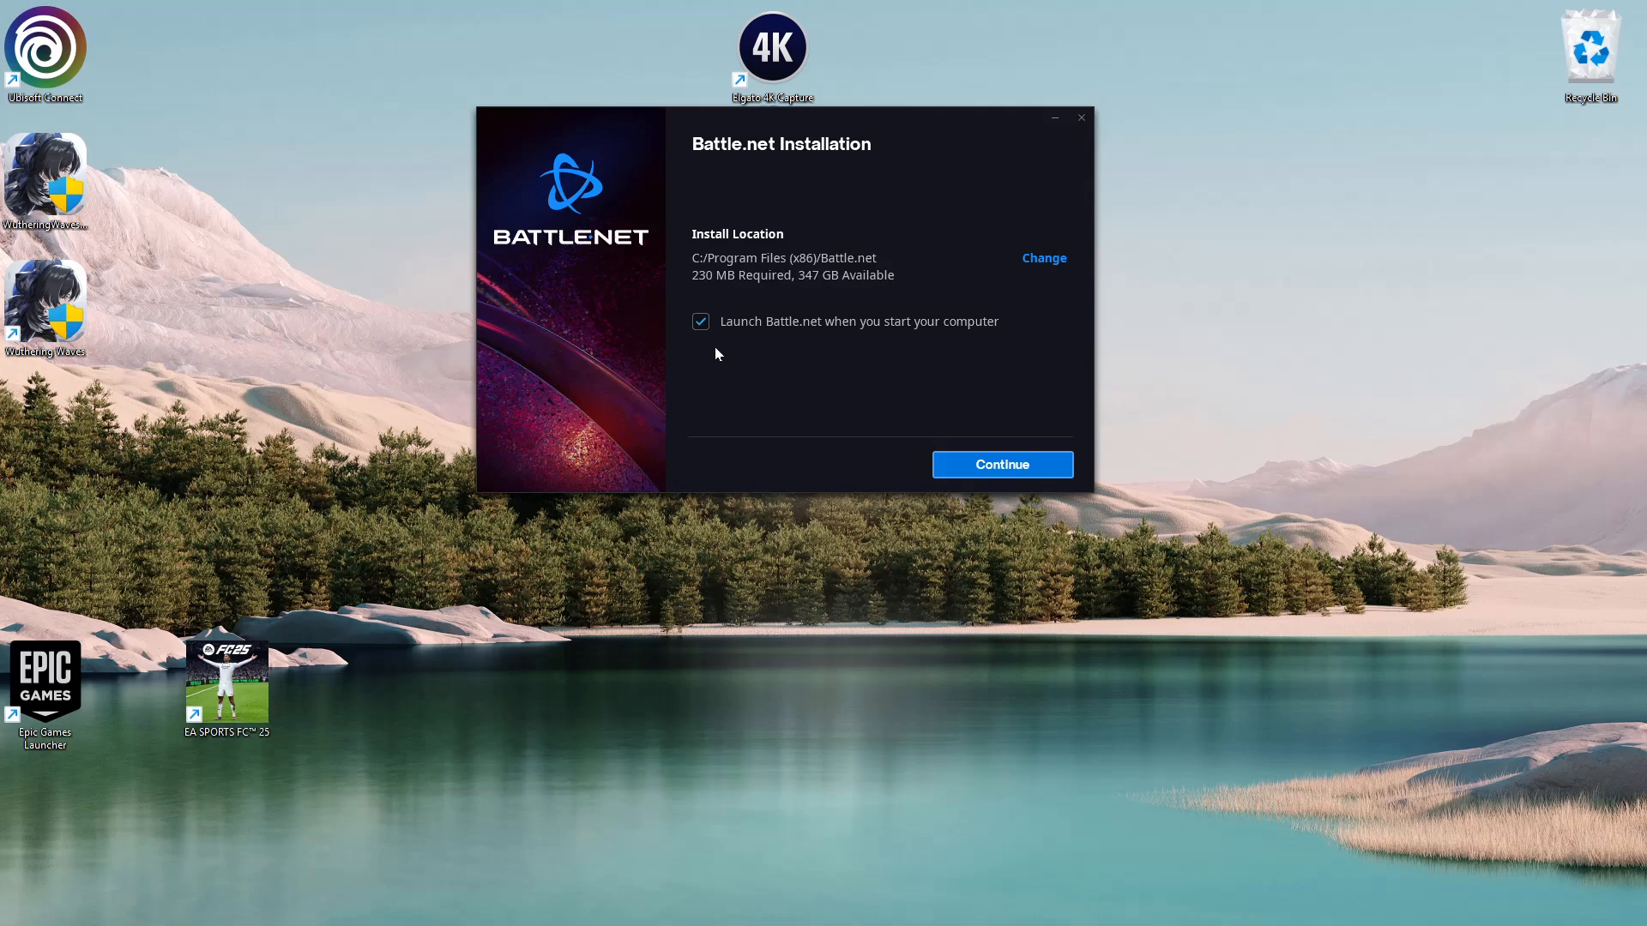
mouse_move(762, 333)
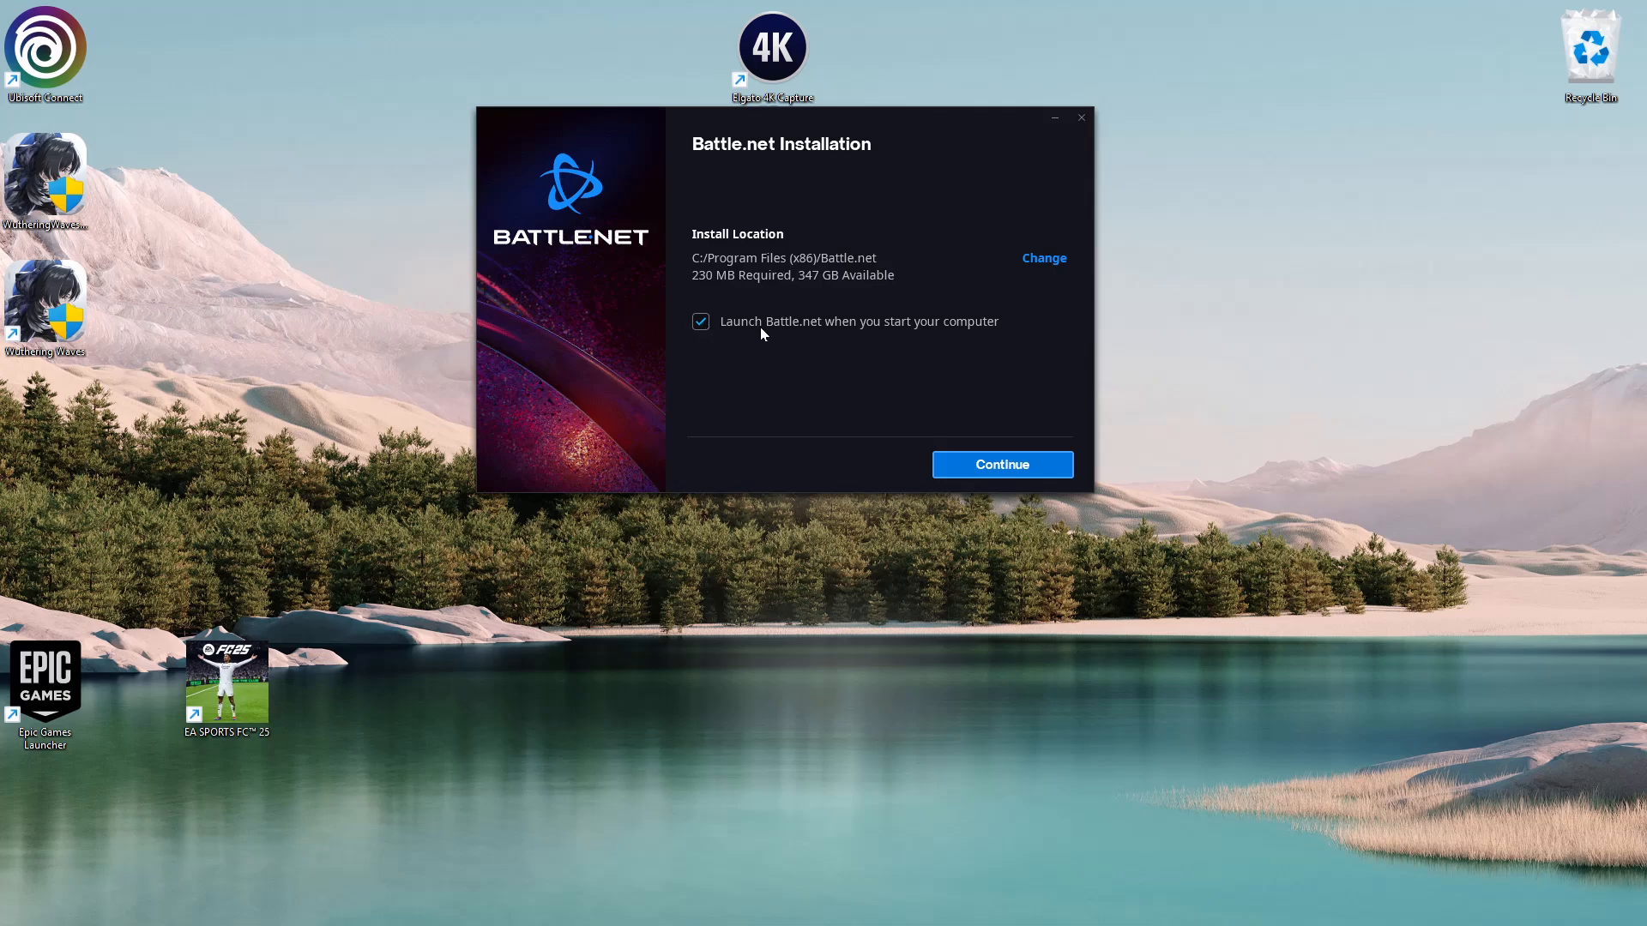
mouse_move(878, 305)
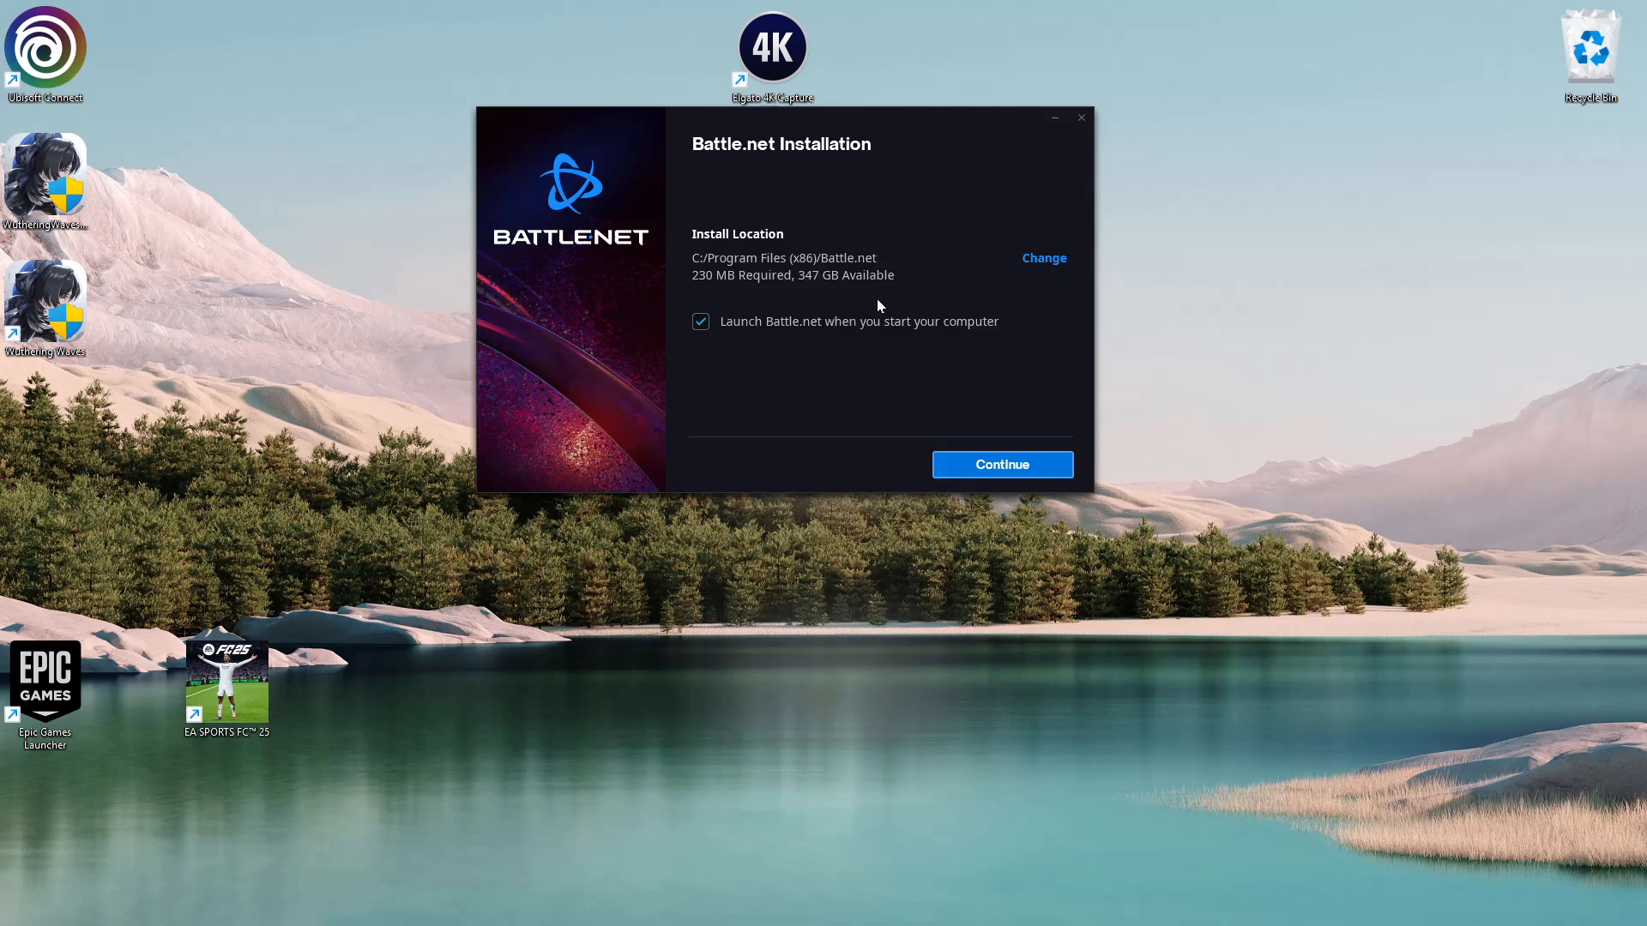
mouse_move(955, 341)
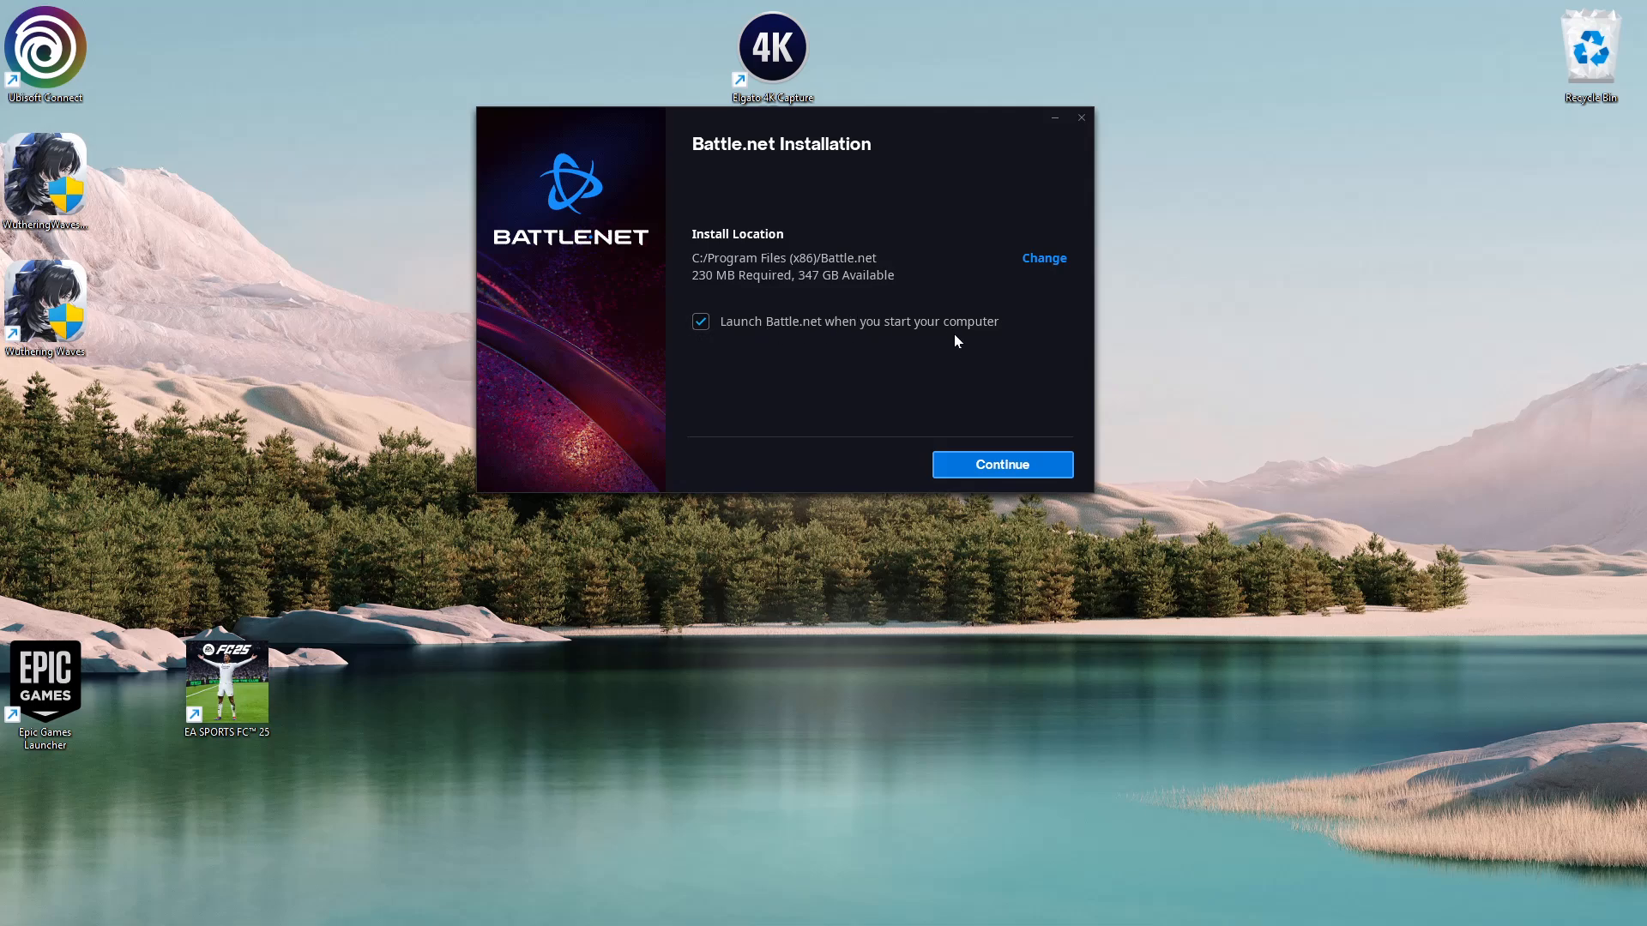
left_click(700, 321)
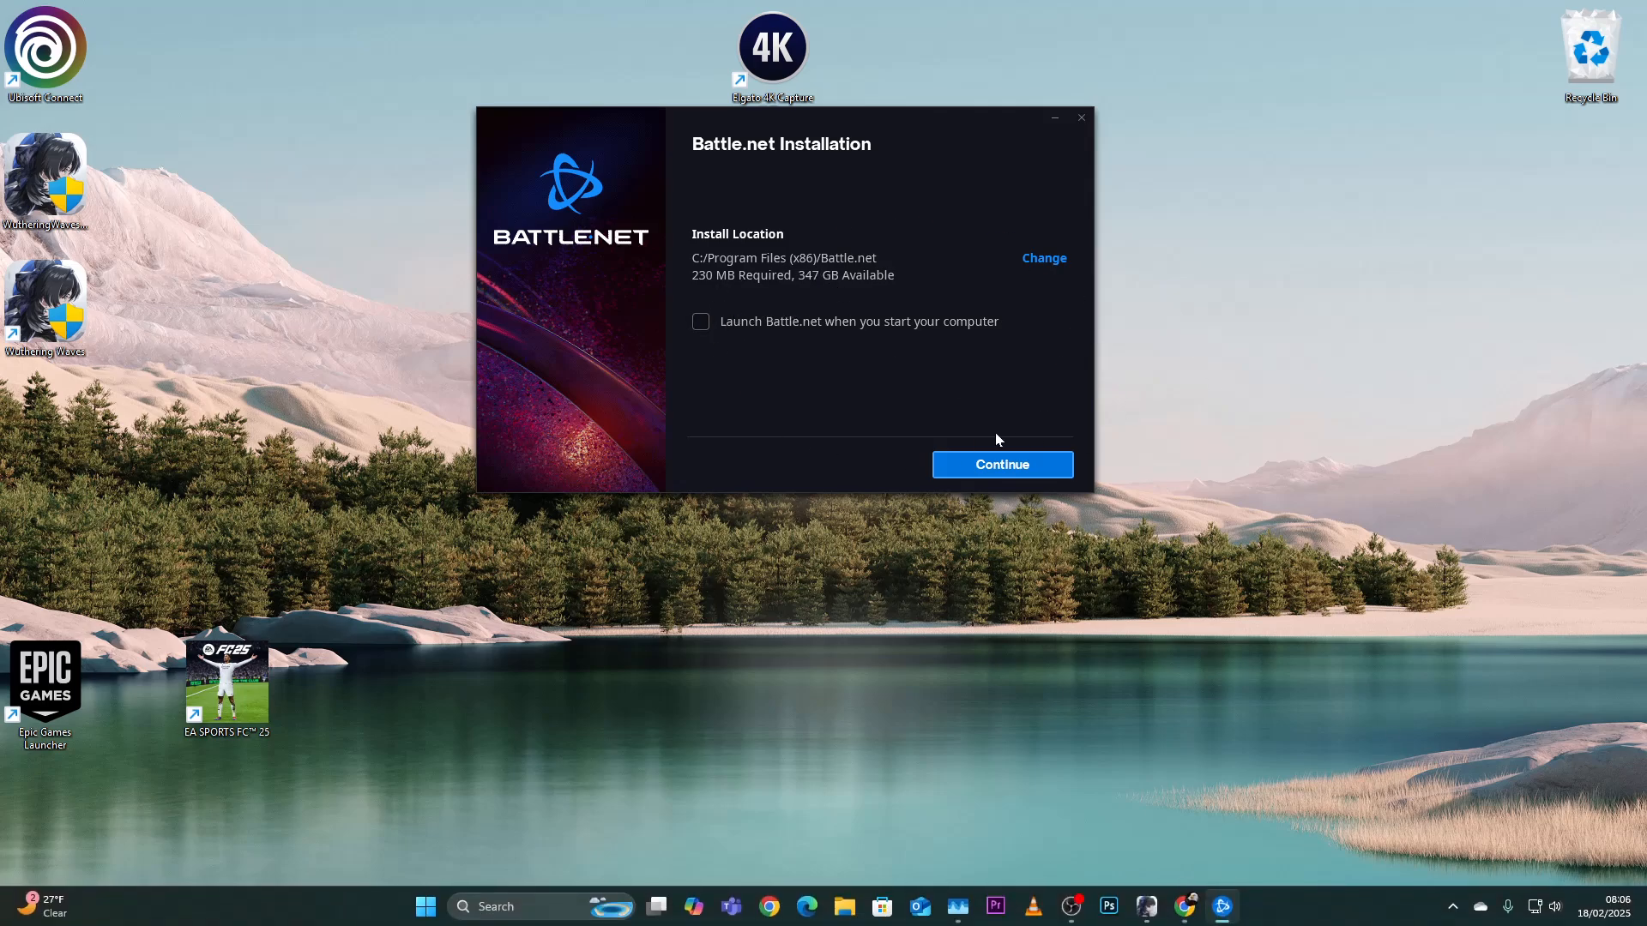
left_click(1000, 464)
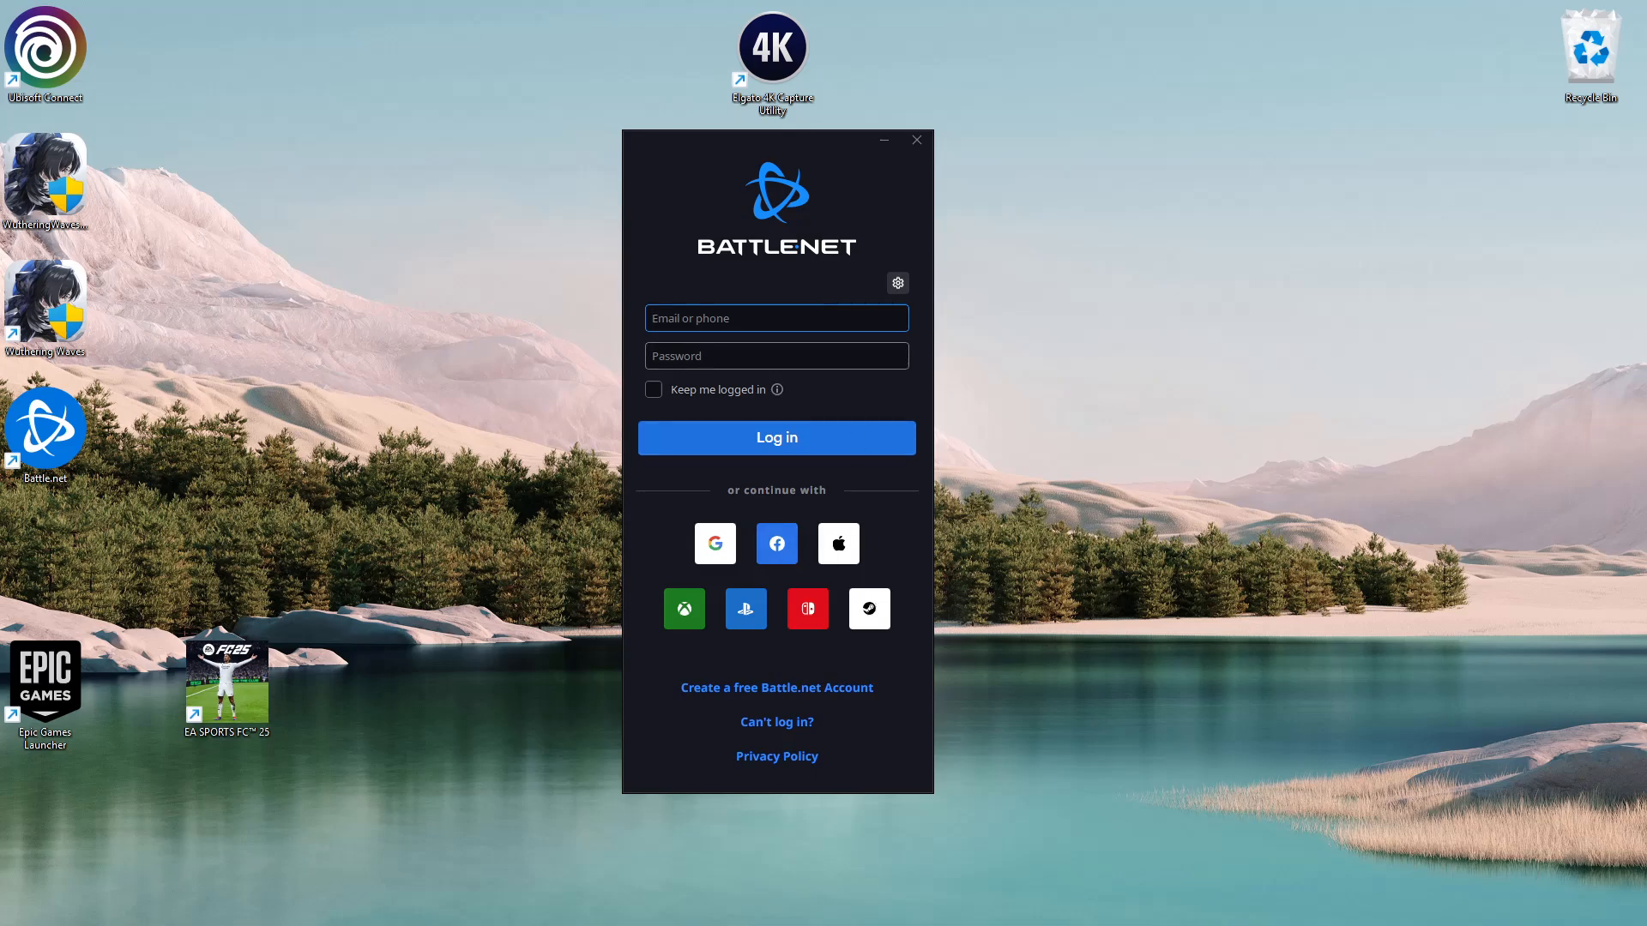
mouse_move(775, 437)
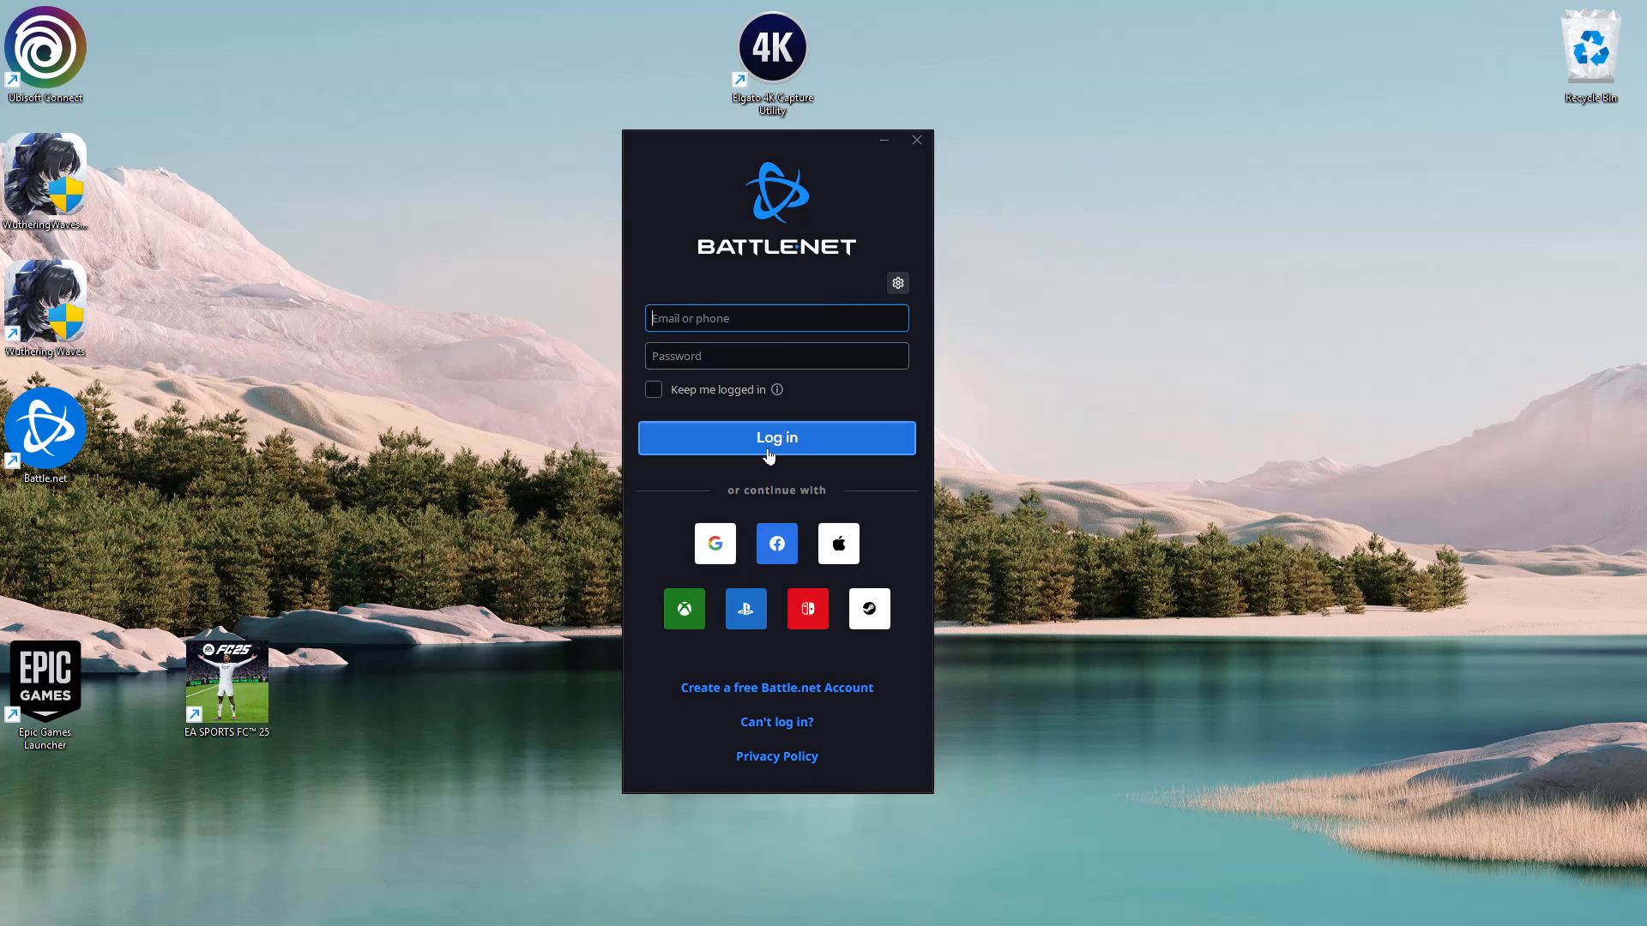
mouse_move(706, 342)
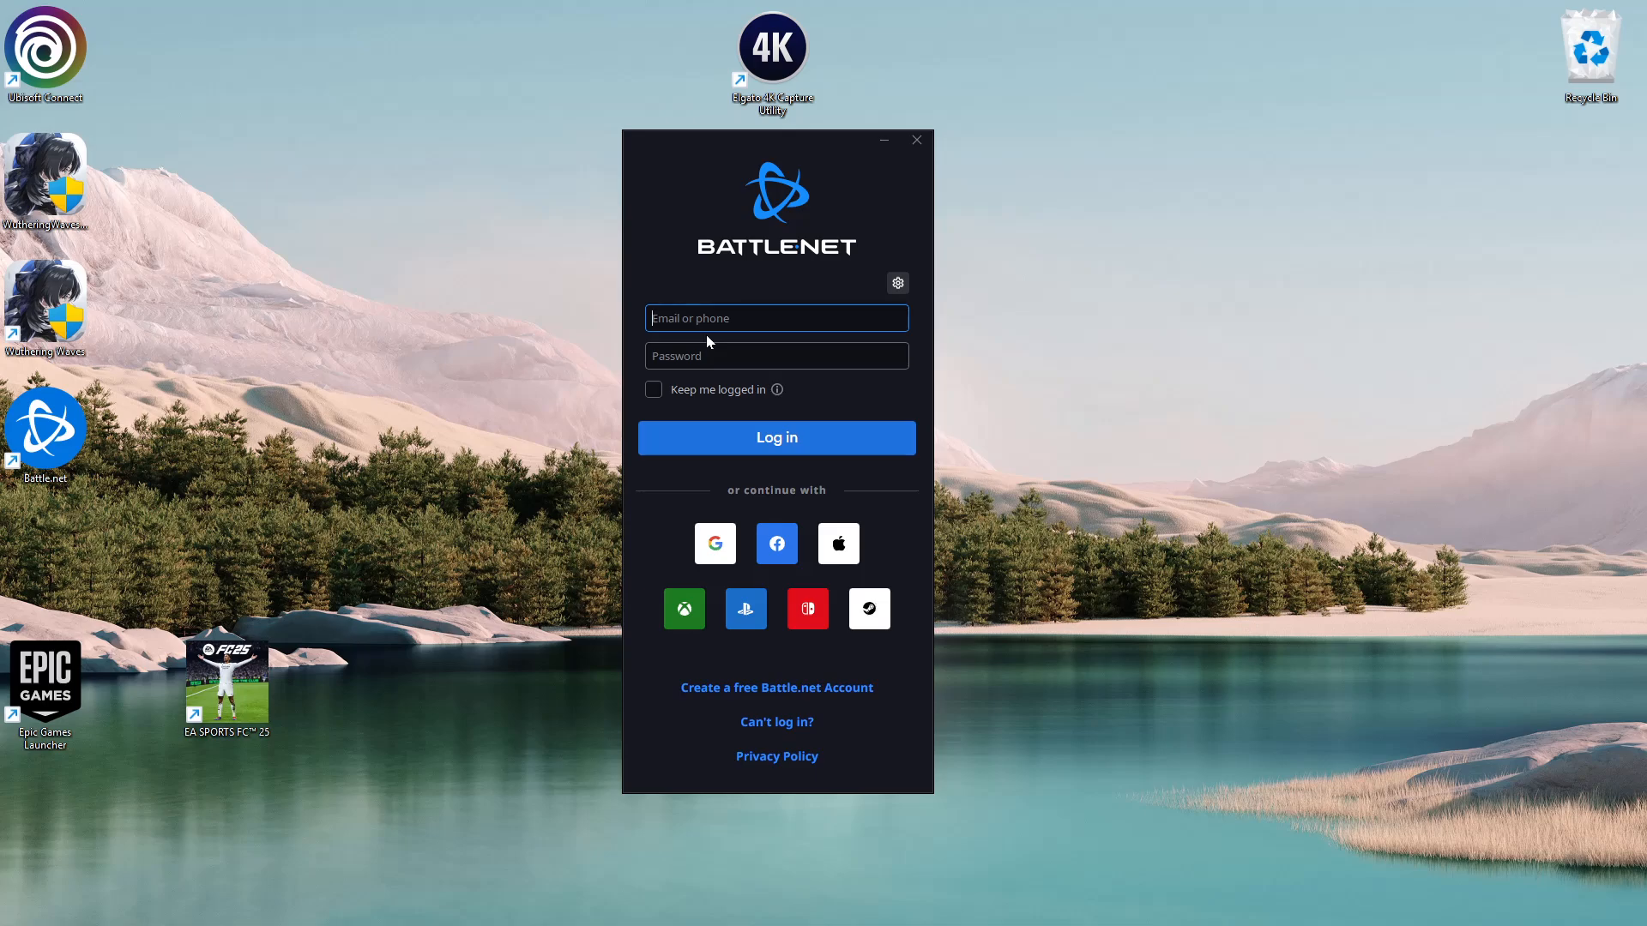
mouse_move(715, 702)
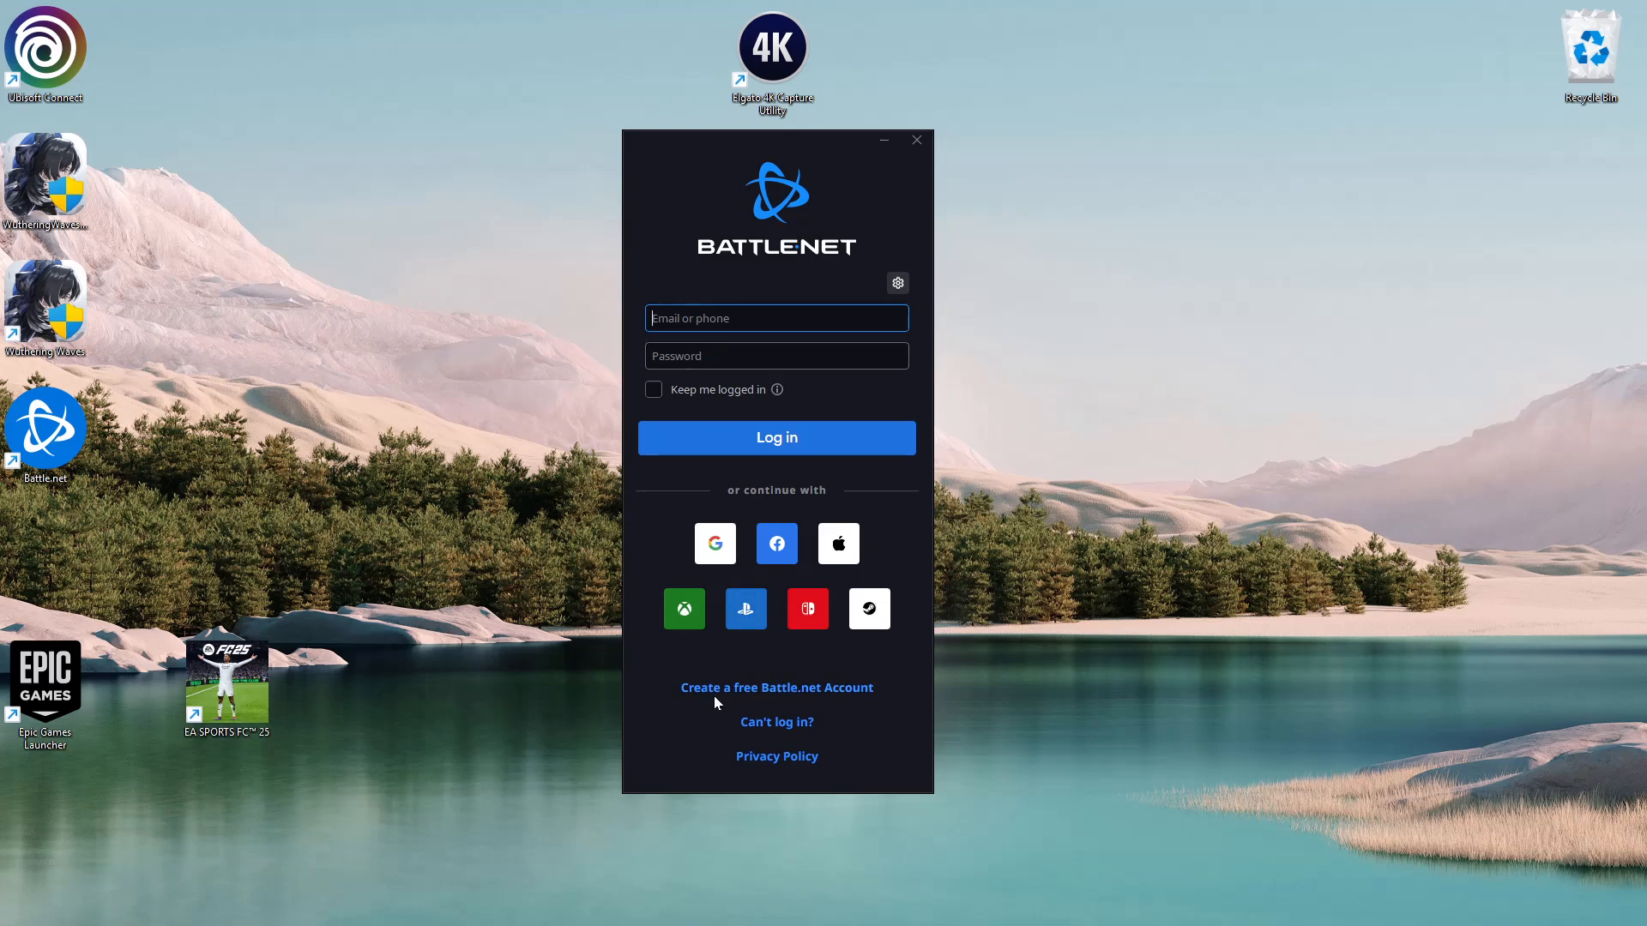
mouse_move(866, 704)
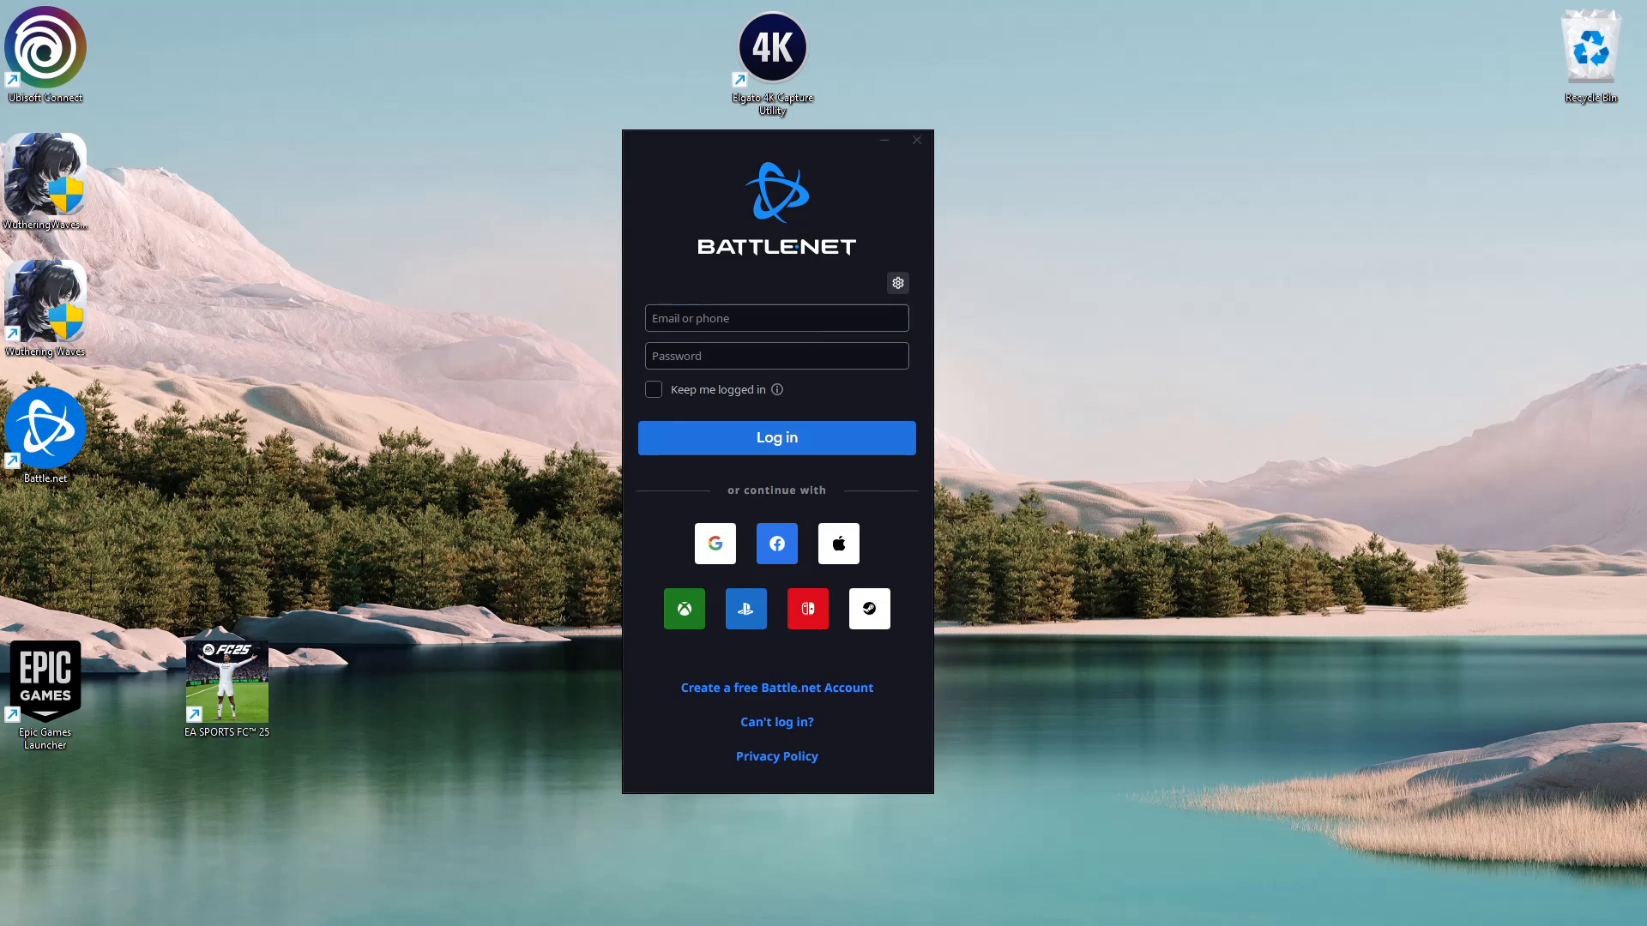
type("fr")
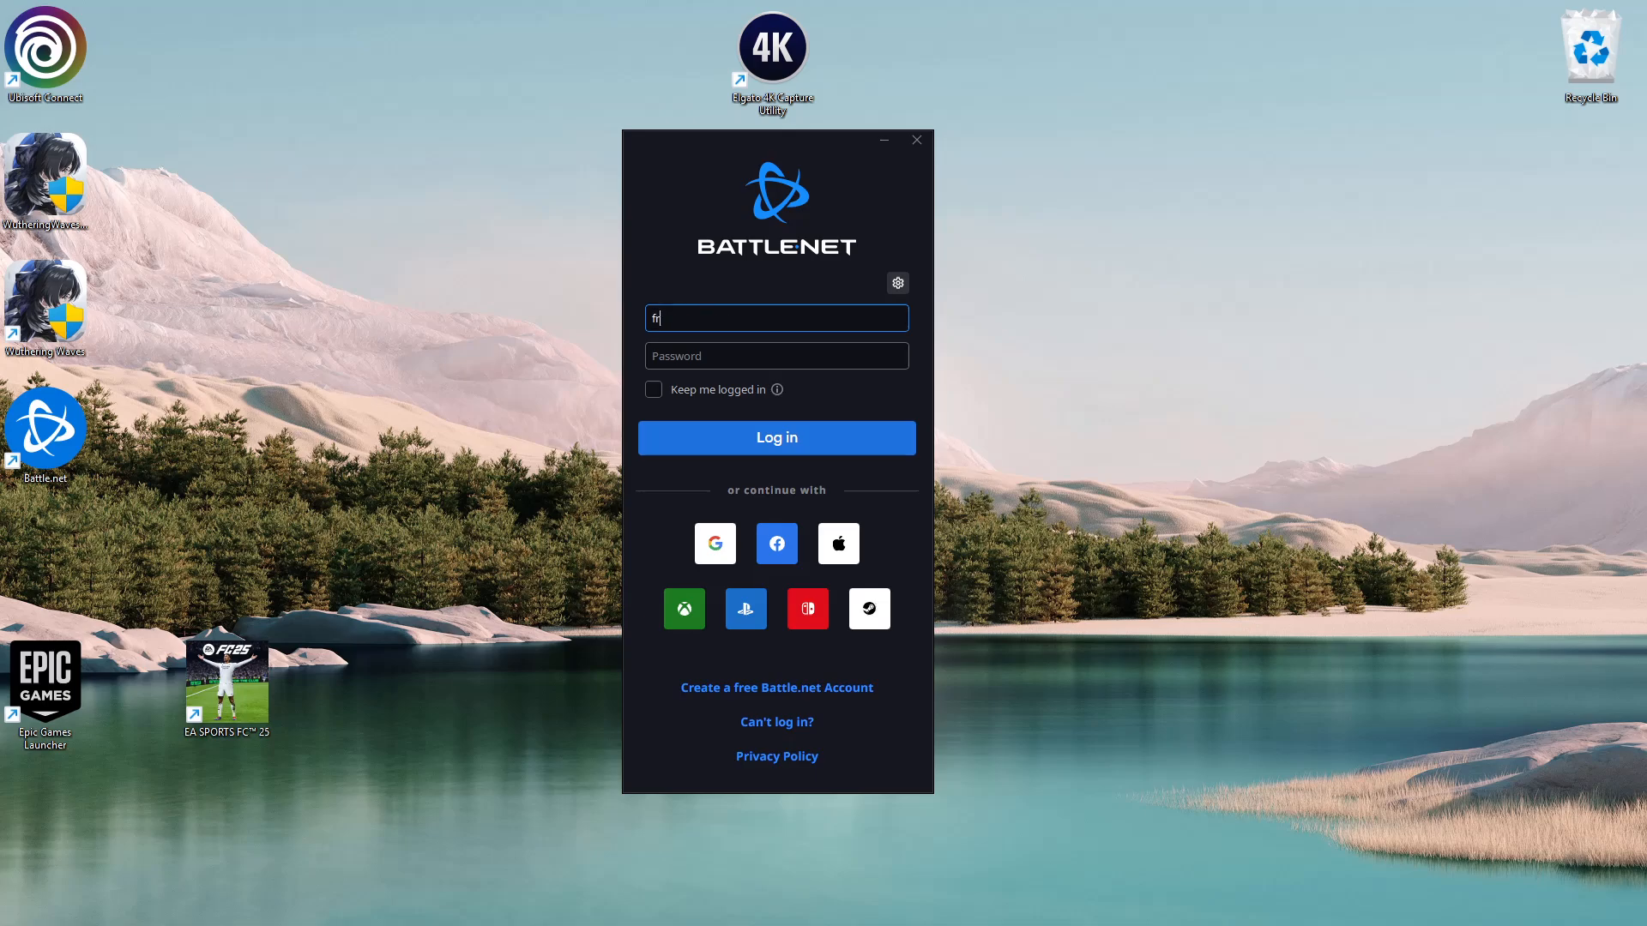
mouse_move(1268, 912)
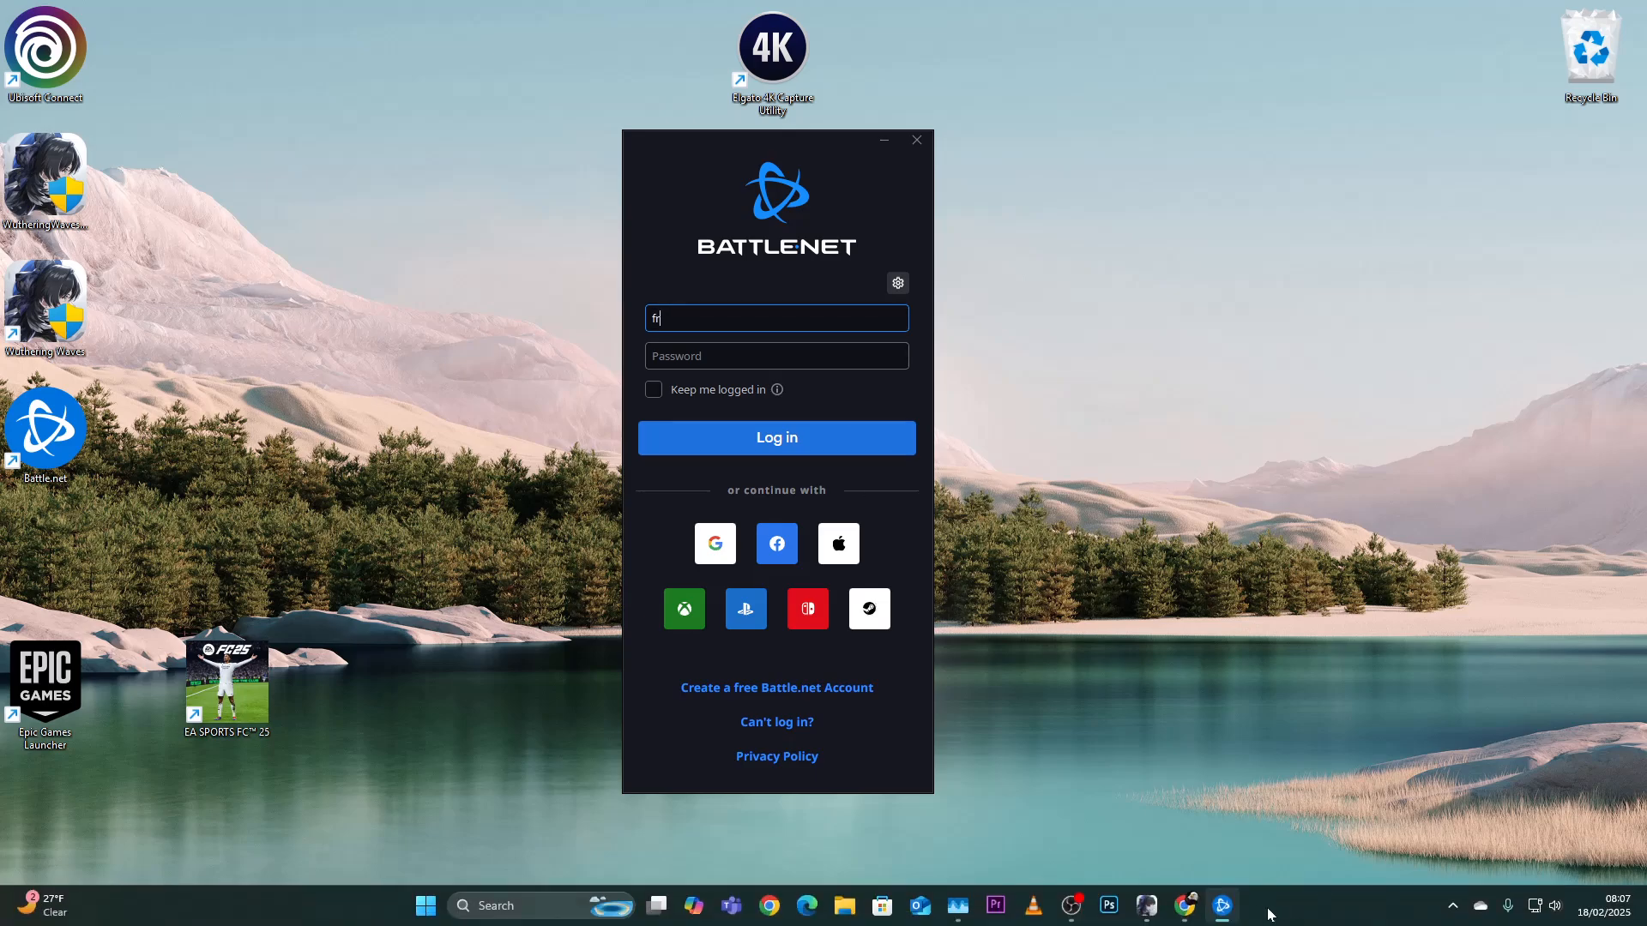
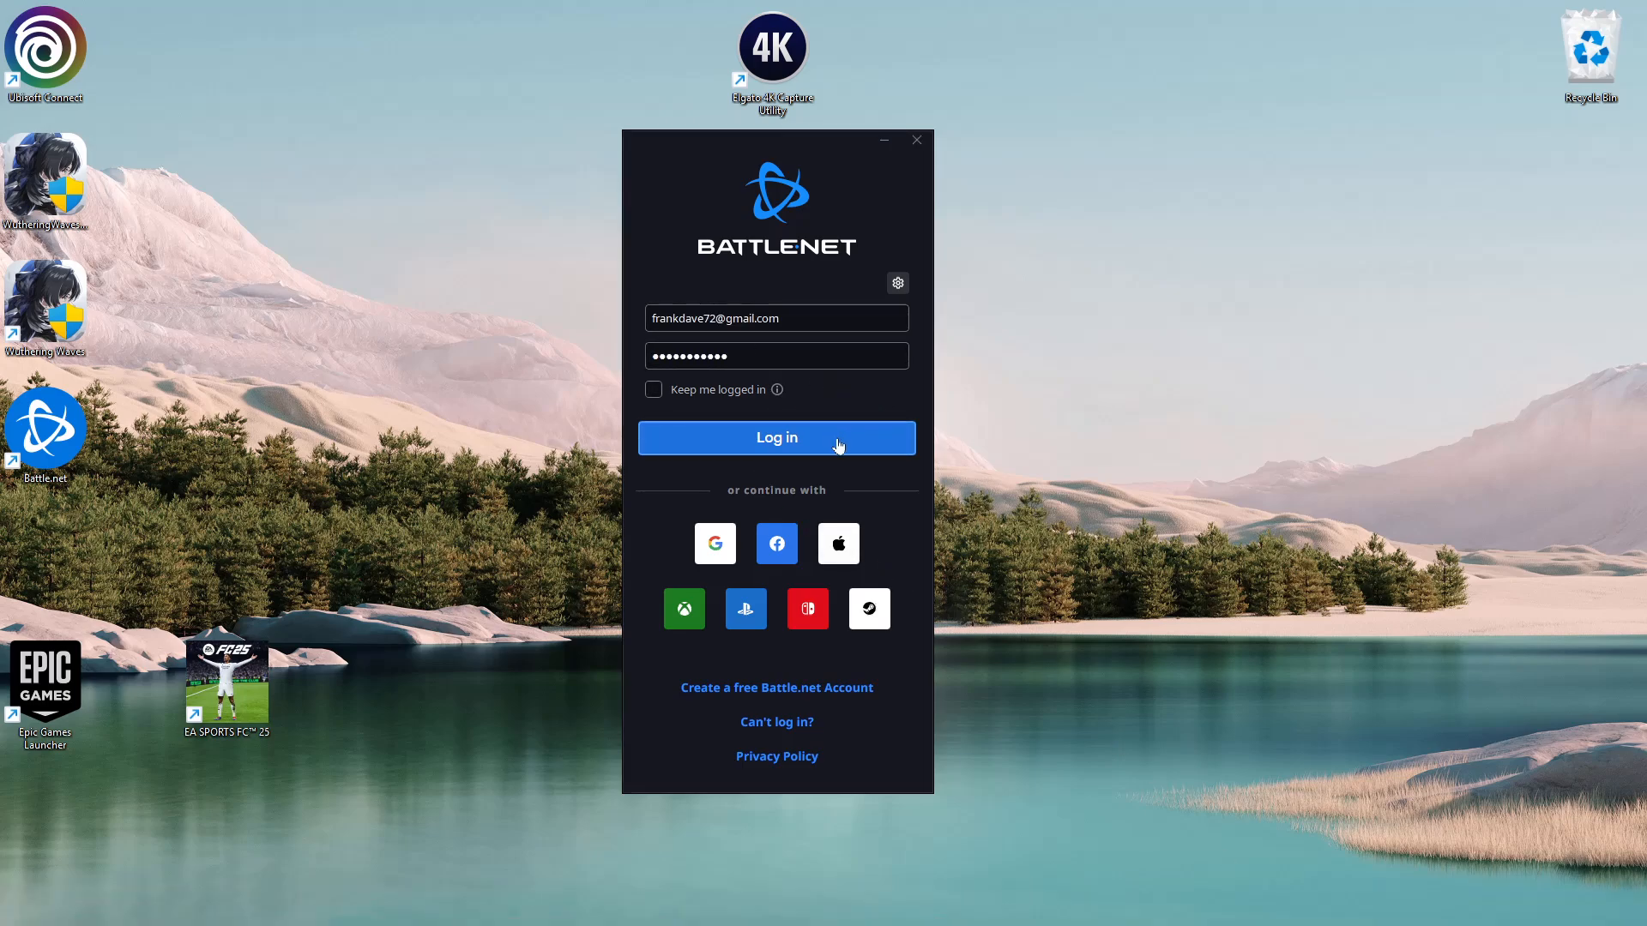
left_click(776, 438)
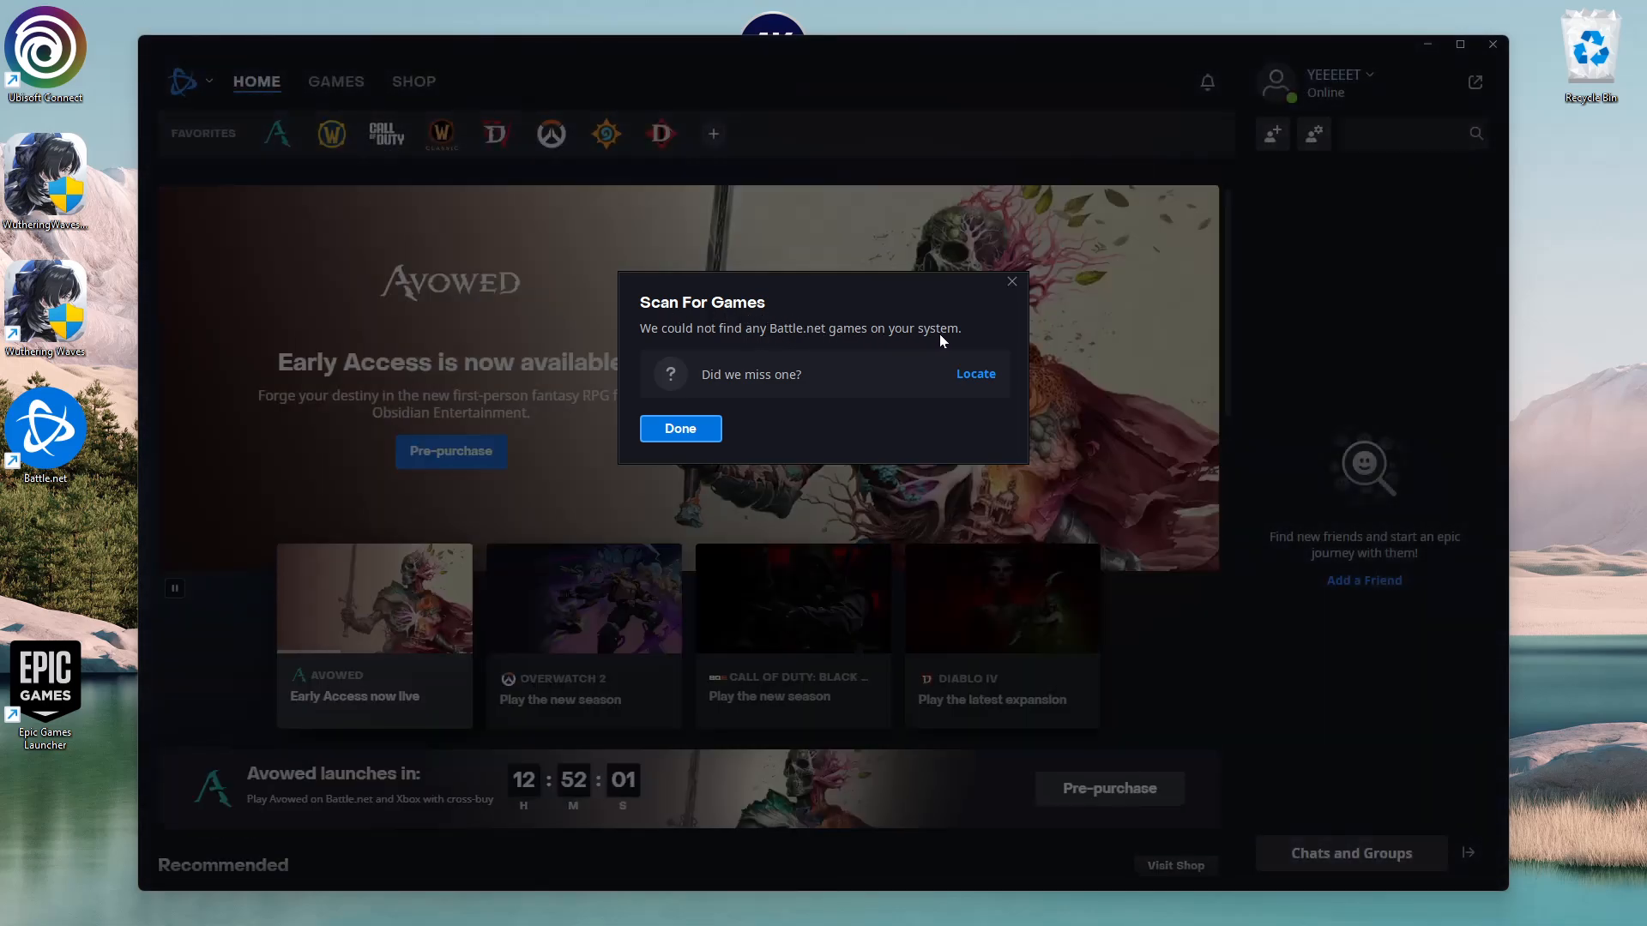
mouse_move(759, 500)
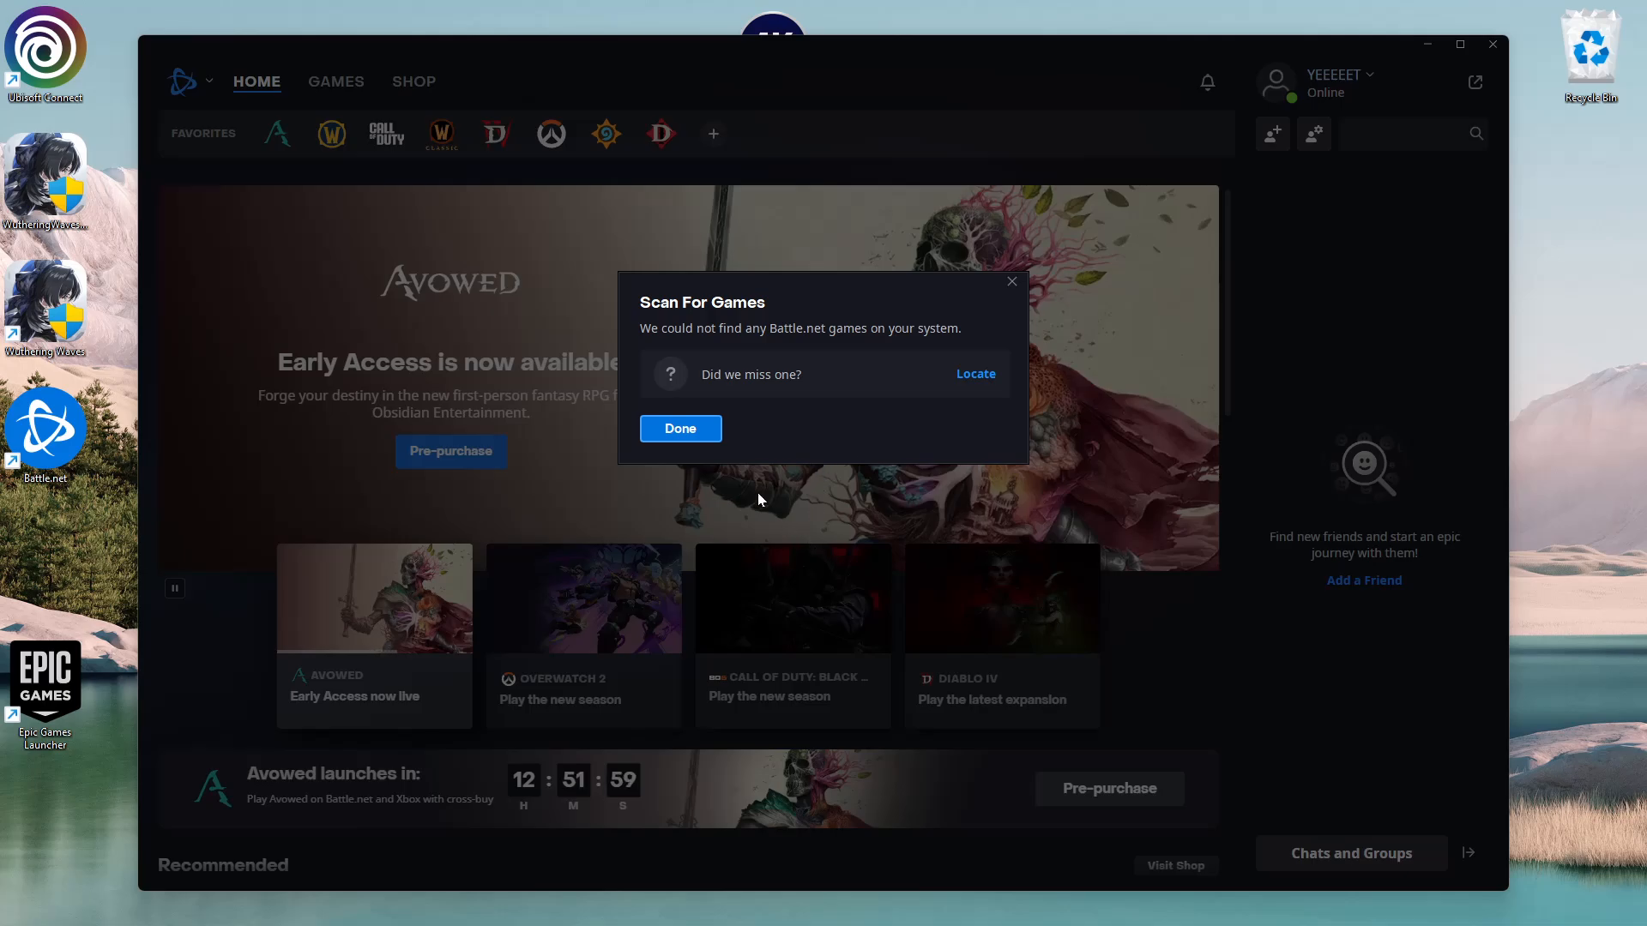
mouse_move(846, 357)
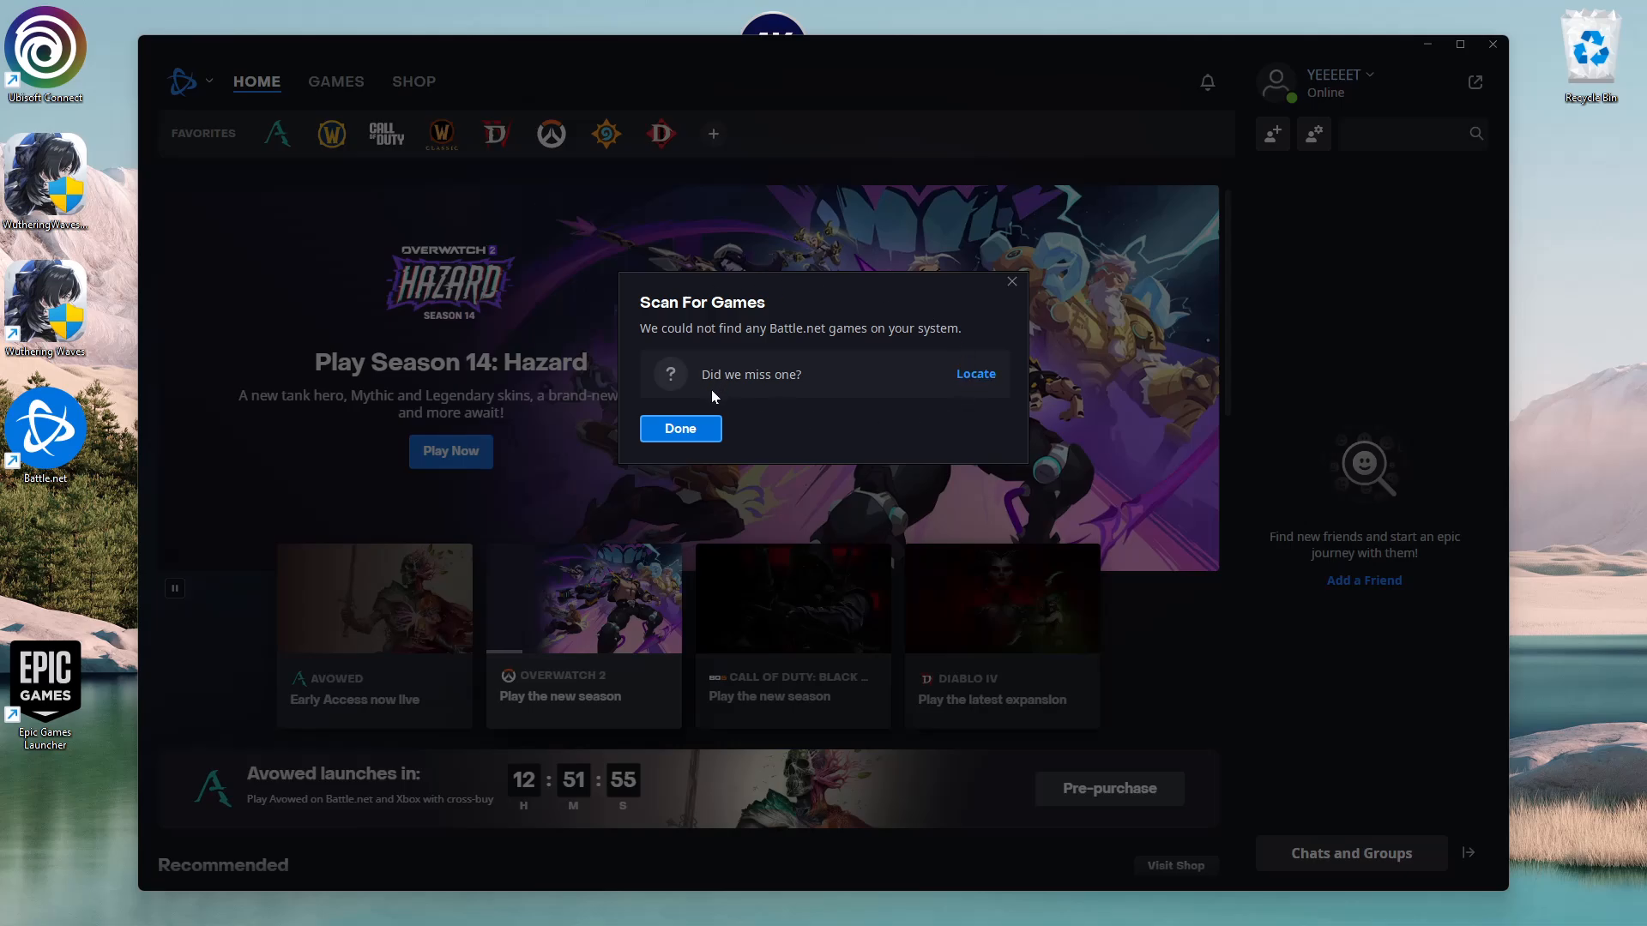
mouse_move(583, 347)
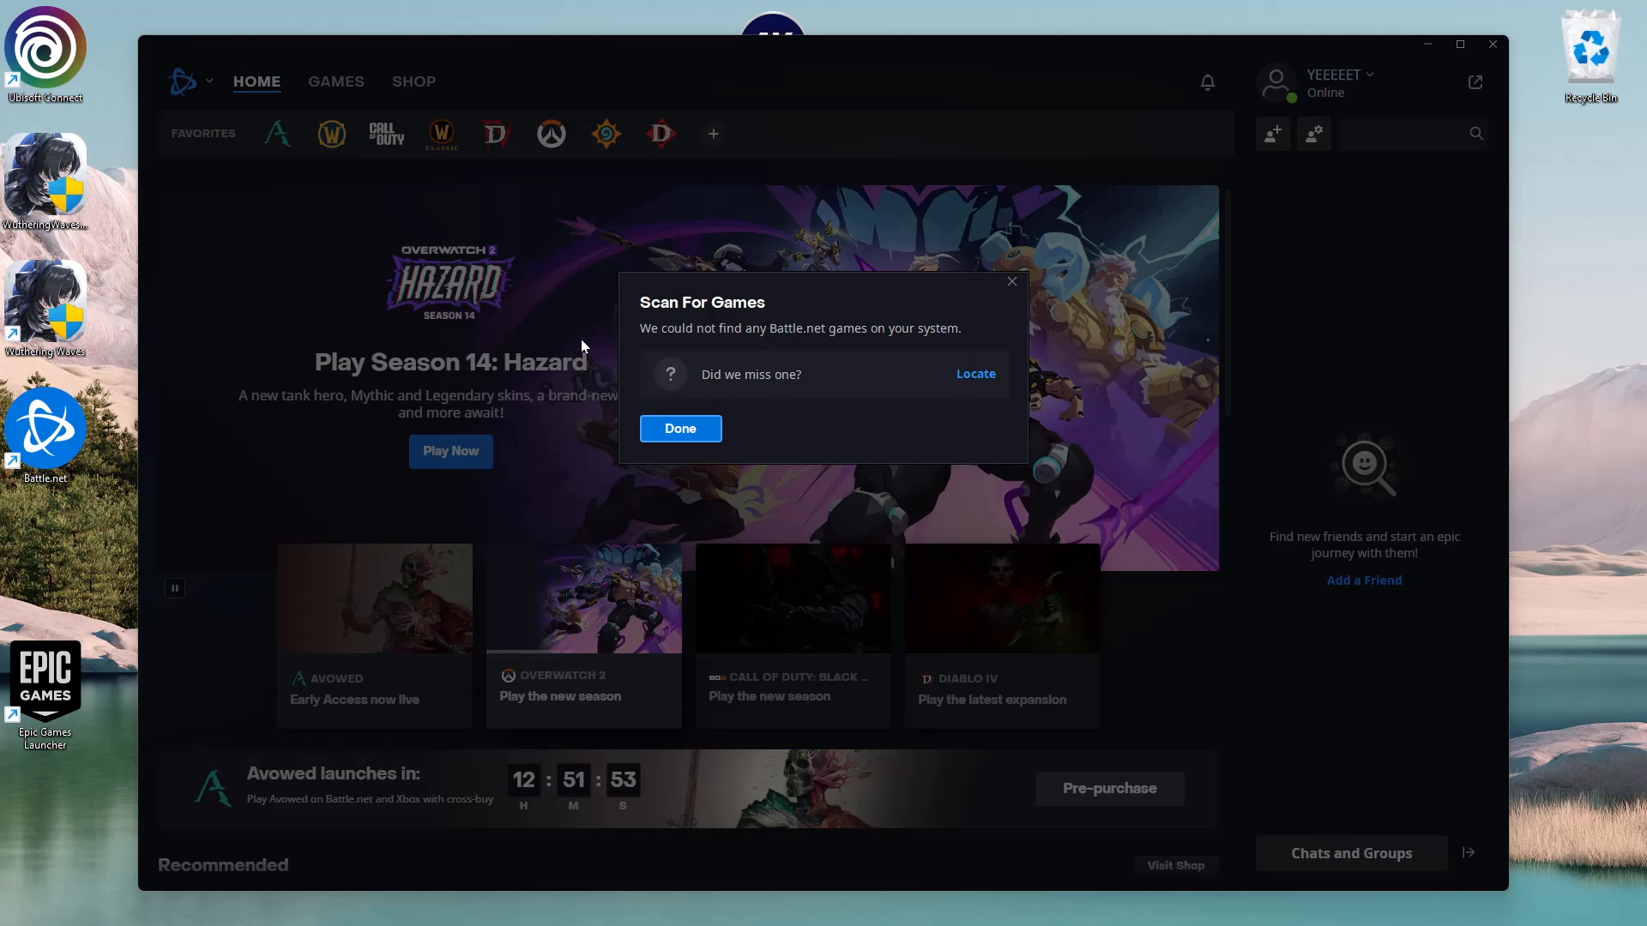
mouse_move(782, 389)
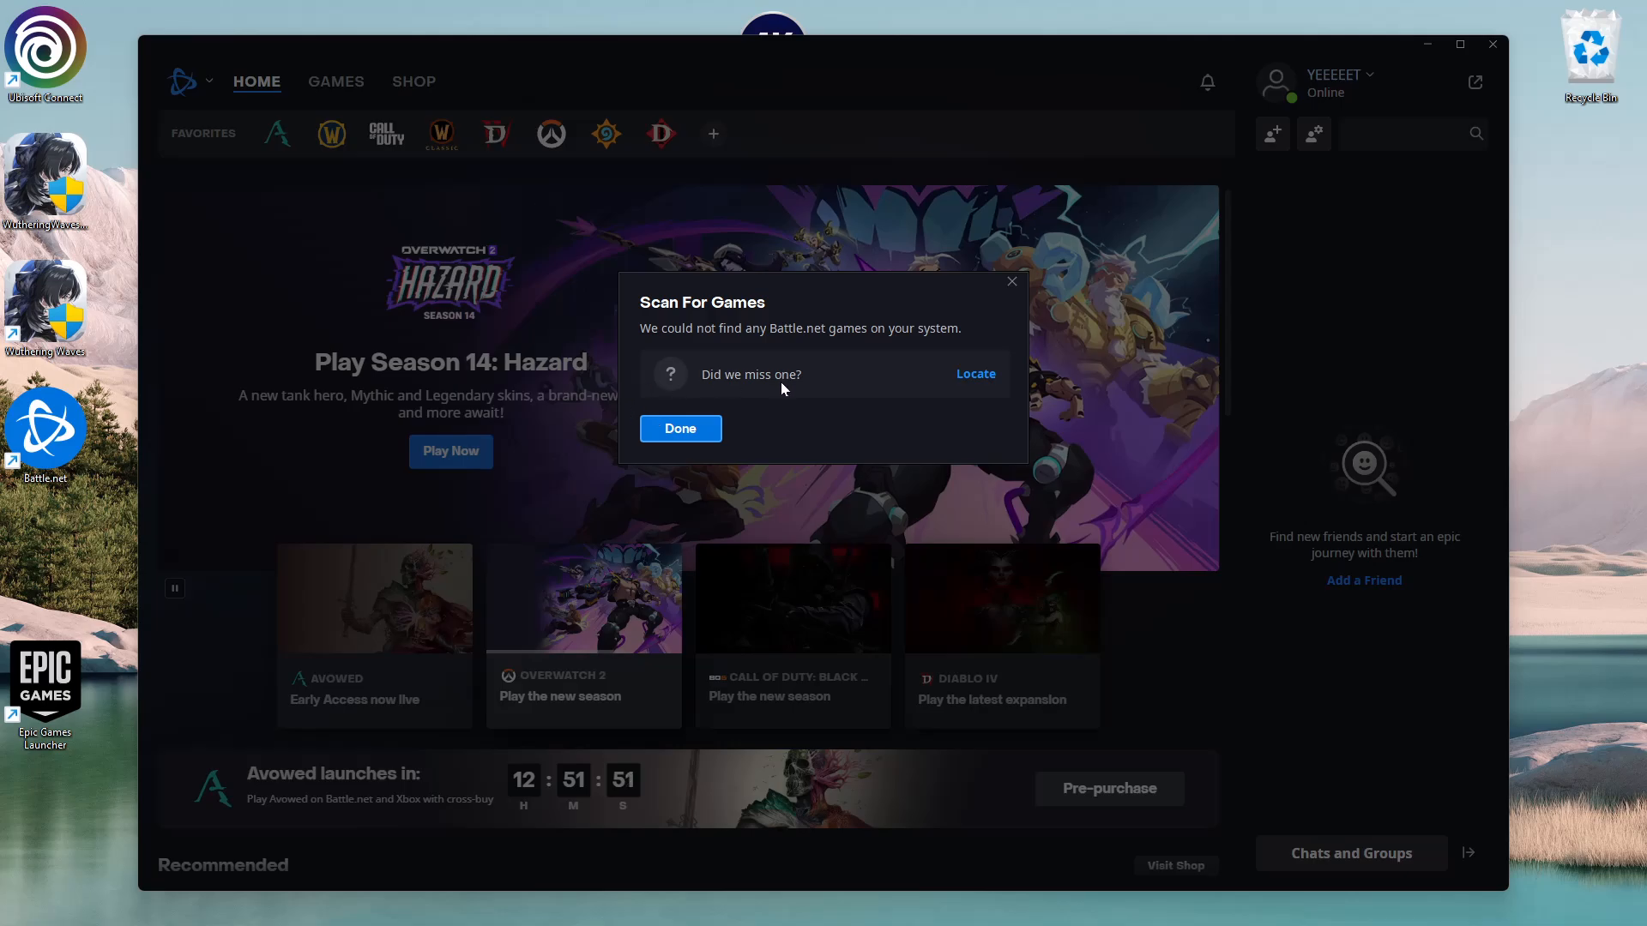
- Cancel locating a game folder and finish the Scan For Games dialog
left_click(973, 374)
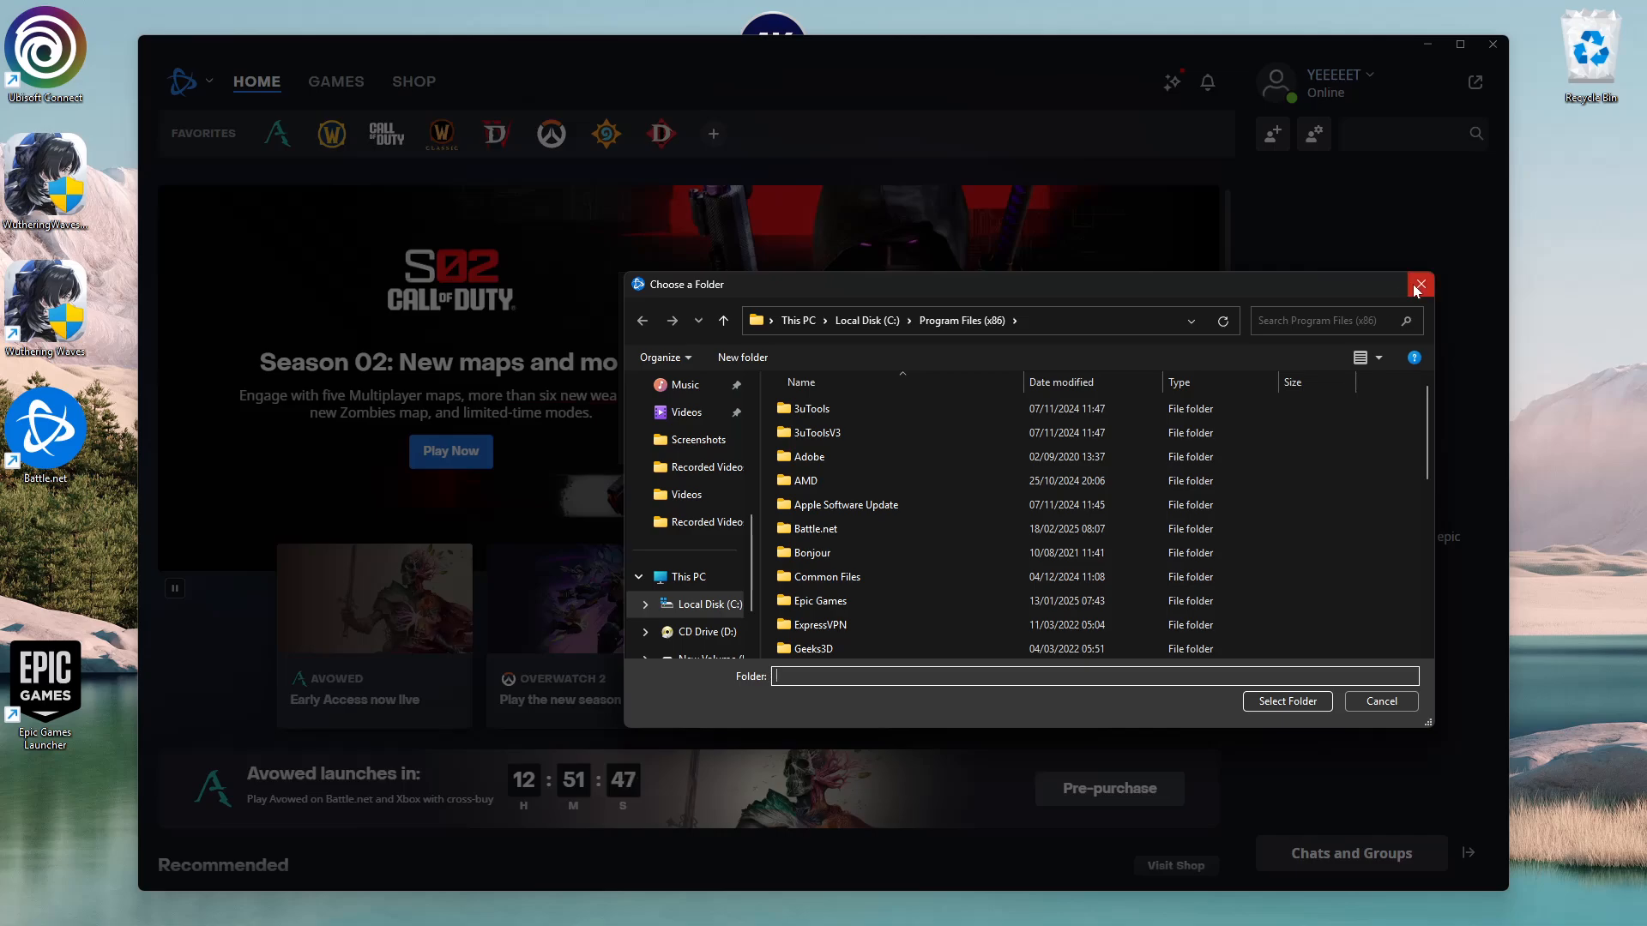
left_click(1419, 284)
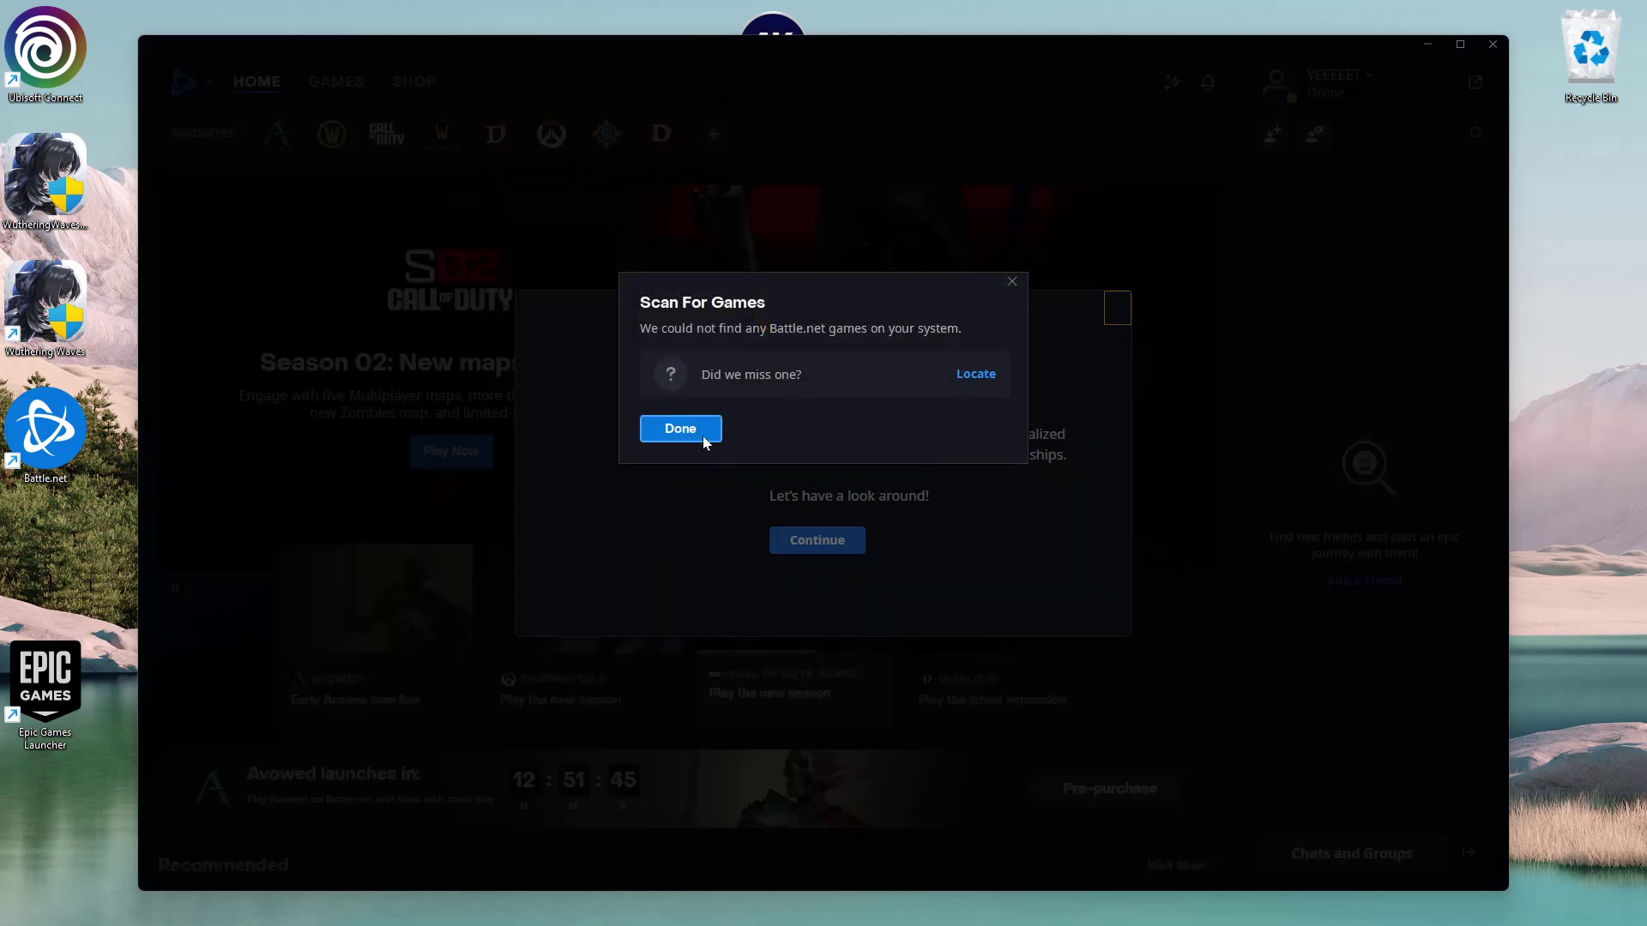
left_click(679, 429)
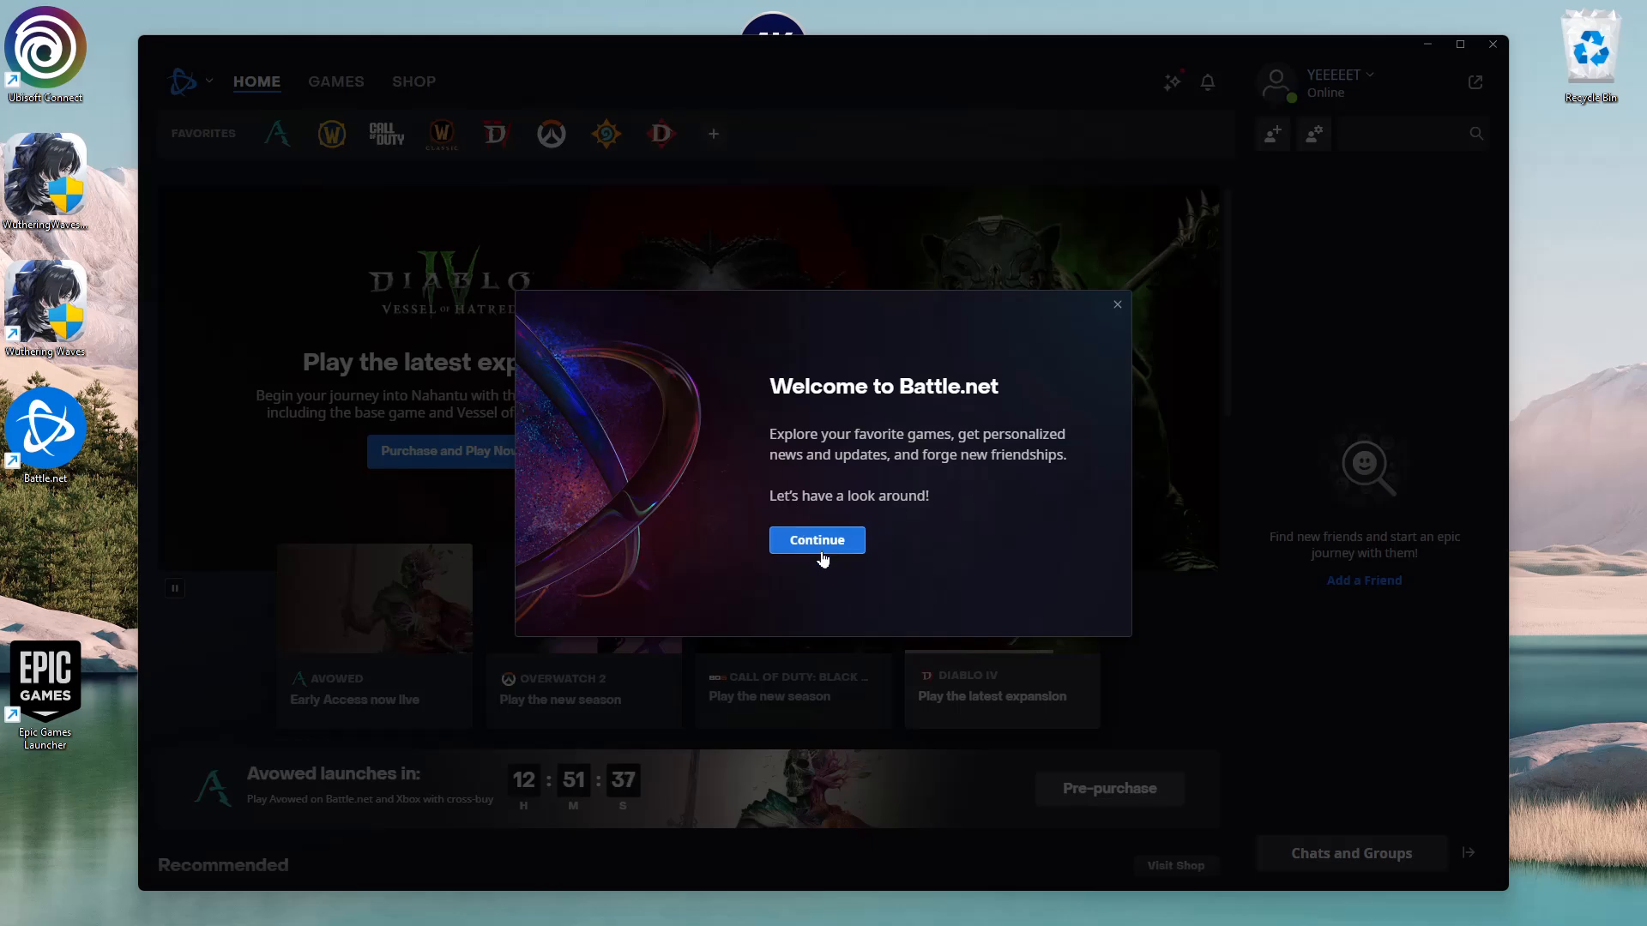
- Continue past the welcome dialog and step through all three tour tips
left_click(816, 540)
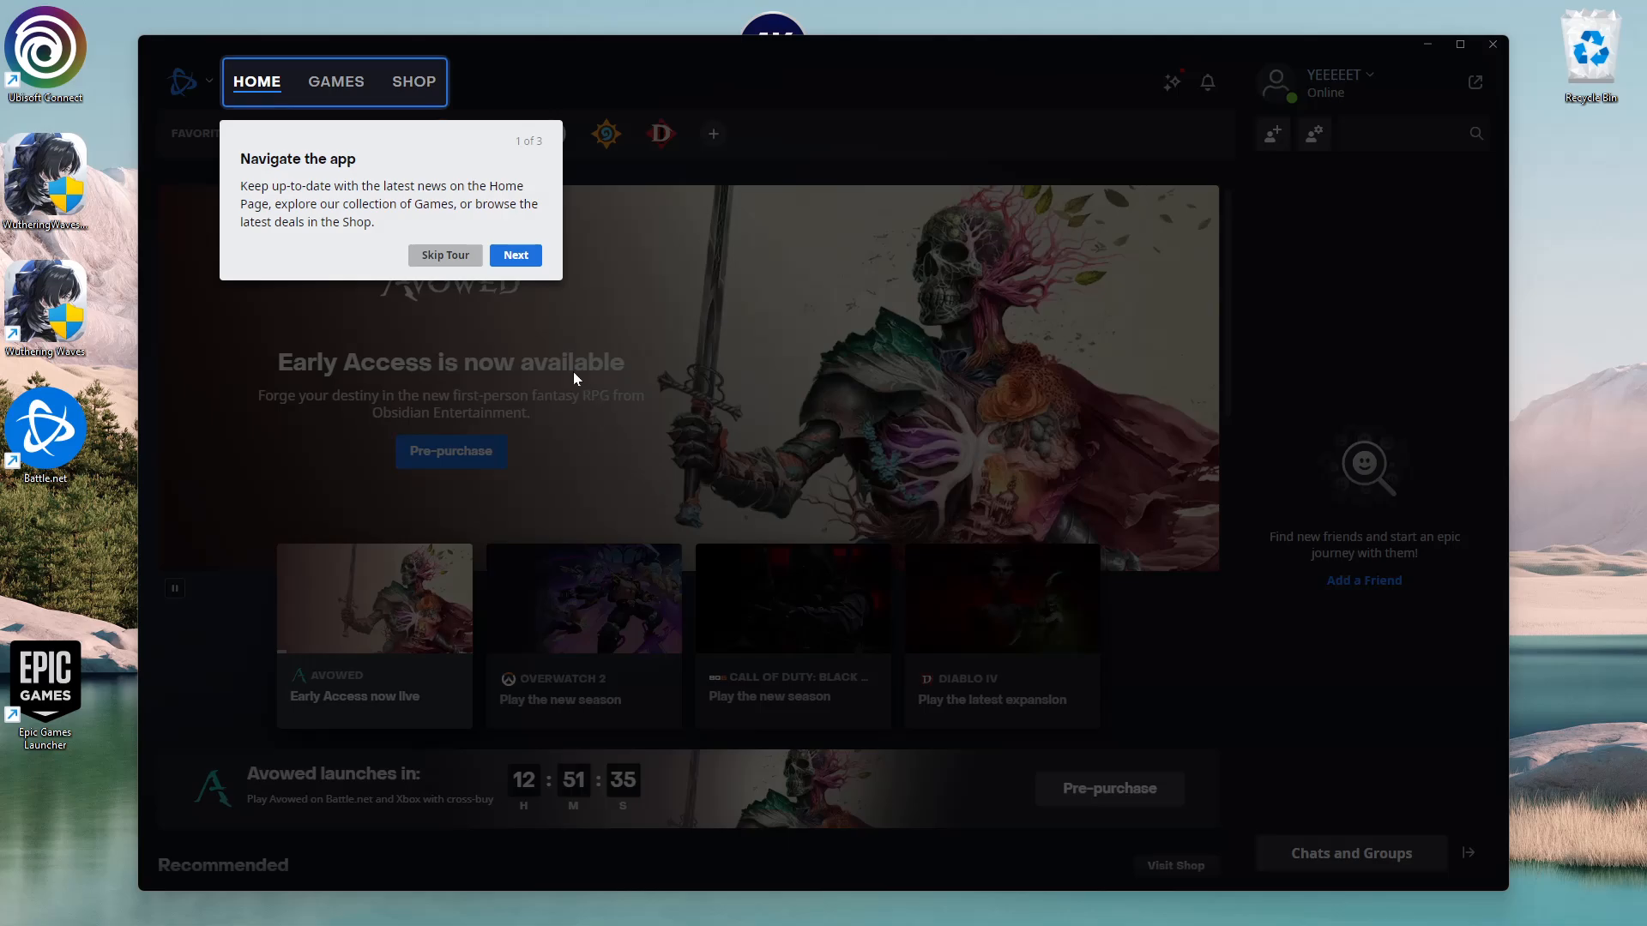
mouse_move(444, 256)
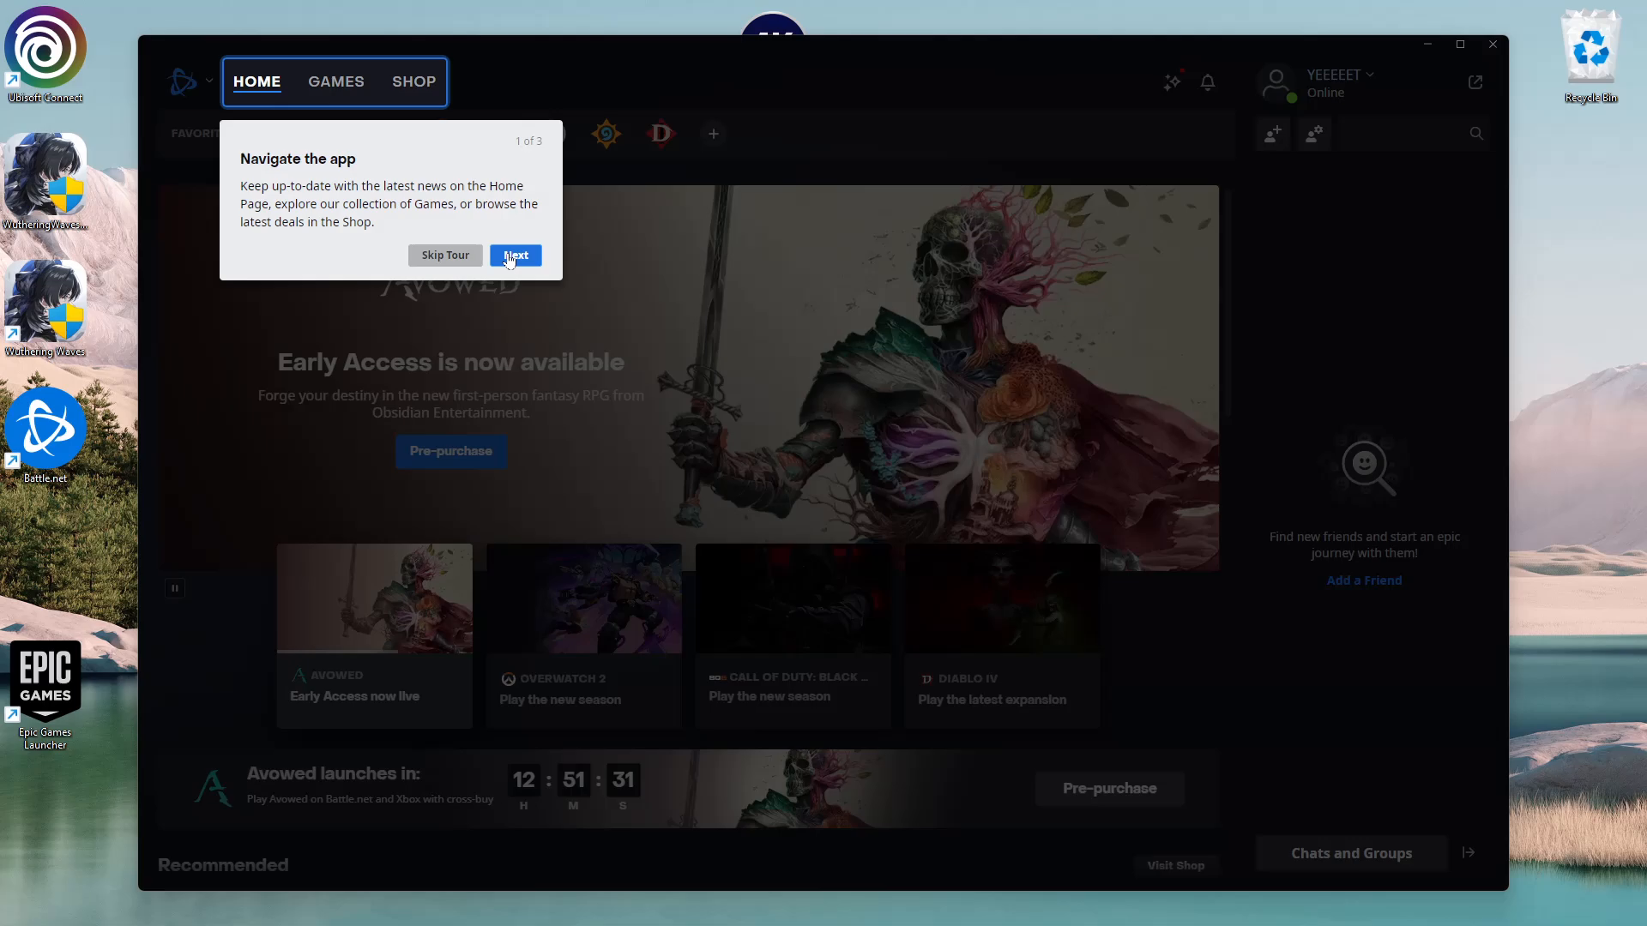
left_click(515, 256)
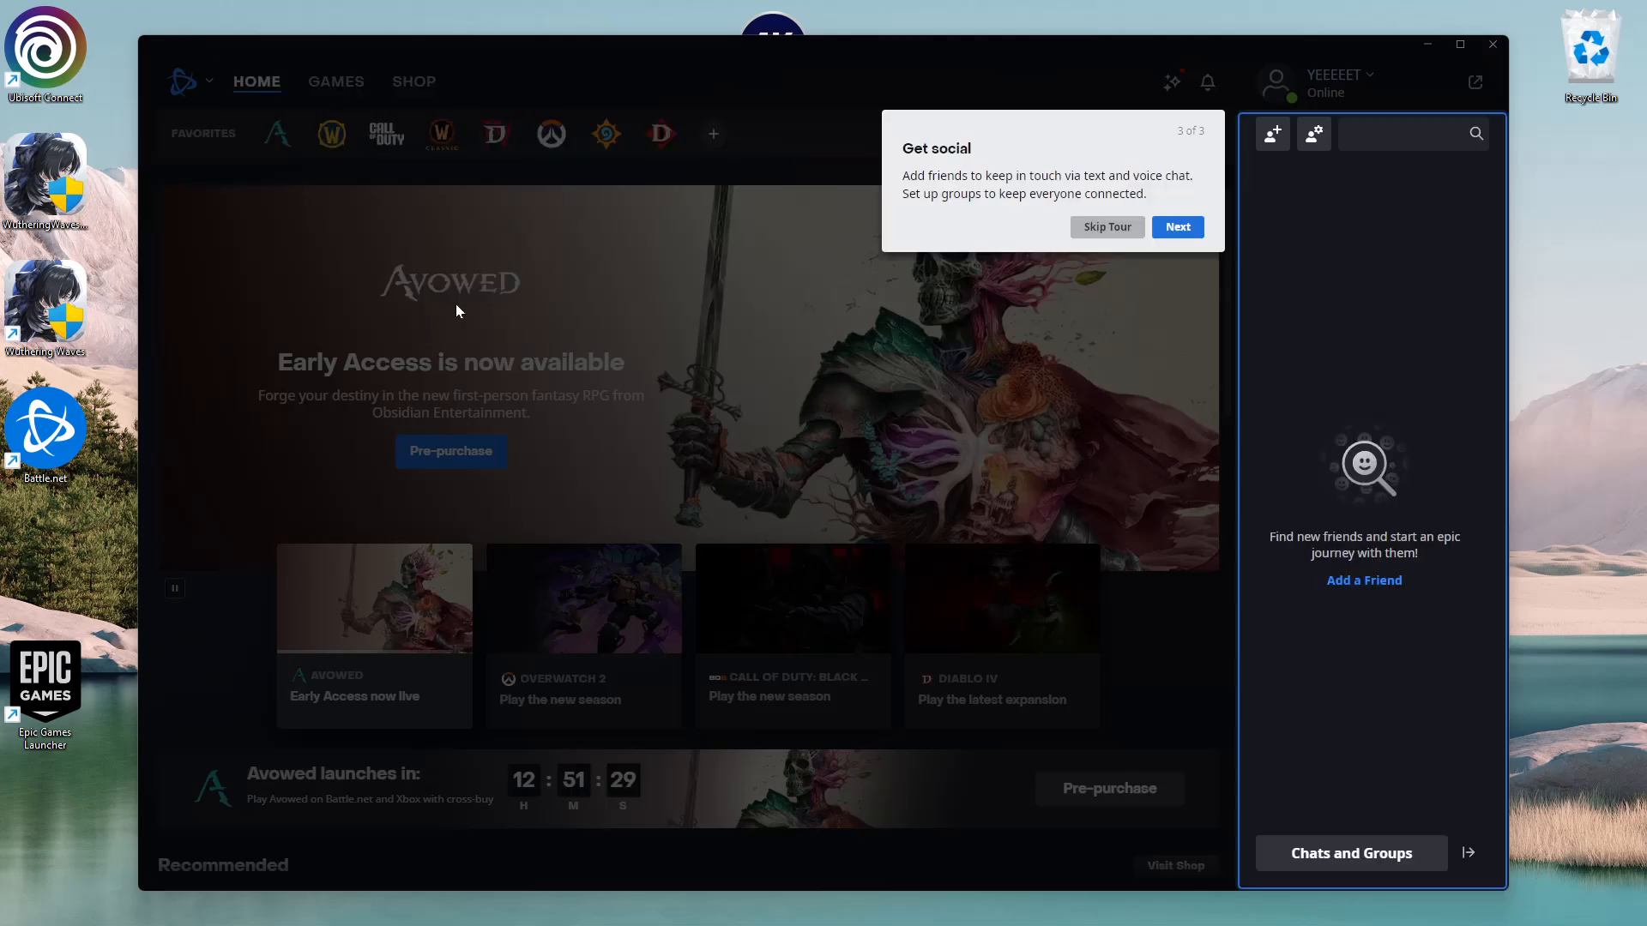
left_click(1175, 226)
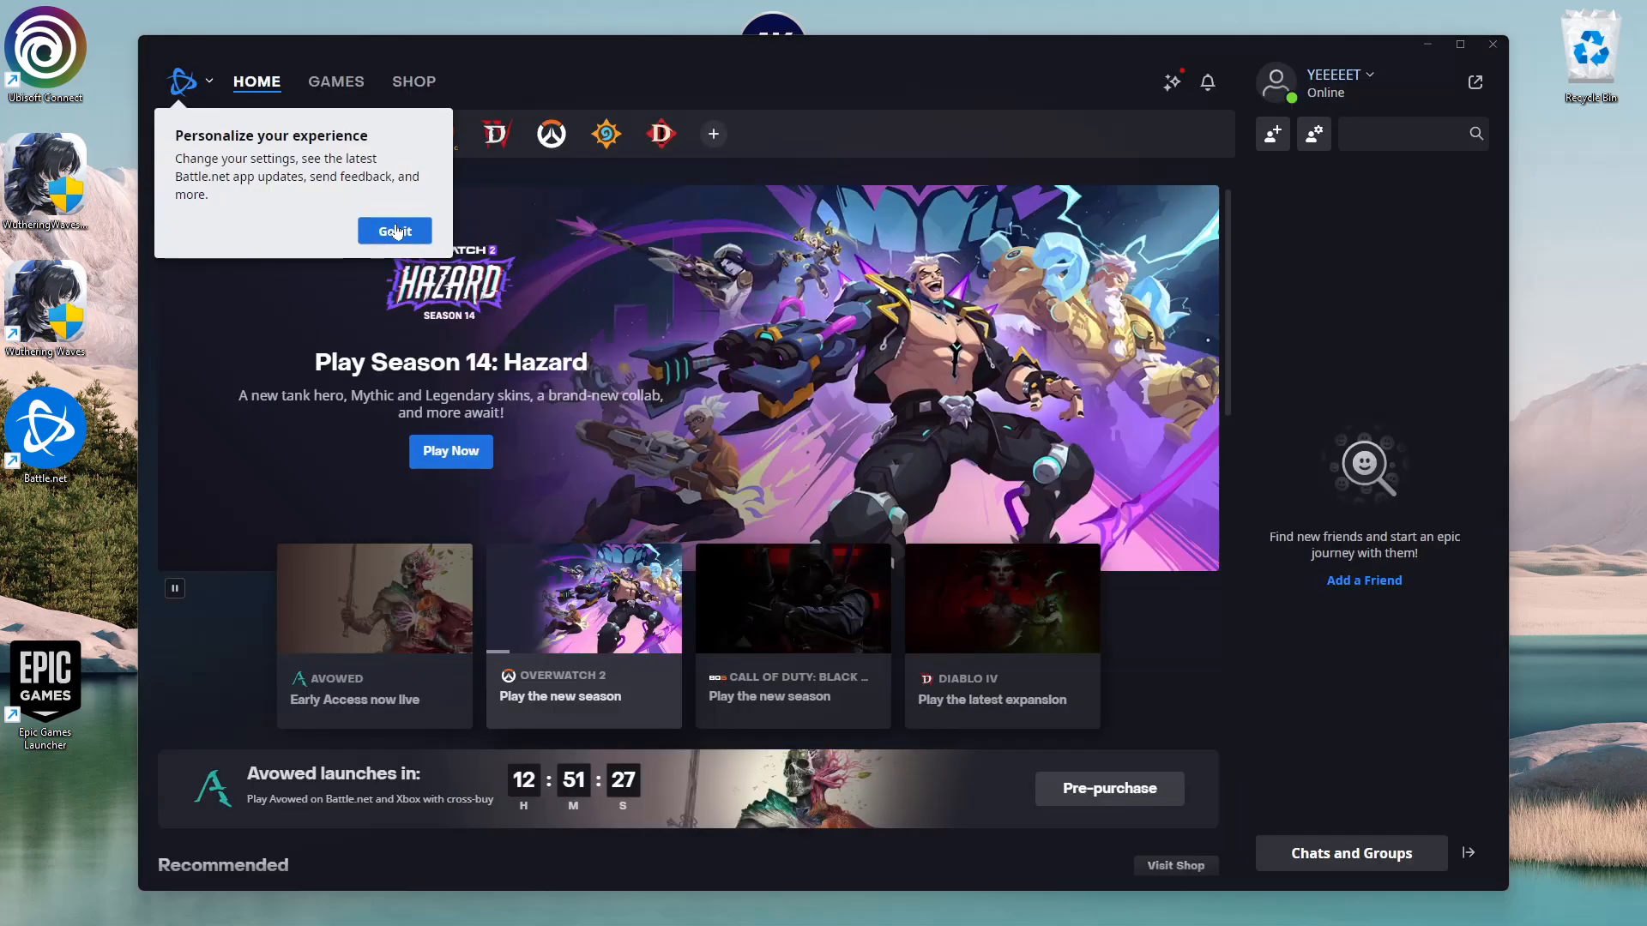
left_click(395, 231)
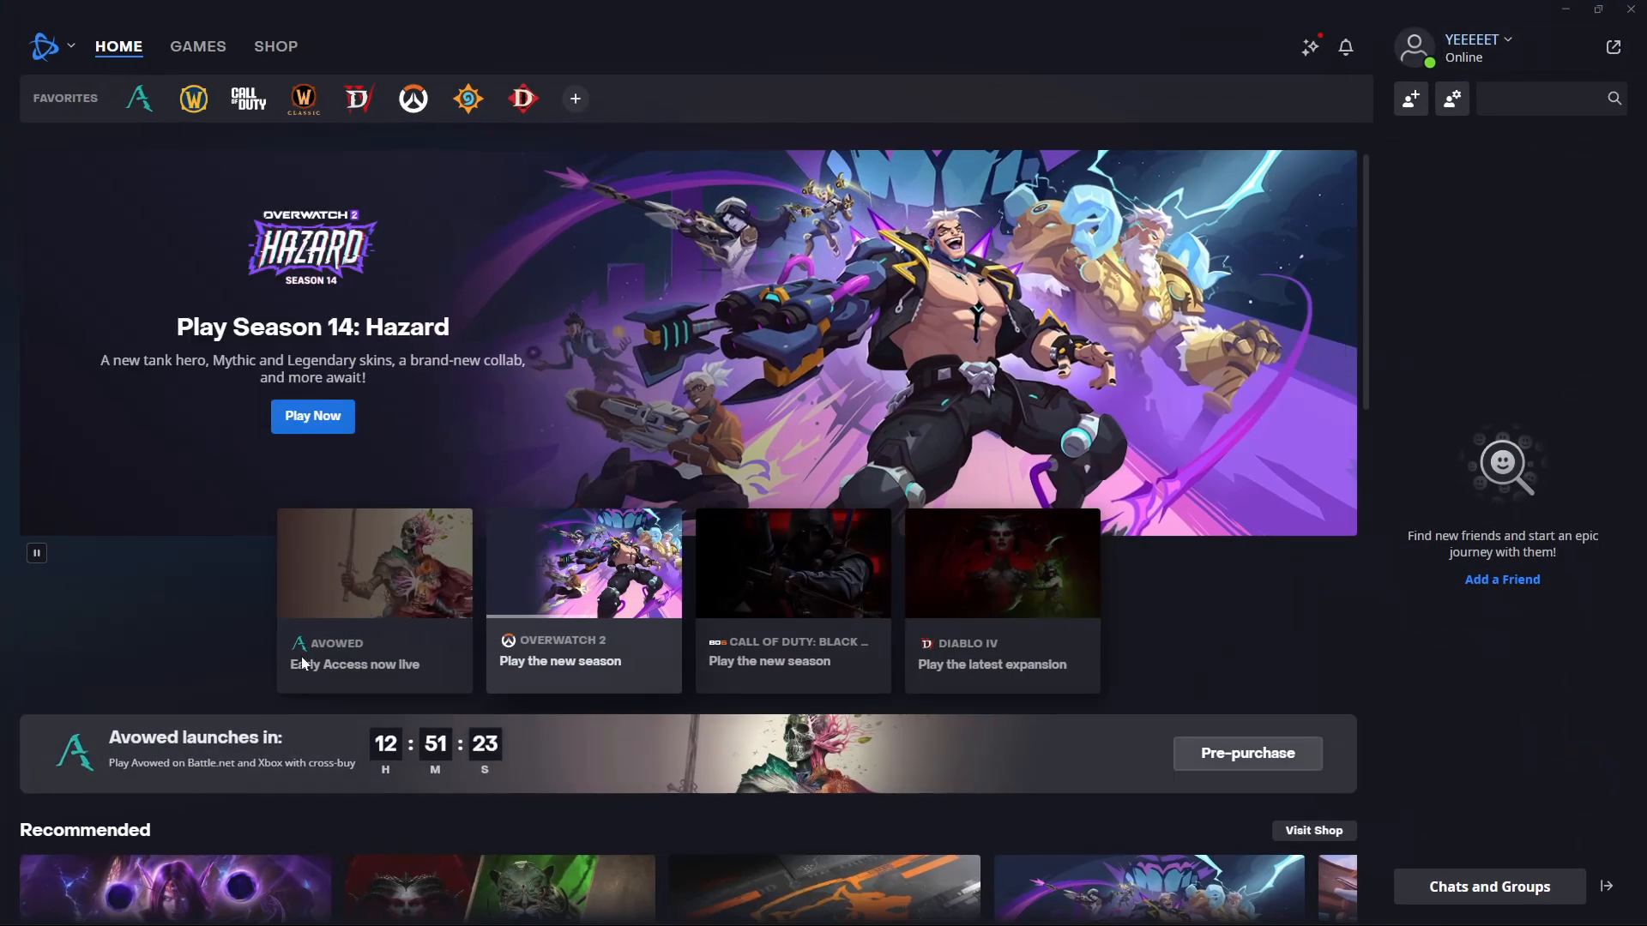
mouse_move(943, 506)
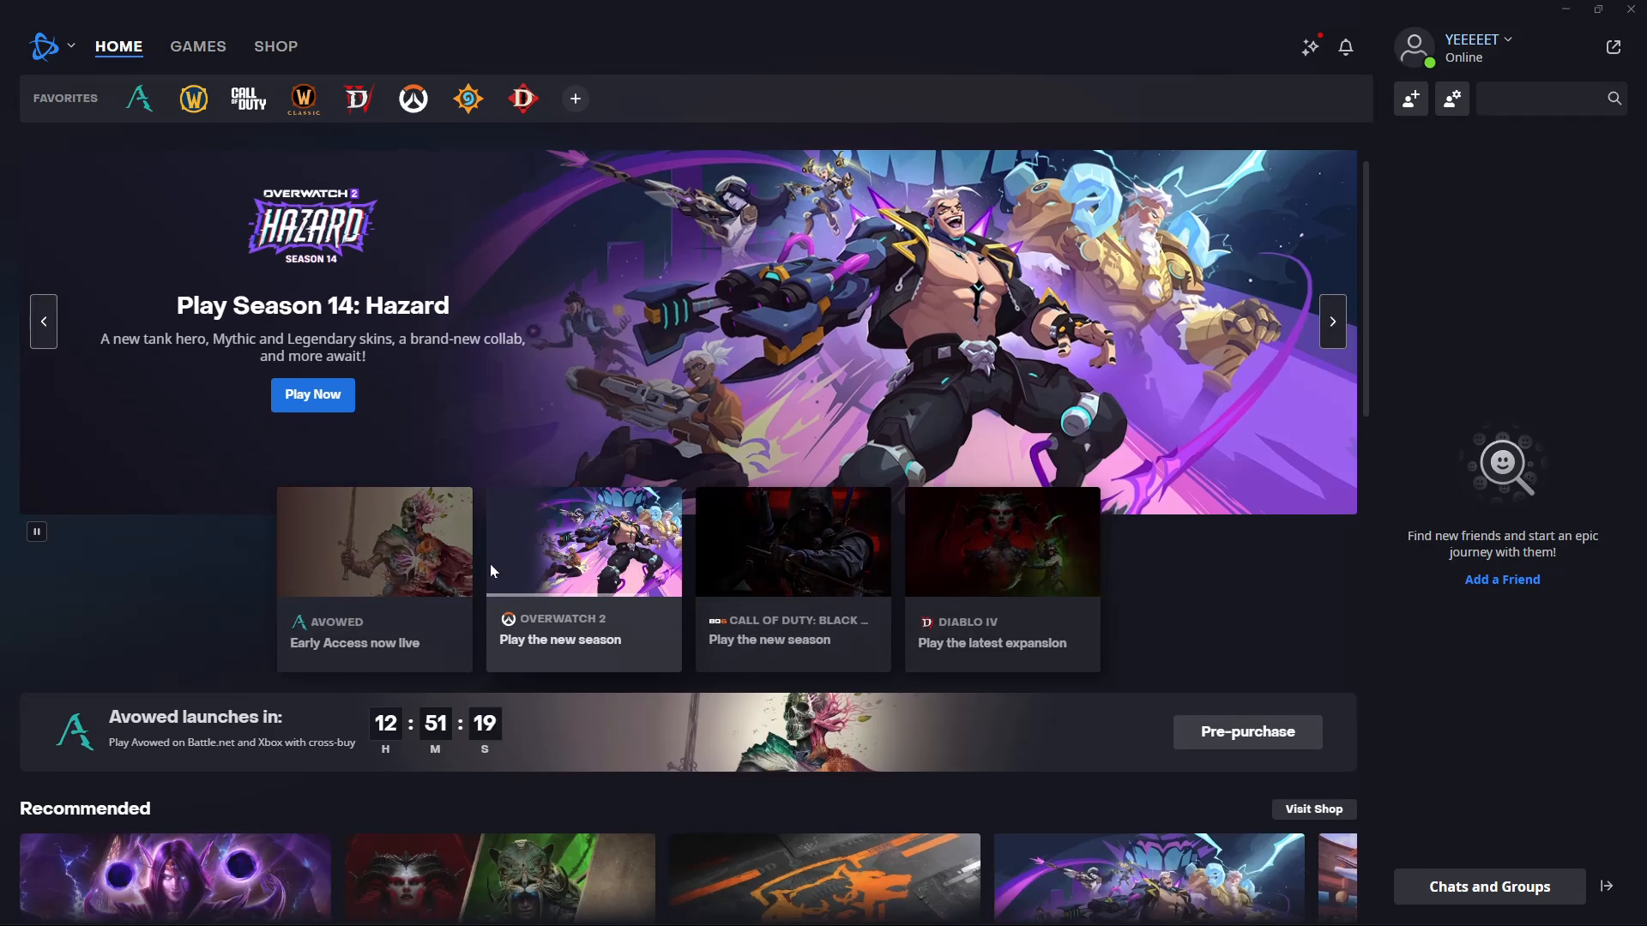
scroll("down", 3)
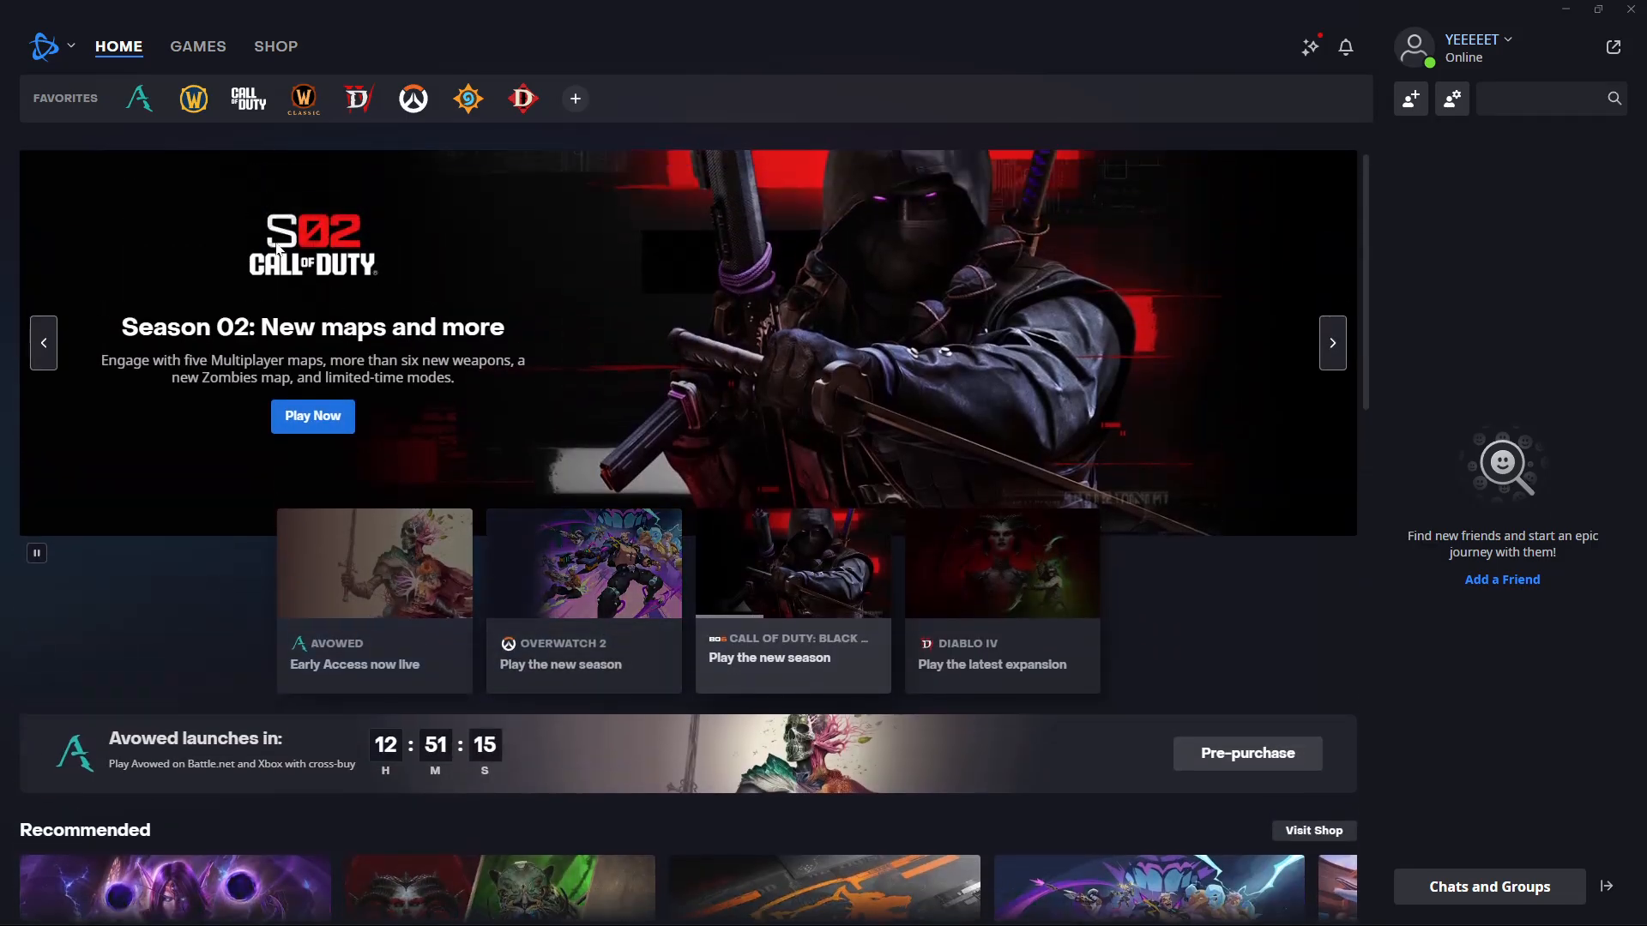
left_click(198, 45)
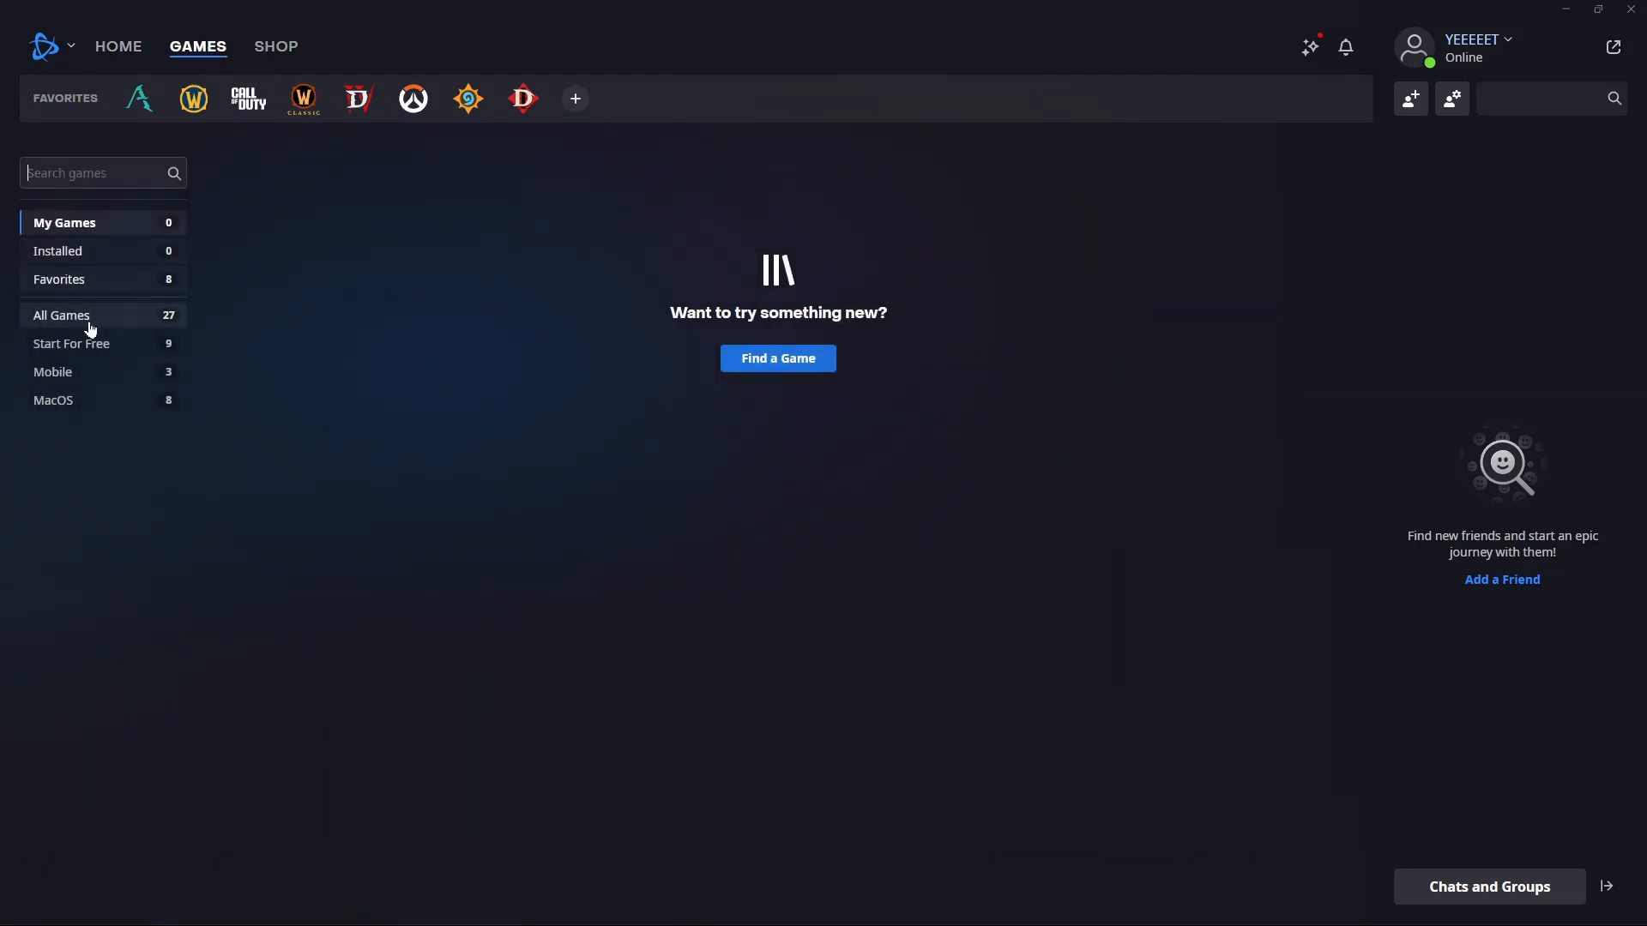
left_click(61, 314)
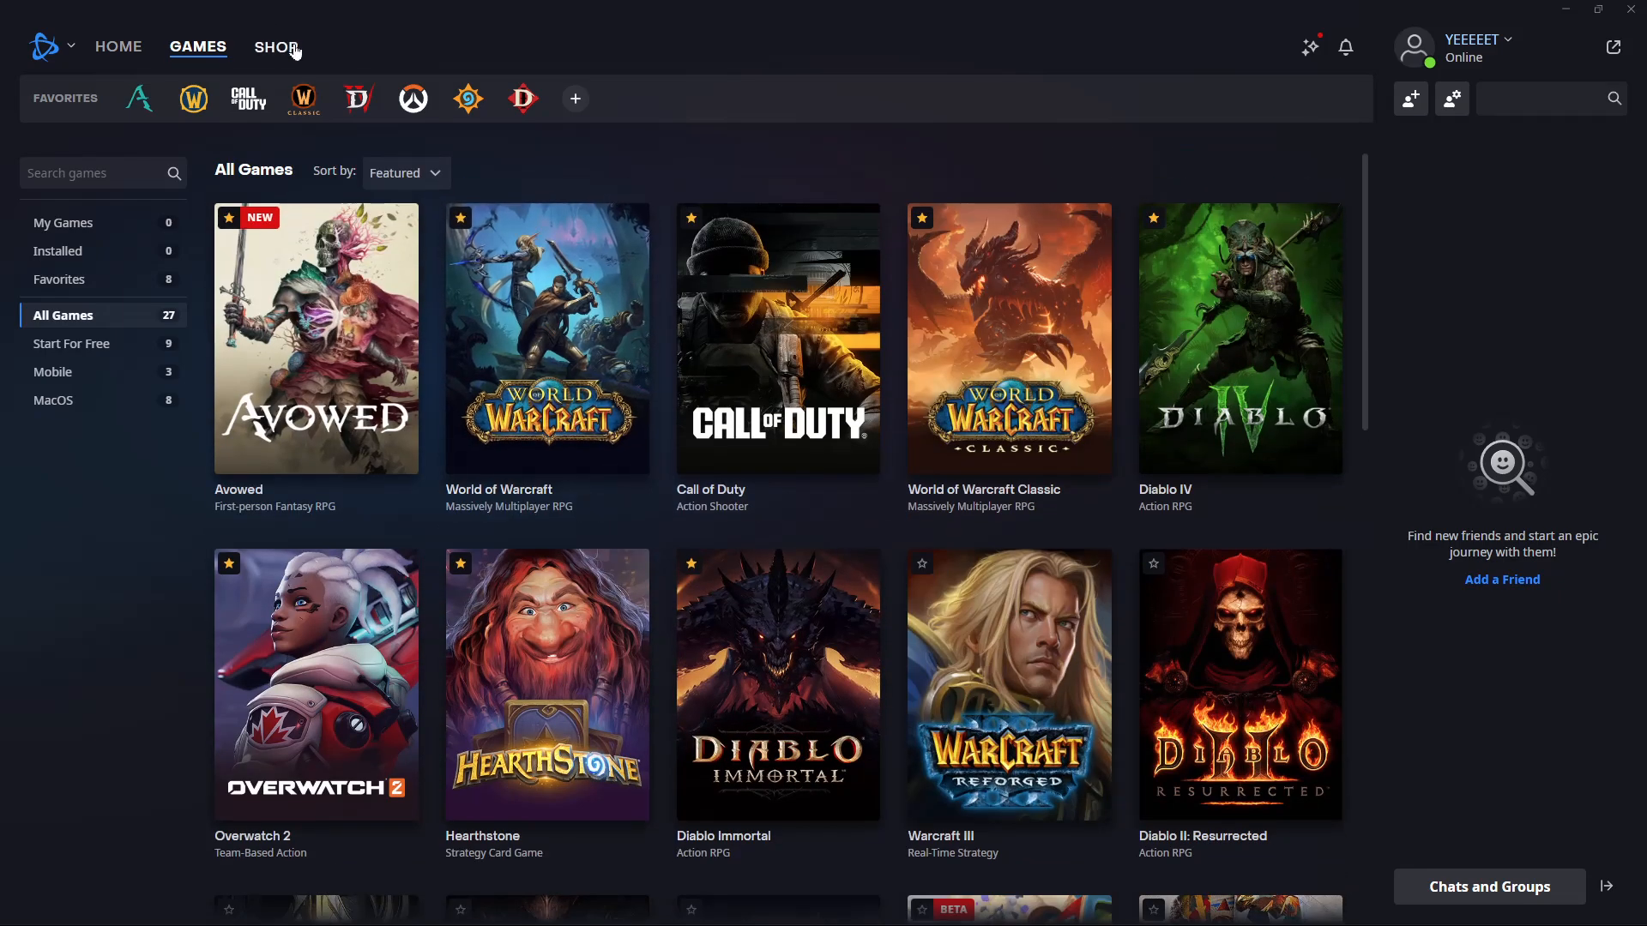
left_click(275, 45)
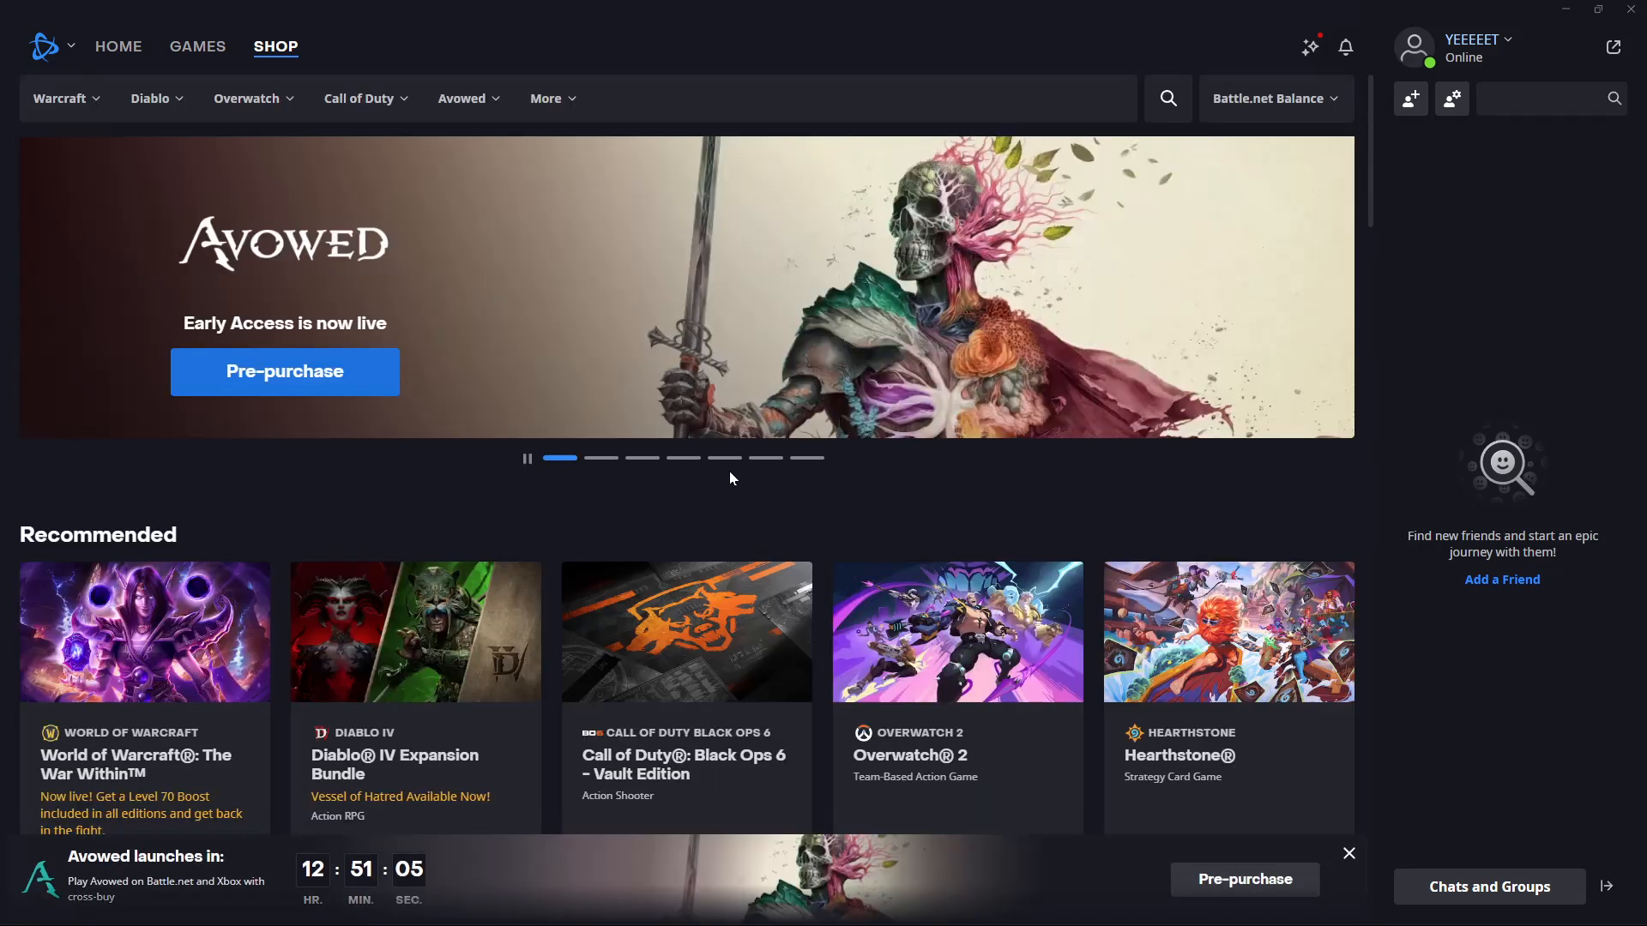
mouse_move(699, 444)
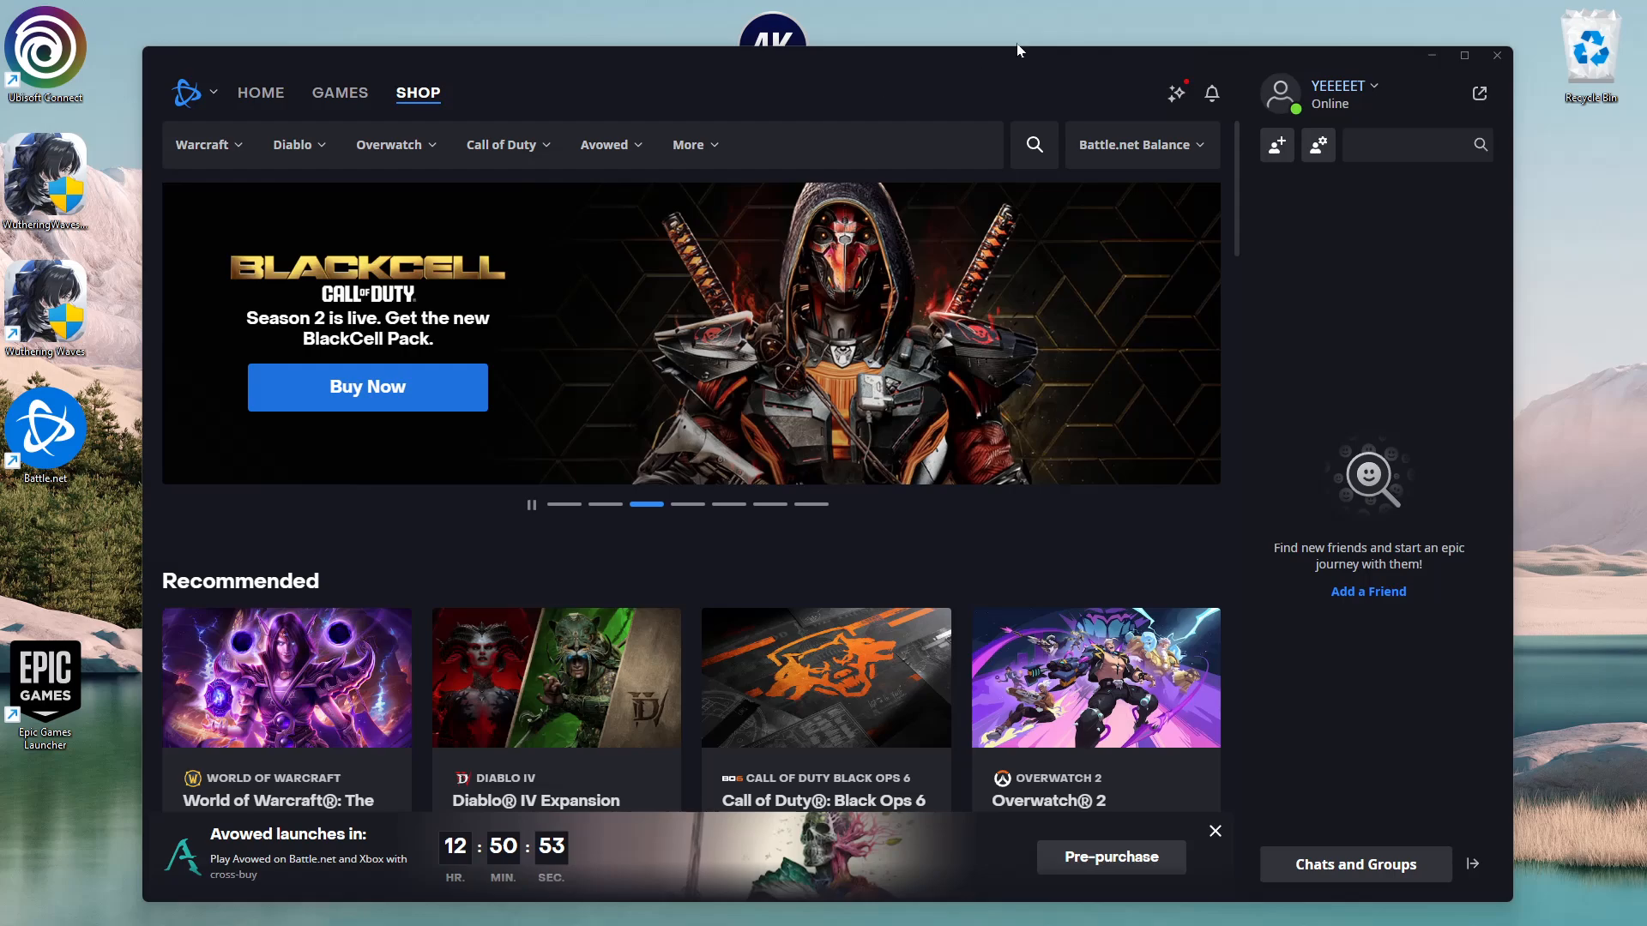
mouse_move(340, 93)
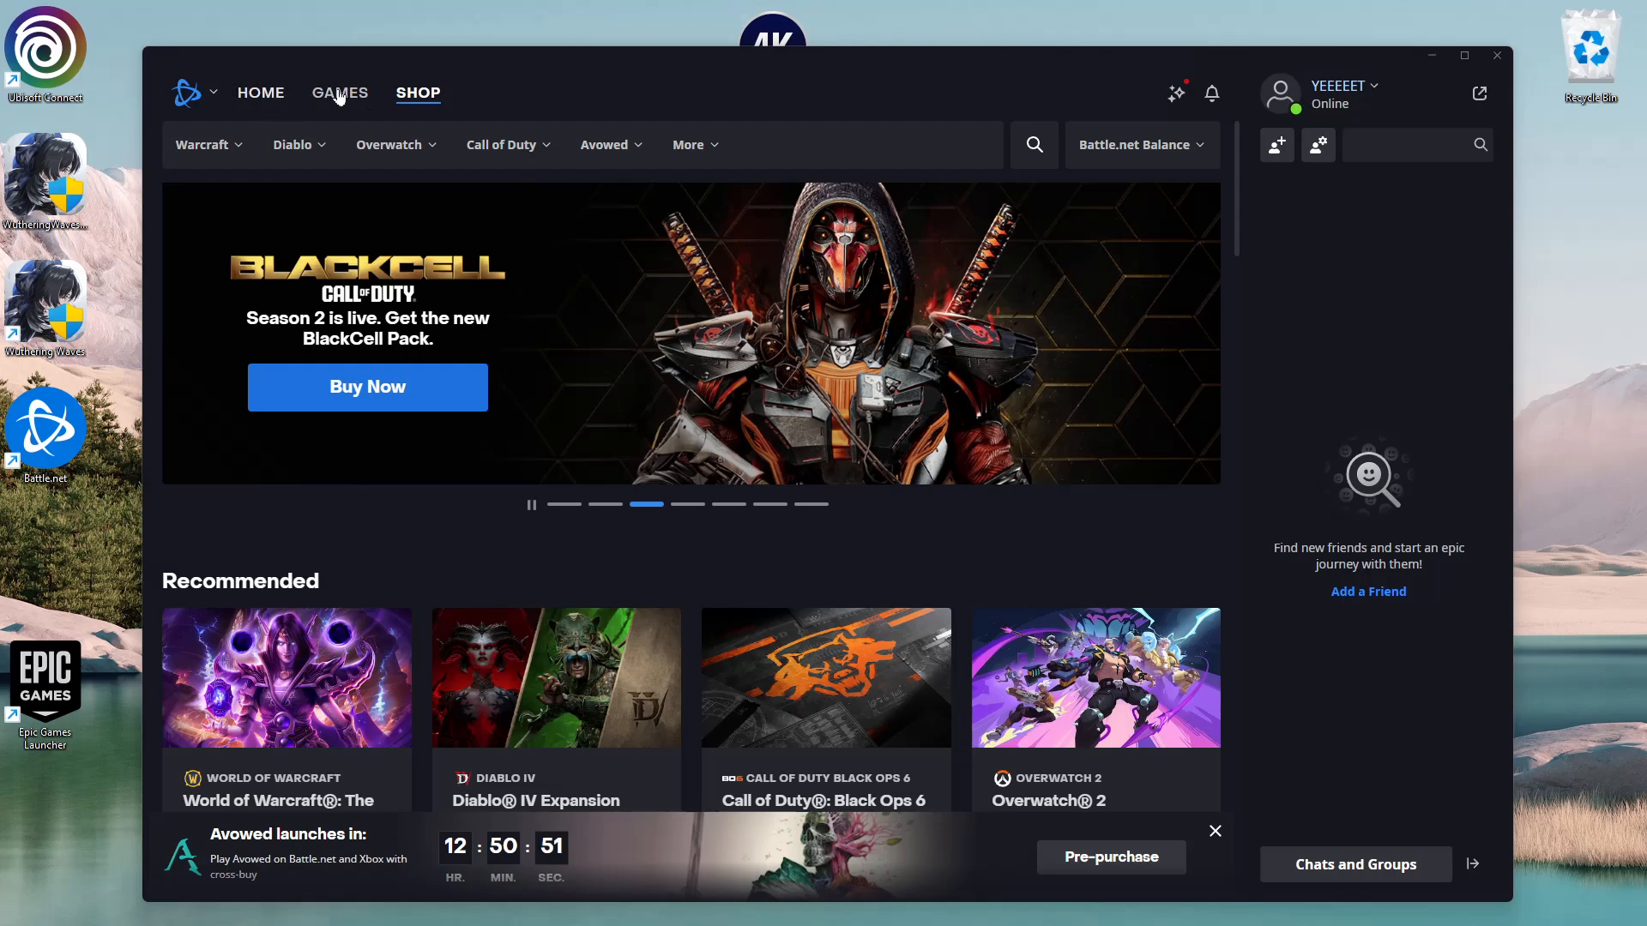
left_click(261, 92)
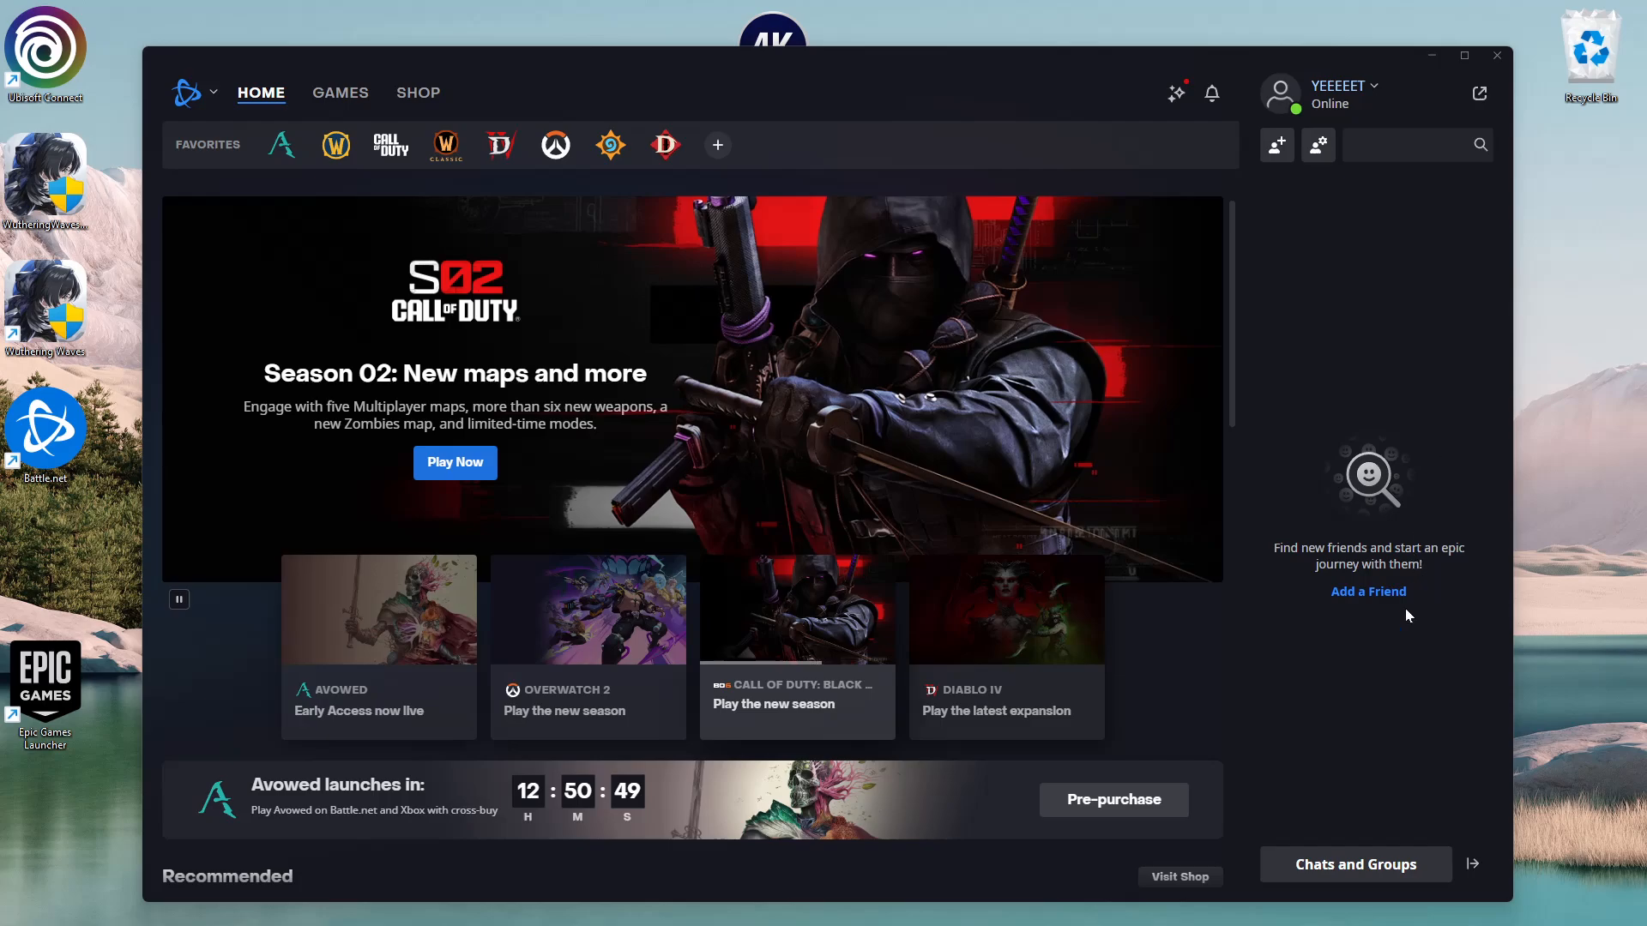
mouse_move(1349, 791)
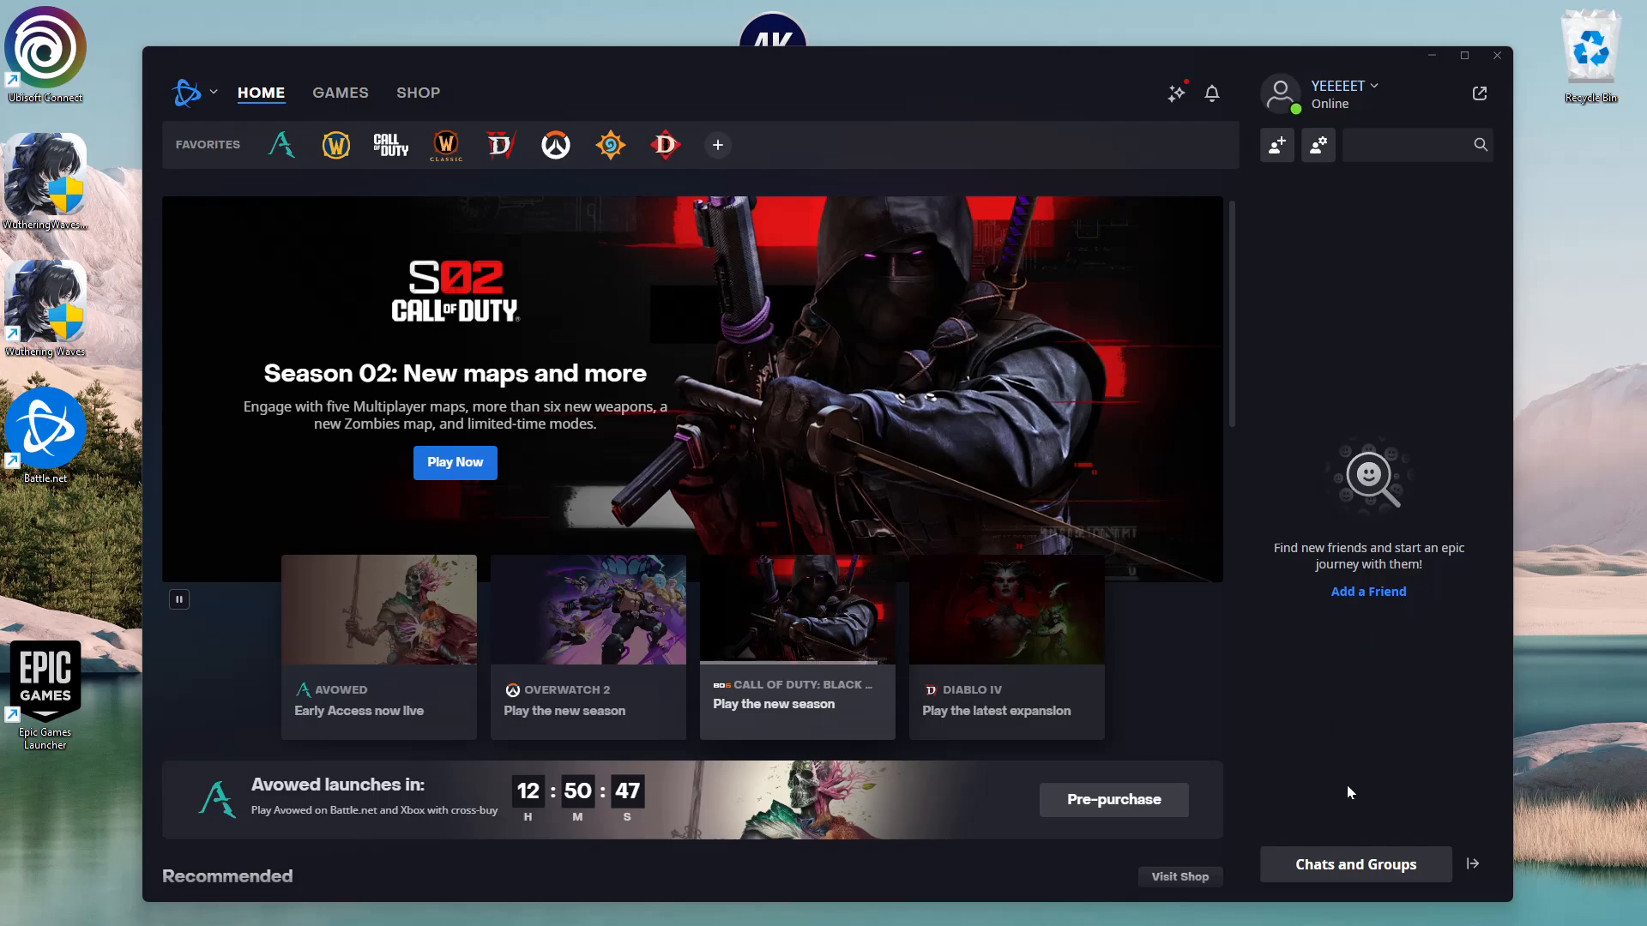